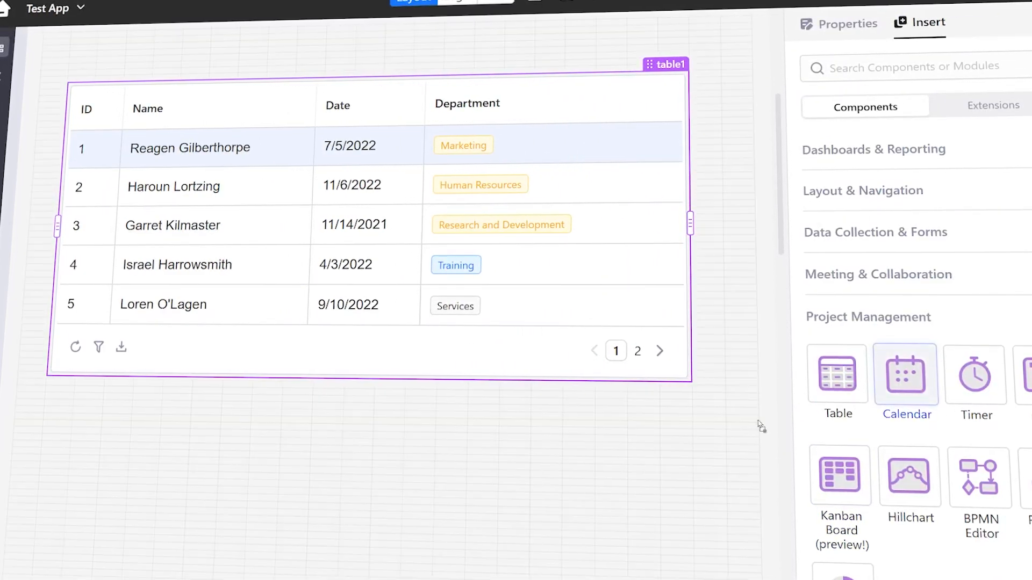
Step: Add a Calendar component with sample events above table1 and scroll down
{"action": "left_click", "coordinate": [906, 376]}
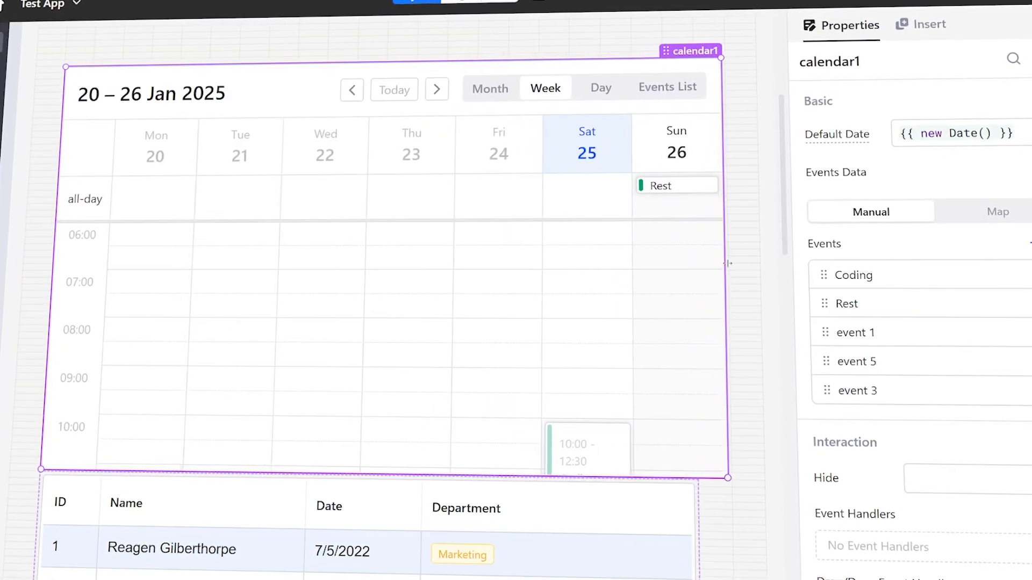
{"action": "scroll", "scroll_direction": "down", "scroll_amount": 3}
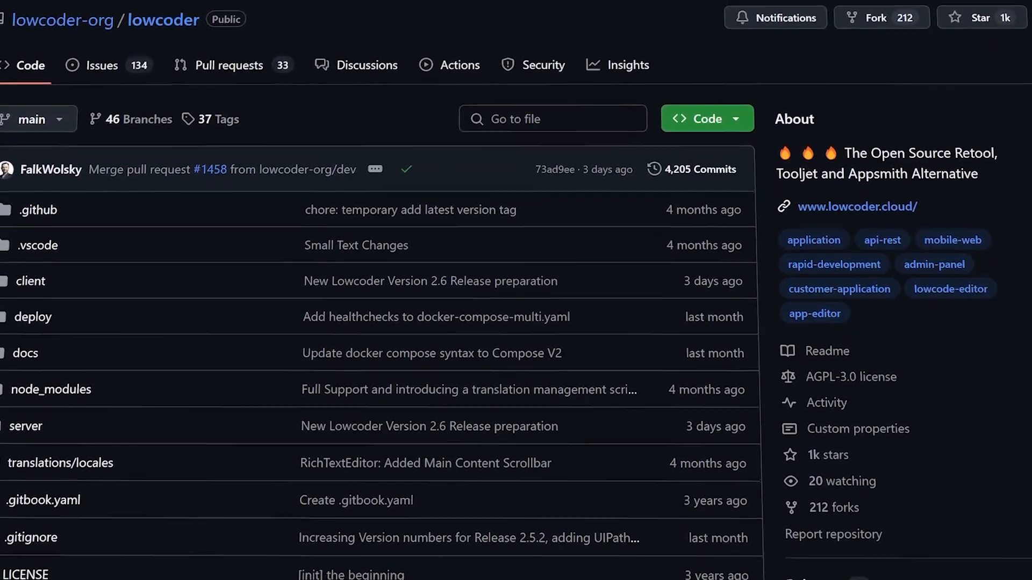
{"action": "scroll", "scroll_direction": "down", "scroll_amount": 3}
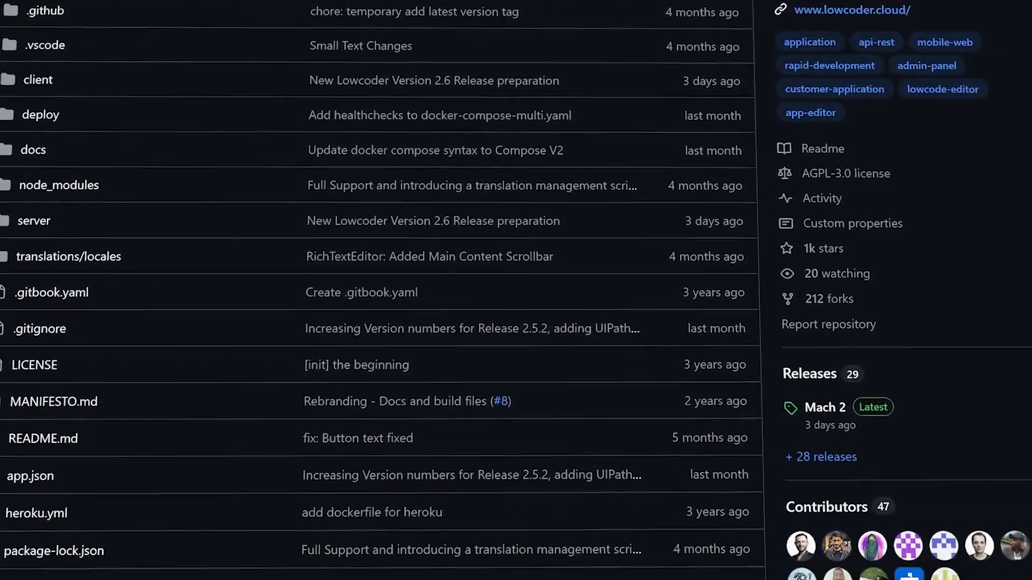
{"action": "scroll", "scroll_direction": "down", "scroll_amount": 3}
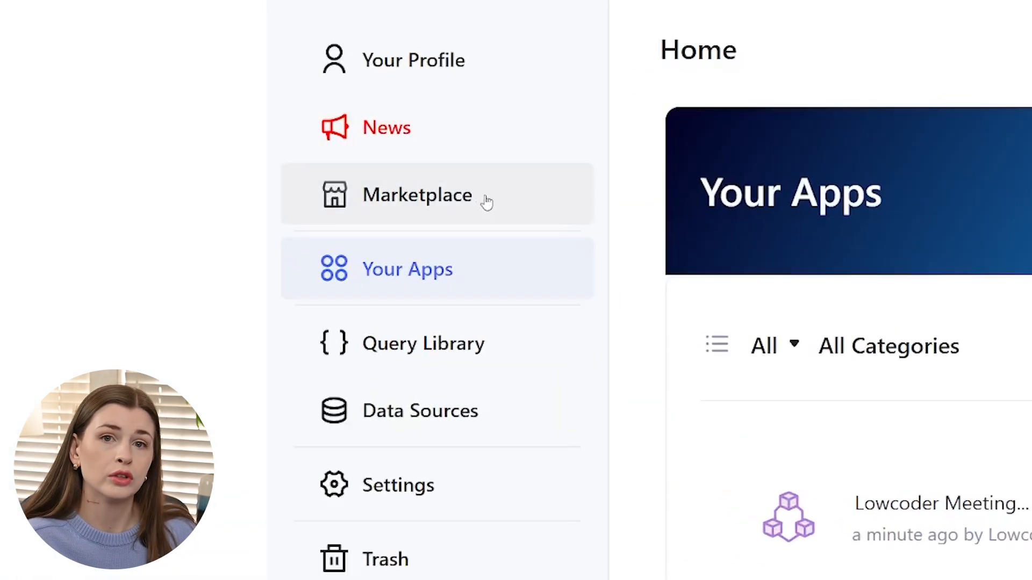
{"action": "mouse_move", "coordinate": [406, 299]}
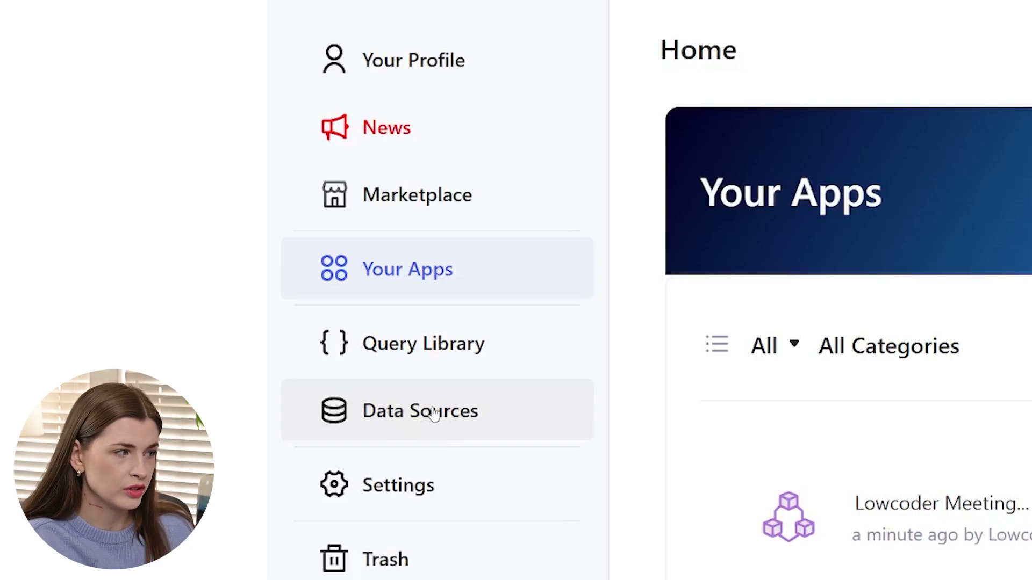
{"action": "mouse_move", "coordinate": [458, 507]}
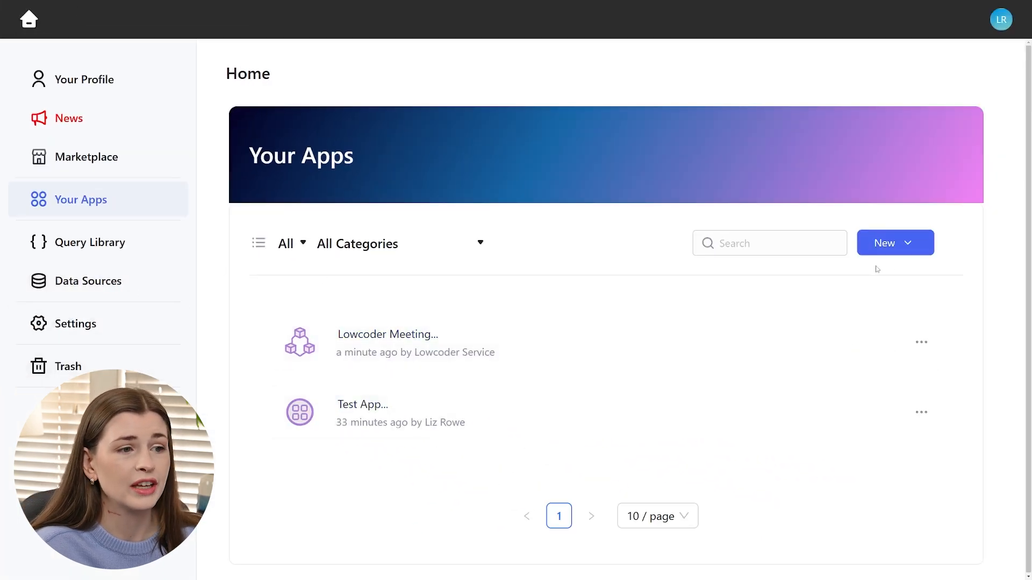
{"action": "mouse_move", "coordinate": [388, 151]}
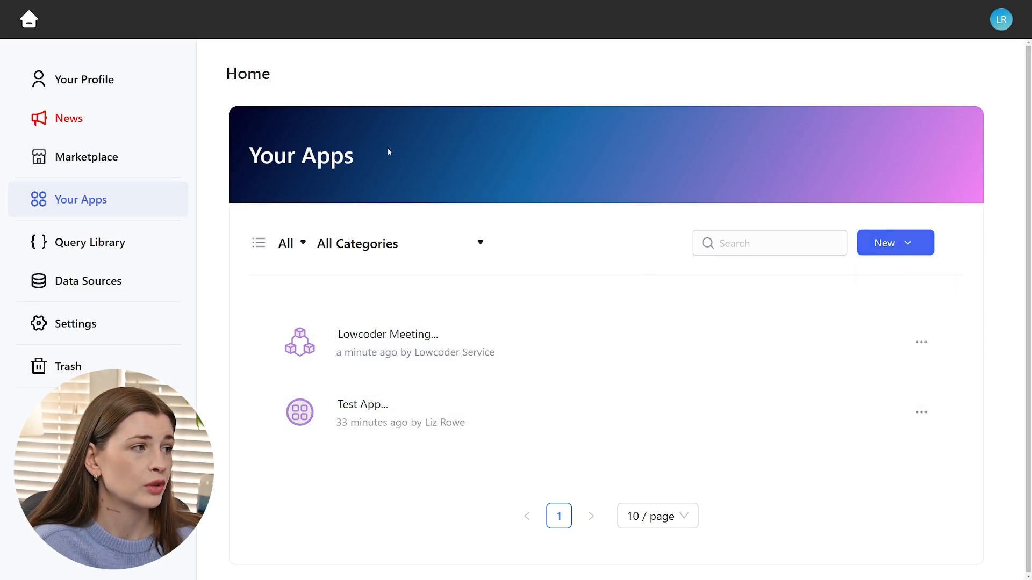
{"action": "mouse_move", "coordinate": [79, 213]}
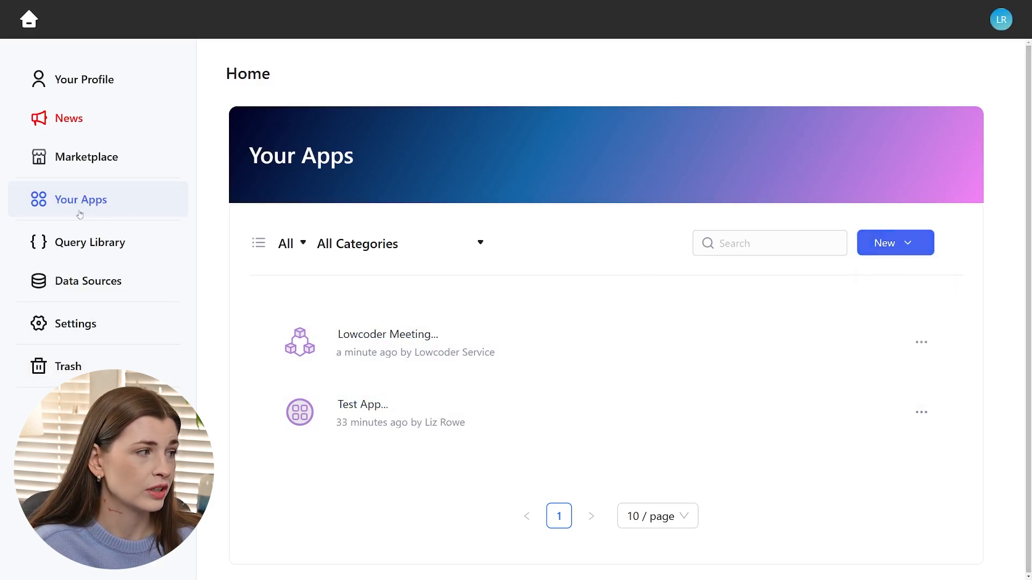
{"action": "mouse_move", "coordinate": [944, 203]}
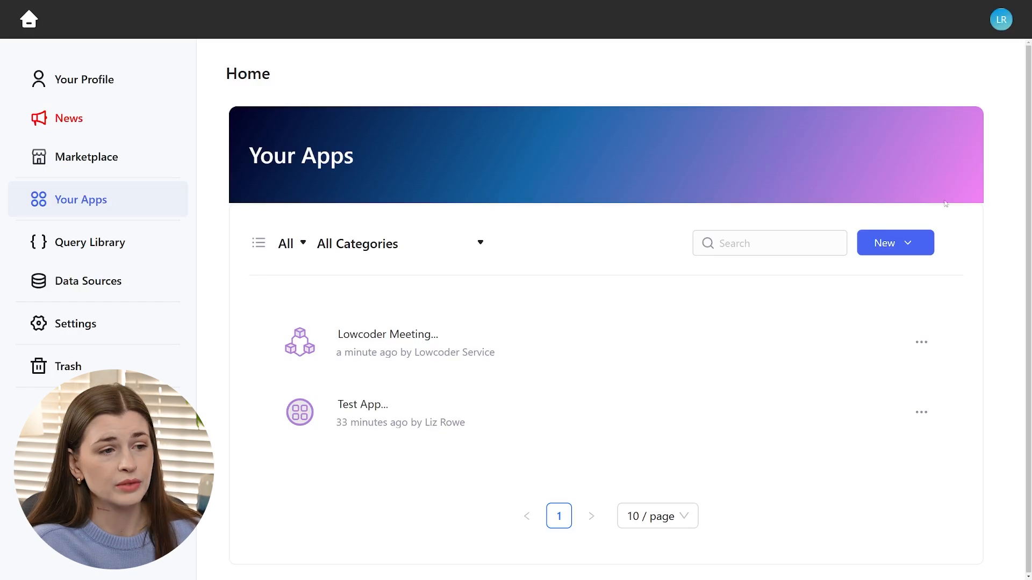
Step: Create the blank app Test App from the New menu on Your Apps
{"action": "left_click", "coordinate": [893, 242]}
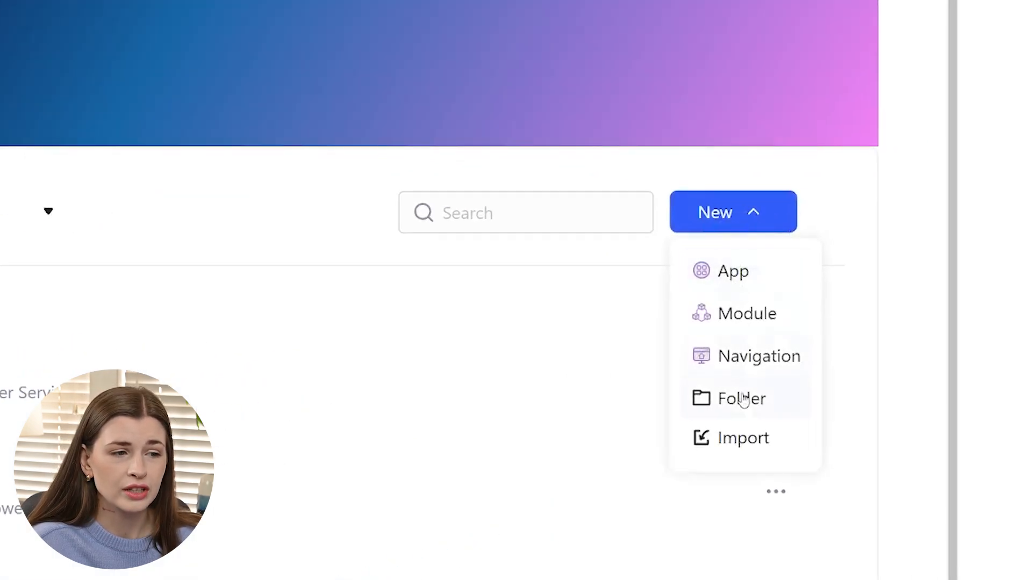
{"action": "mouse_move", "coordinate": [733, 271]}
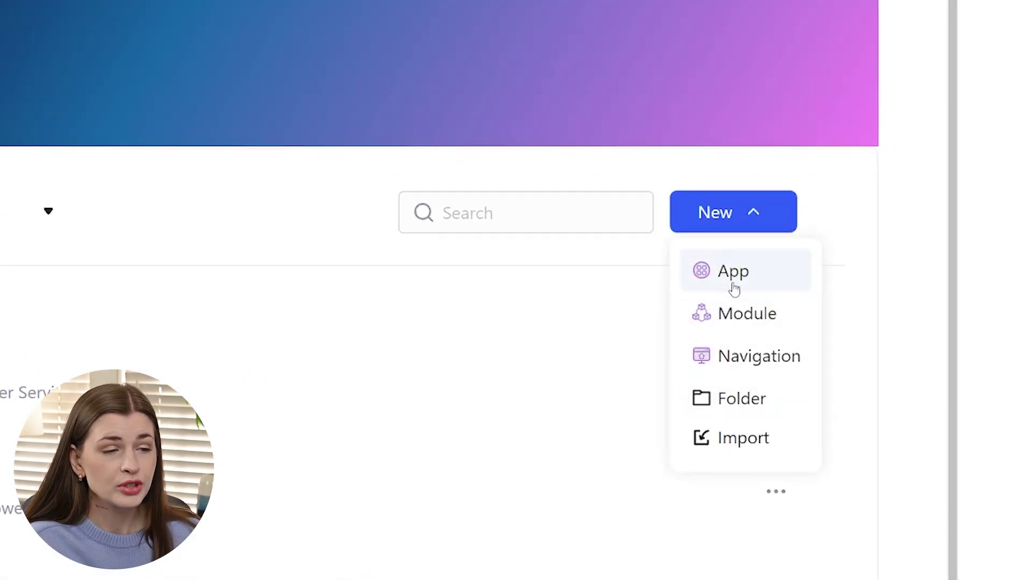
{"action": "mouse_move", "coordinate": [757, 362]}
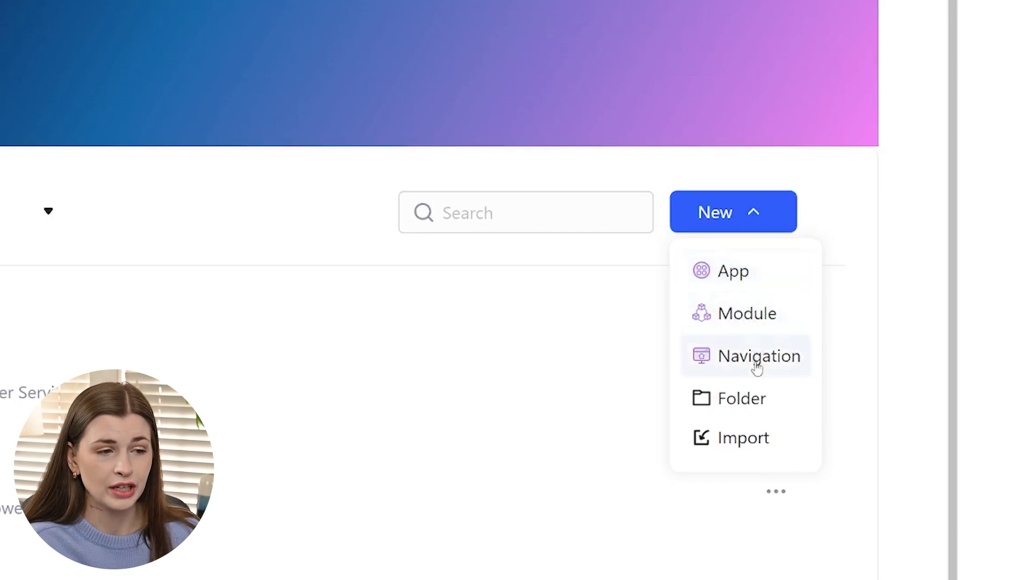
{"action": "mouse_move", "coordinate": [786, 272]}
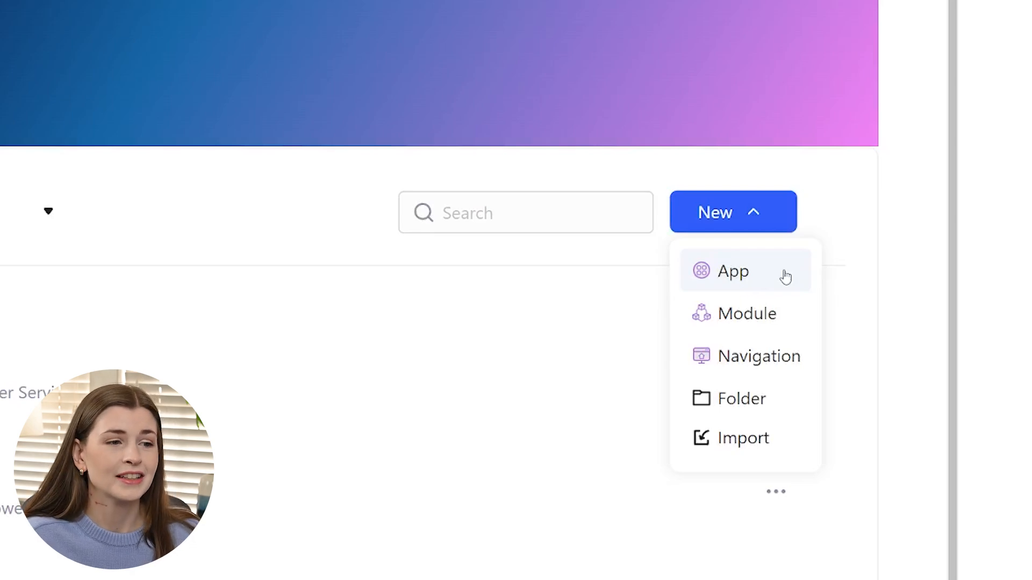
{"action": "mouse_move", "coordinate": [736, 323]}
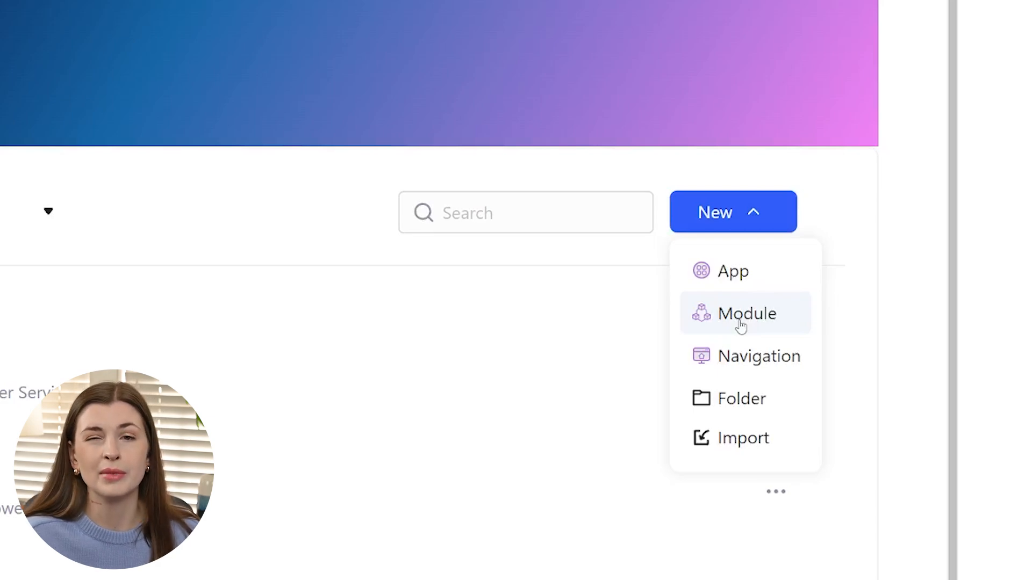
{"action": "mouse_move", "coordinate": [750, 356]}
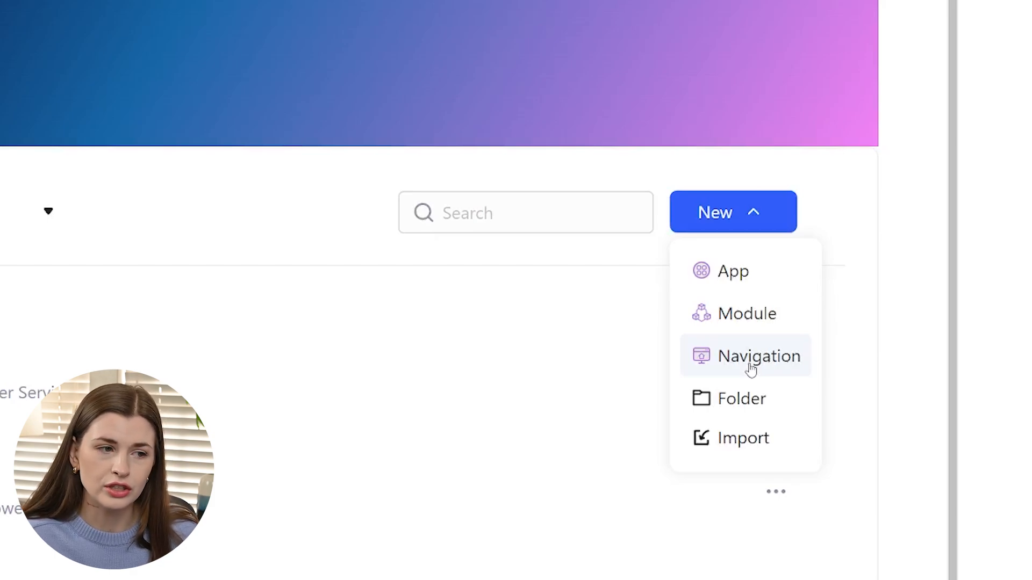
{"action": "mouse_move", "coordinate": [731, 271]}
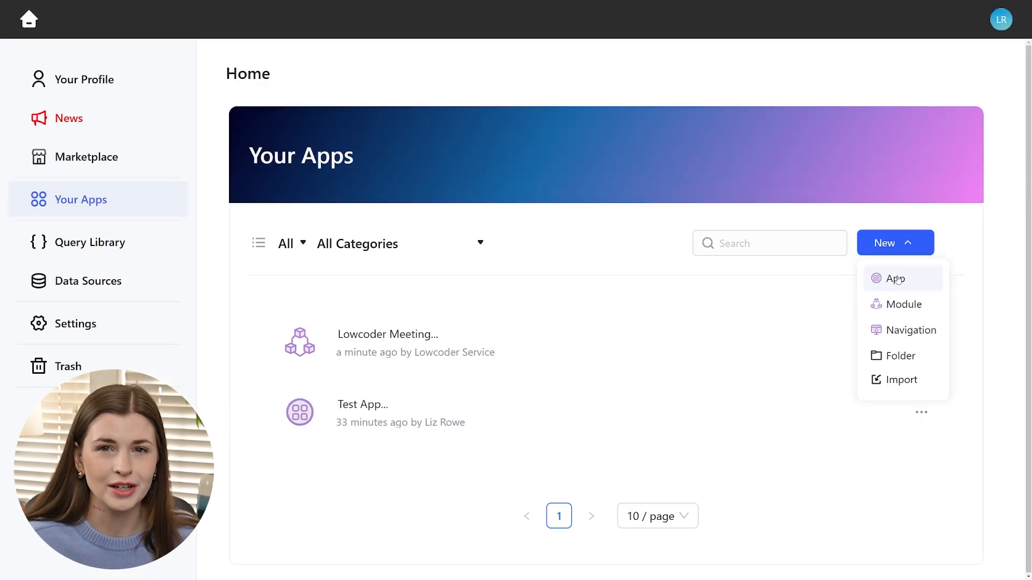
{"action": "left_click", "coordinate": [894, 242]}
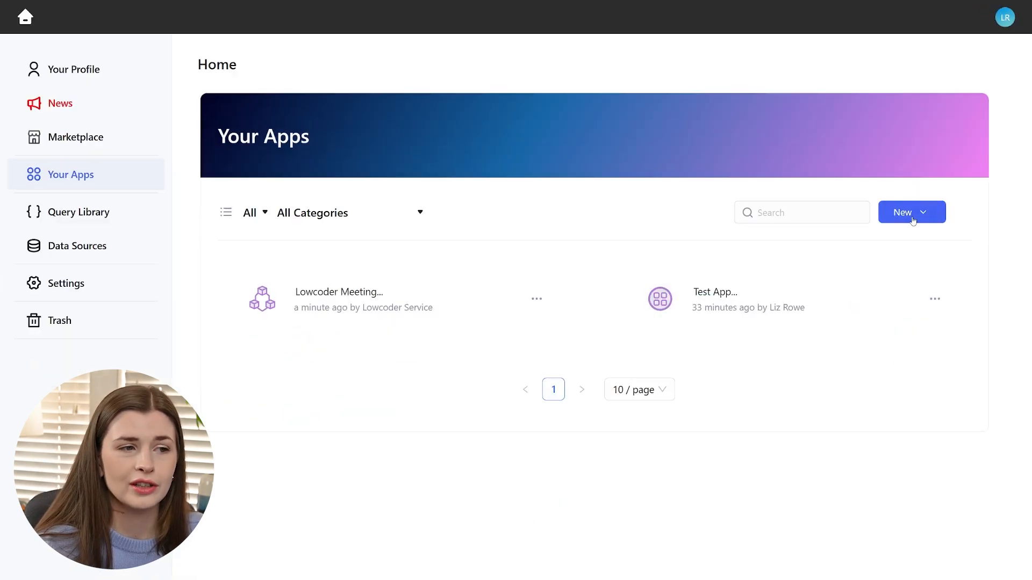
{"action": "left_click", "coordinate": [911, 212]}
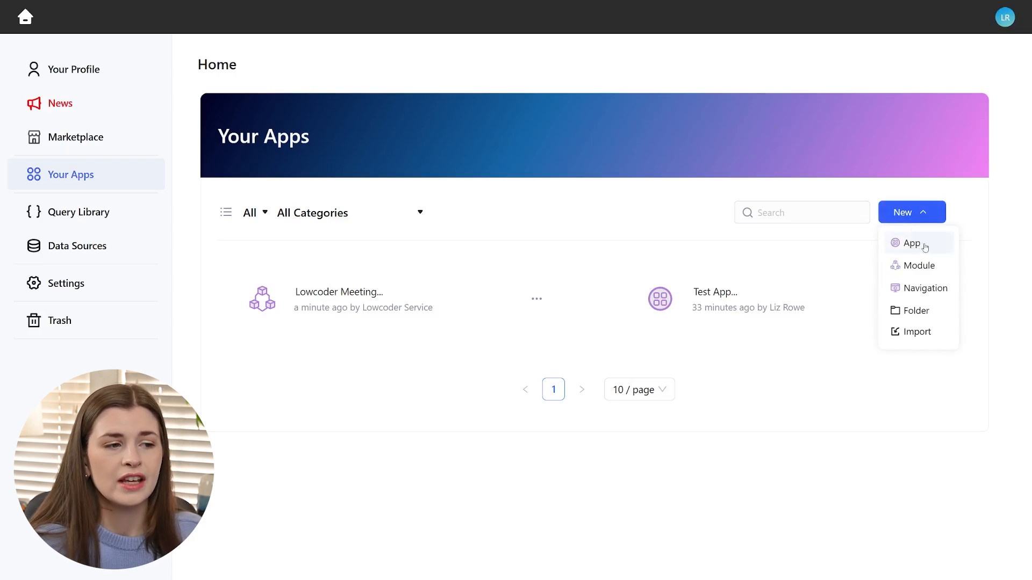
{"action": "mouse_move", "coordinate": [874, 244]}
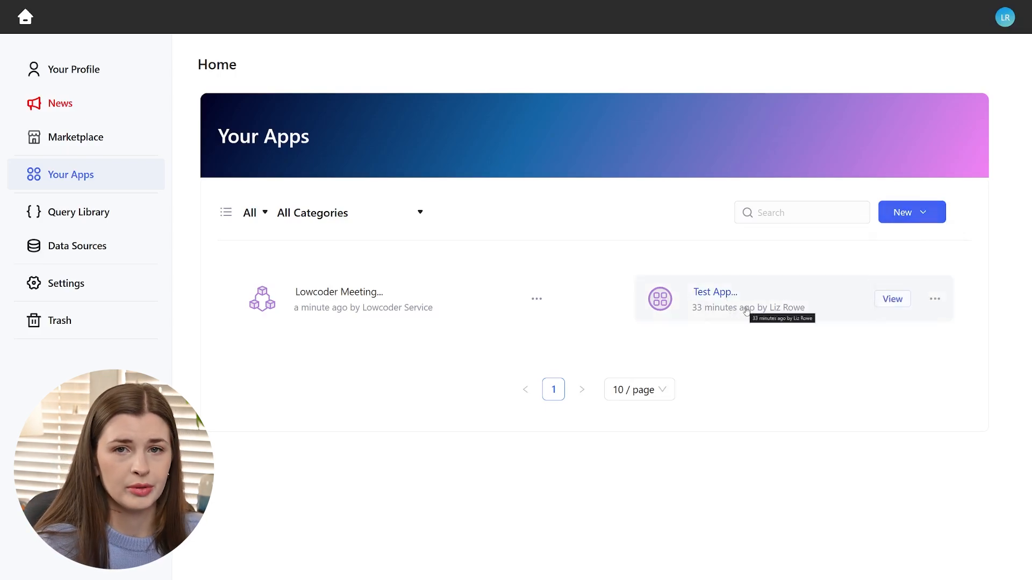
{"action": "left_click", "coordinate": [911, 212]}
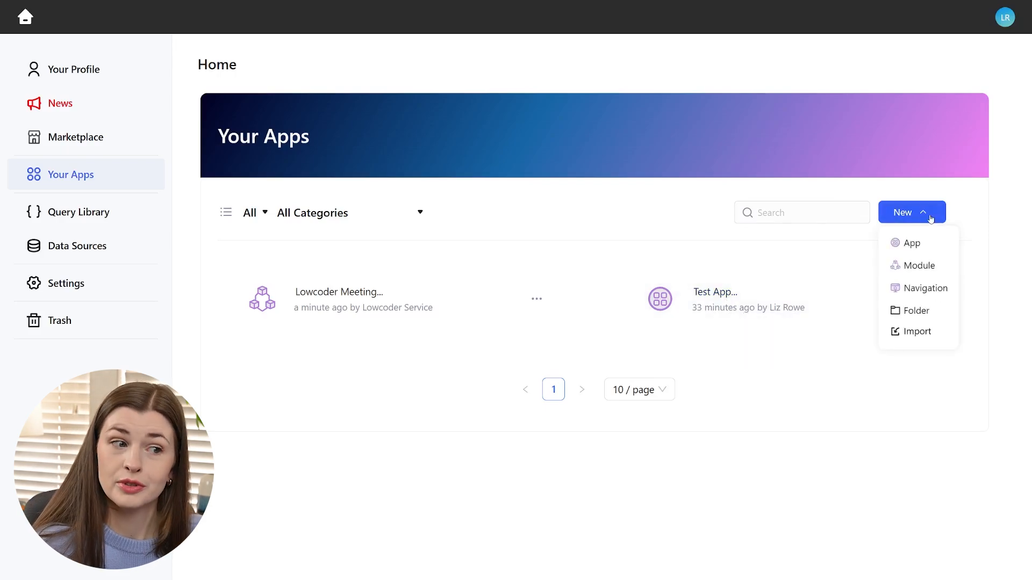
{"action": "left_click", "coordinate": [910, 243]}
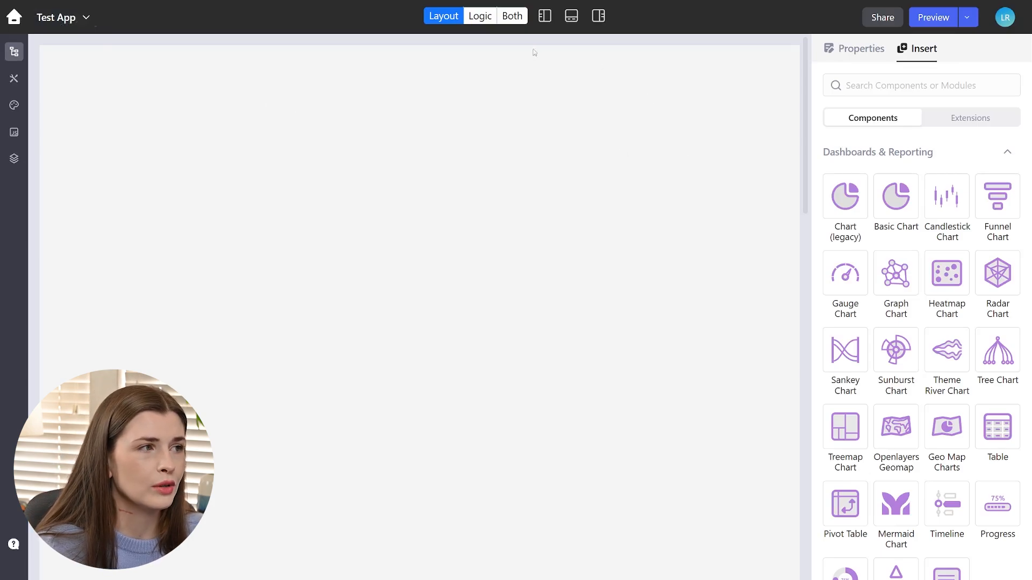
{"action": "mouse_move", "coordinate": [443, 16]}
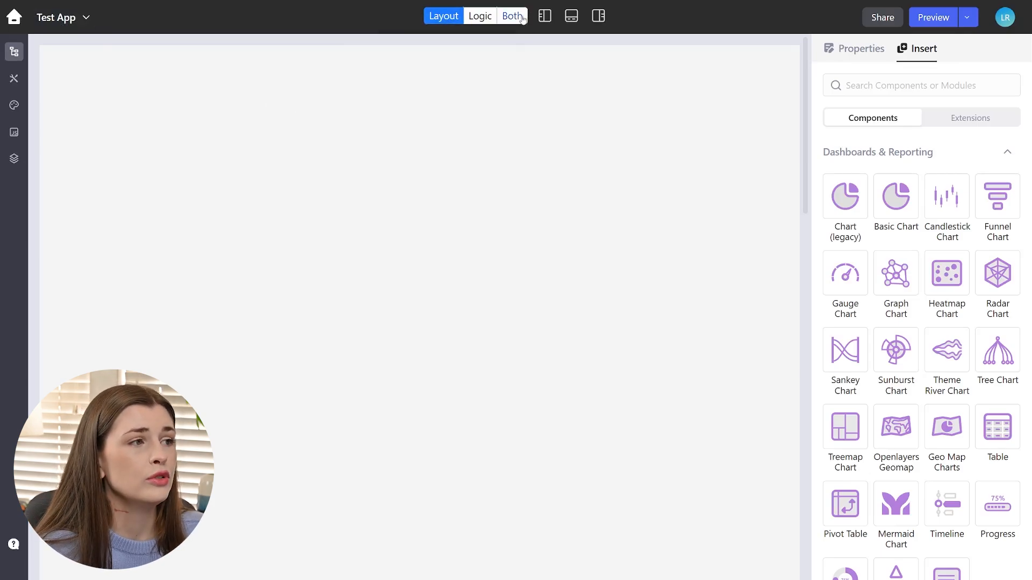
{"action": "left_click", "coordinate": [513, 15]}
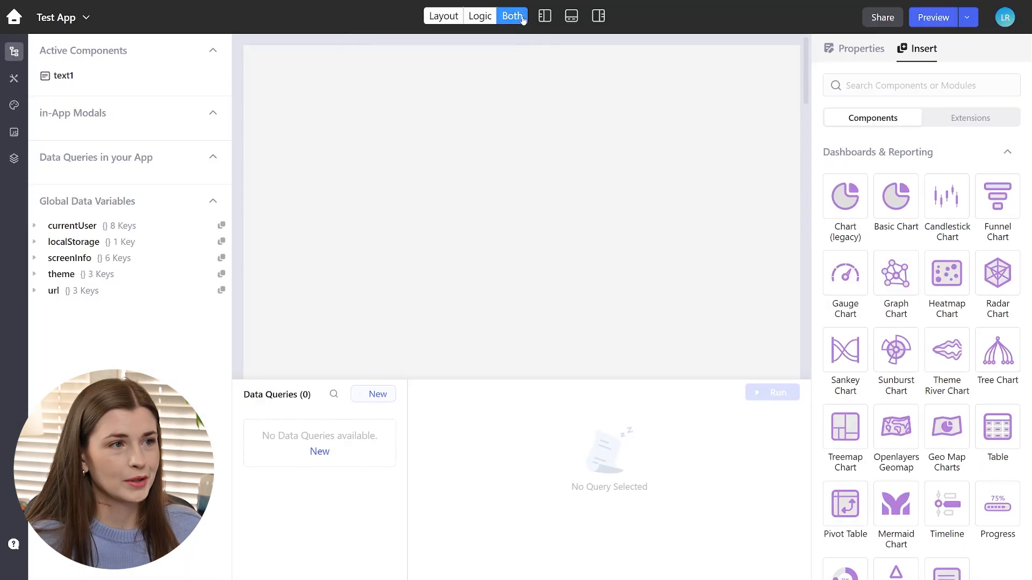
{"action": "left_click", "coordinate": [443, 16]}
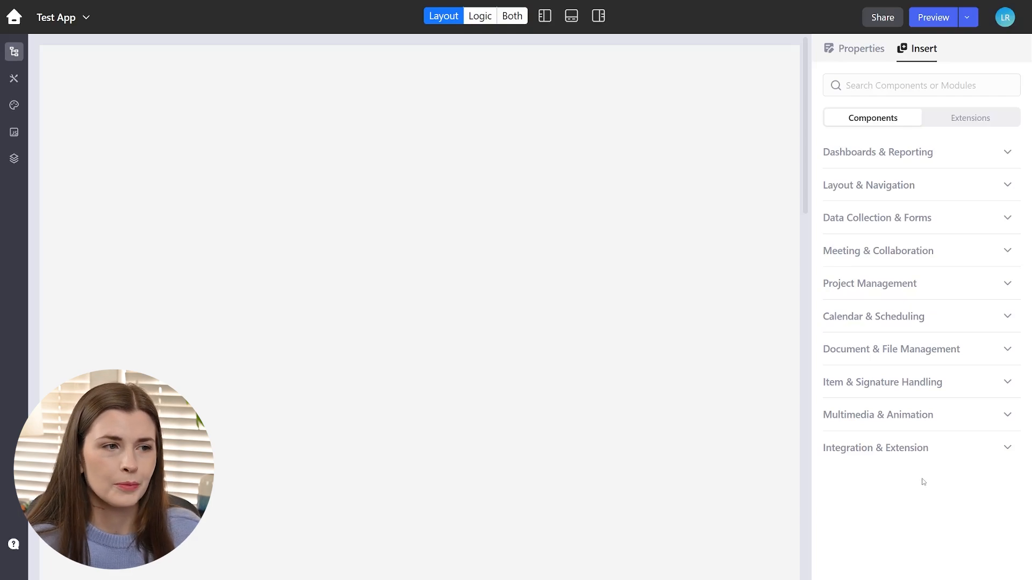
{"action": "mouse_move", "coordinate": [869, 283]}
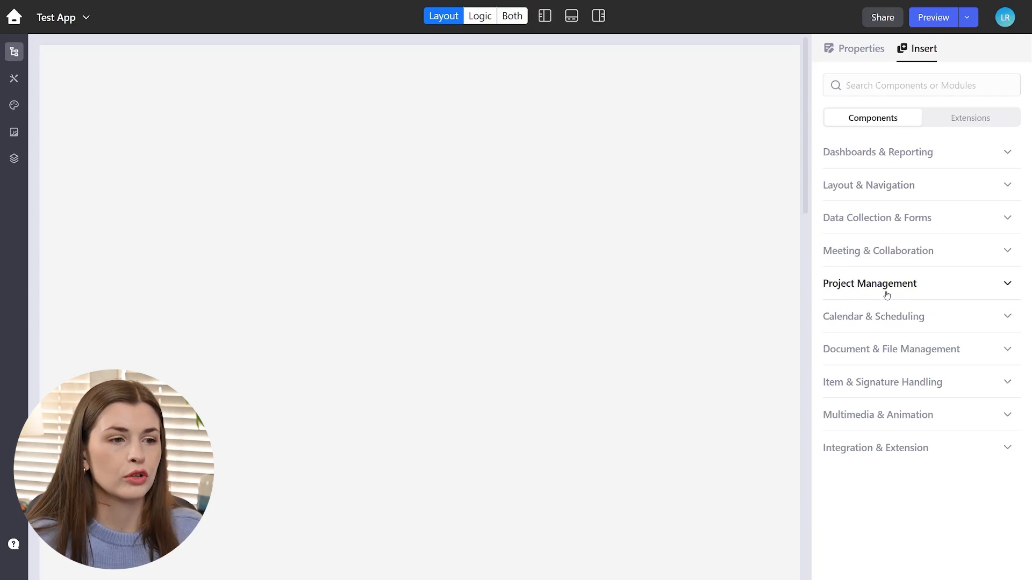
{"action": "mouse_move", "coordinate": [906, 361]}
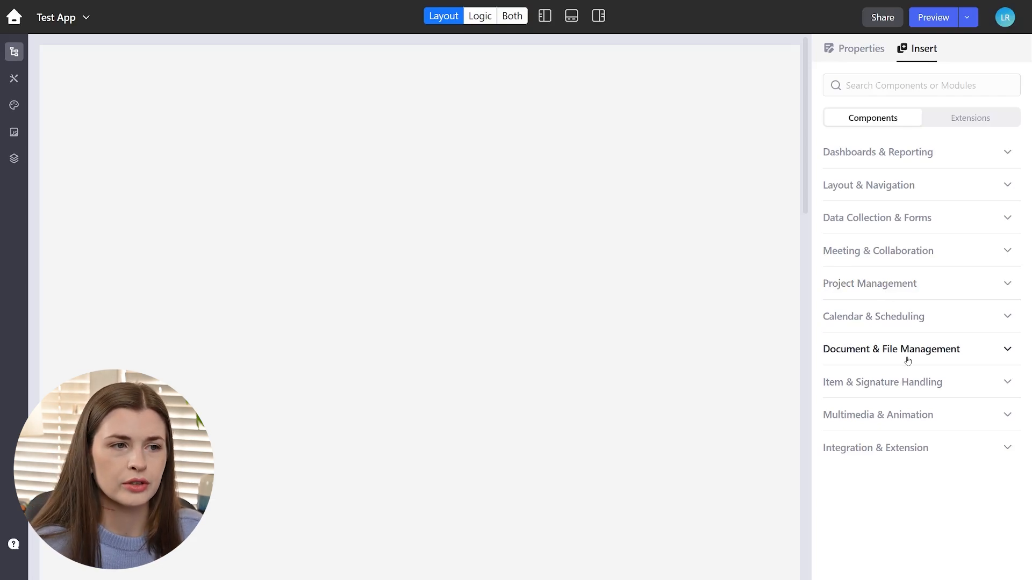
{"action": "mouse_move", "coordinate": [891, 194]}
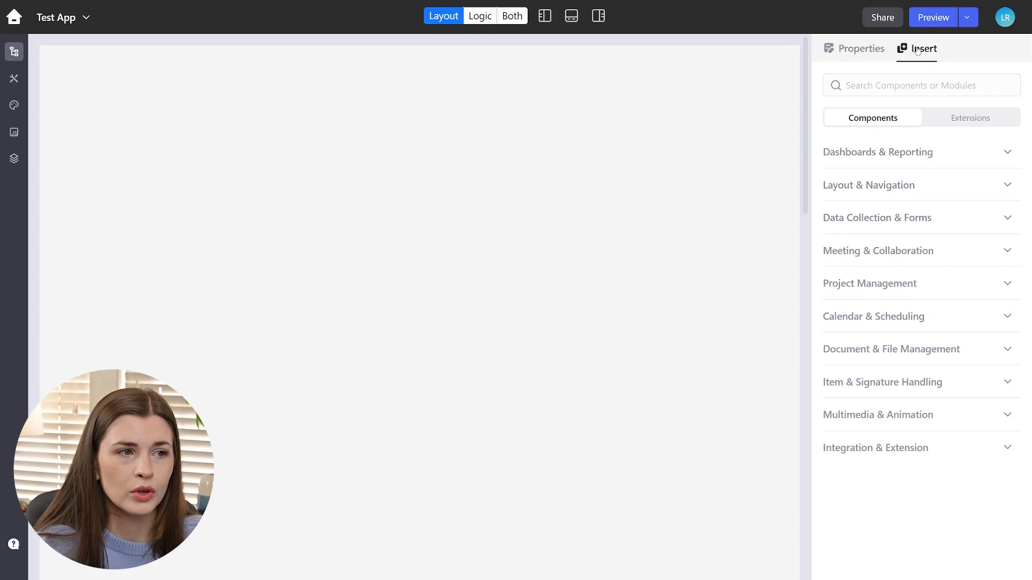
{"action": "left_click", "coordinate": [860, 48]}
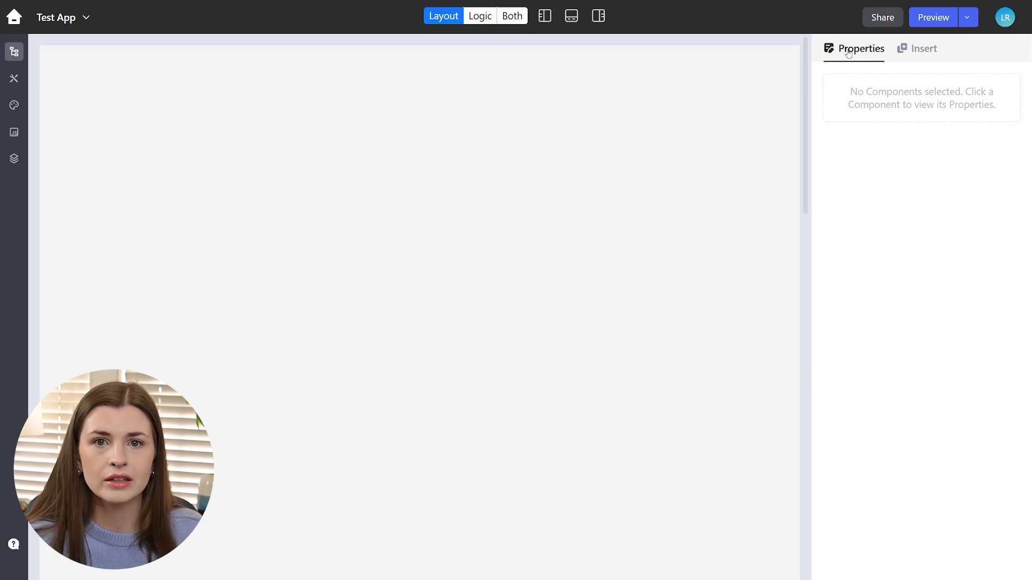
{"action": "left_click", "coordinate": [921, 48]}
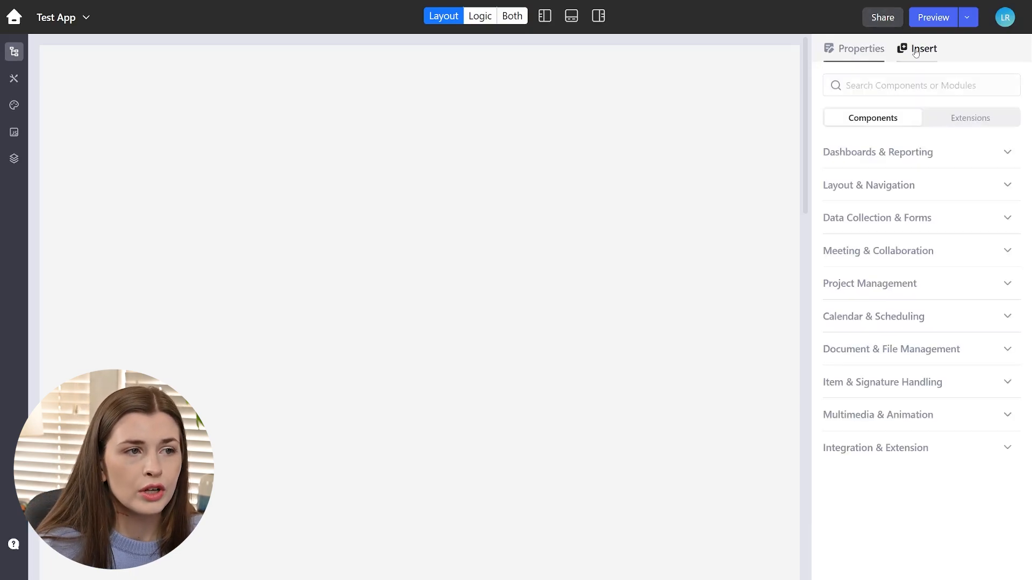
{"action": "mouse_move", "coordinate": [941, 283]}
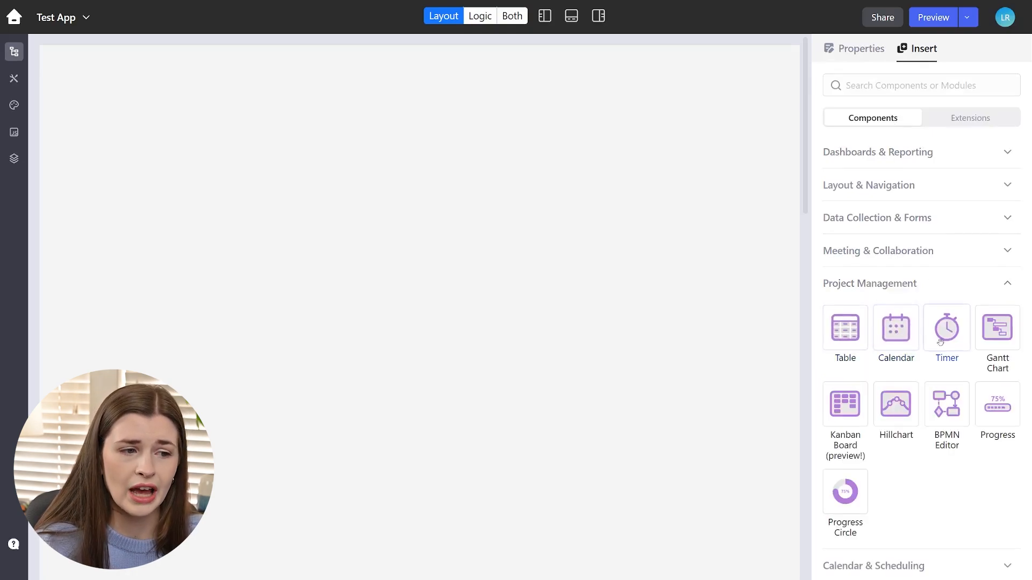
{"action": "mouse_move", "coordinate": [895, 404]}
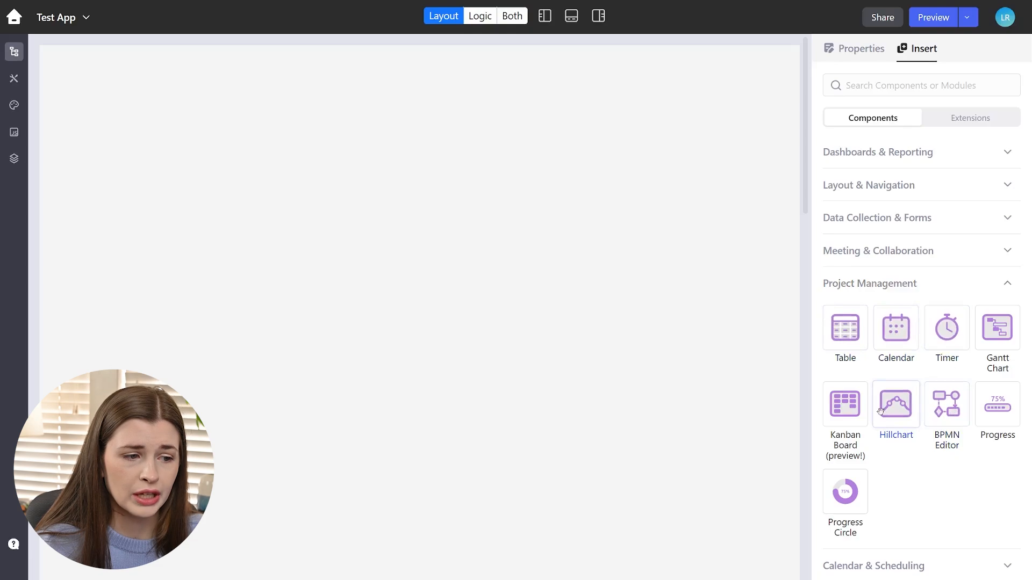
{"action": "mouse_move", "coordinate": [821, 417]}
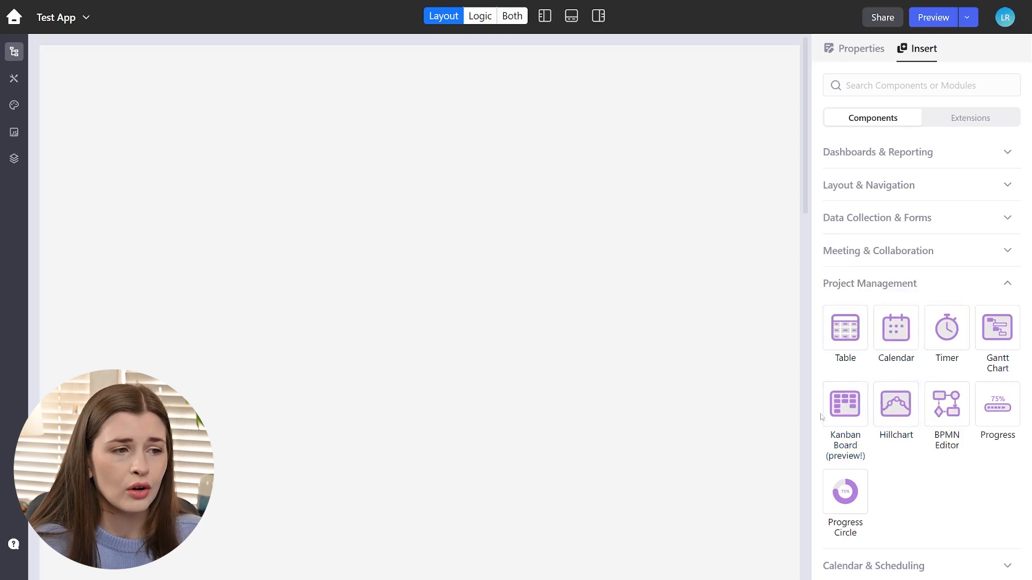
{"action": "mouse_move", "coordinate": [895, 329]}
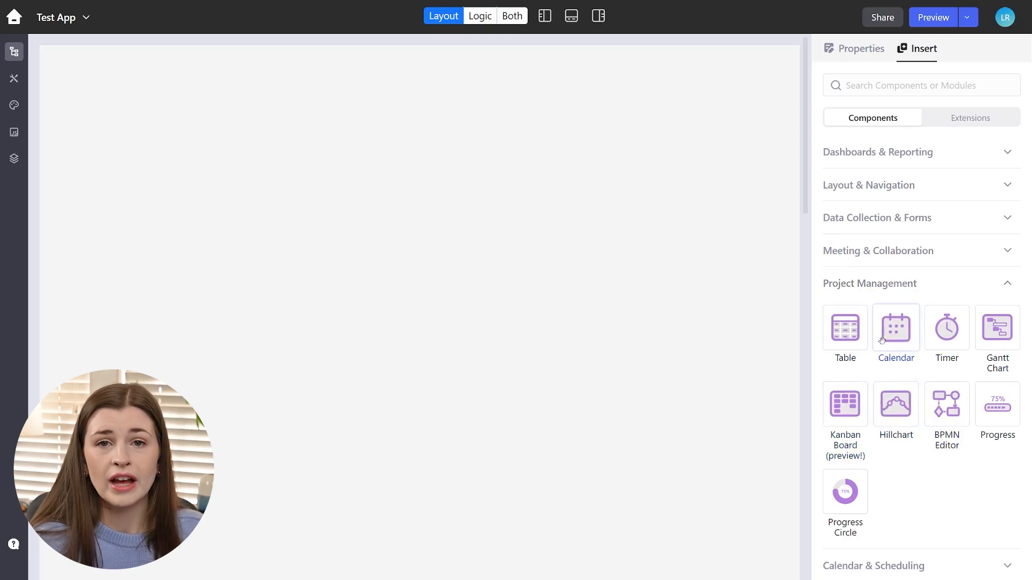
{"action": "mouse_move", "coordinate": [536, 209]}
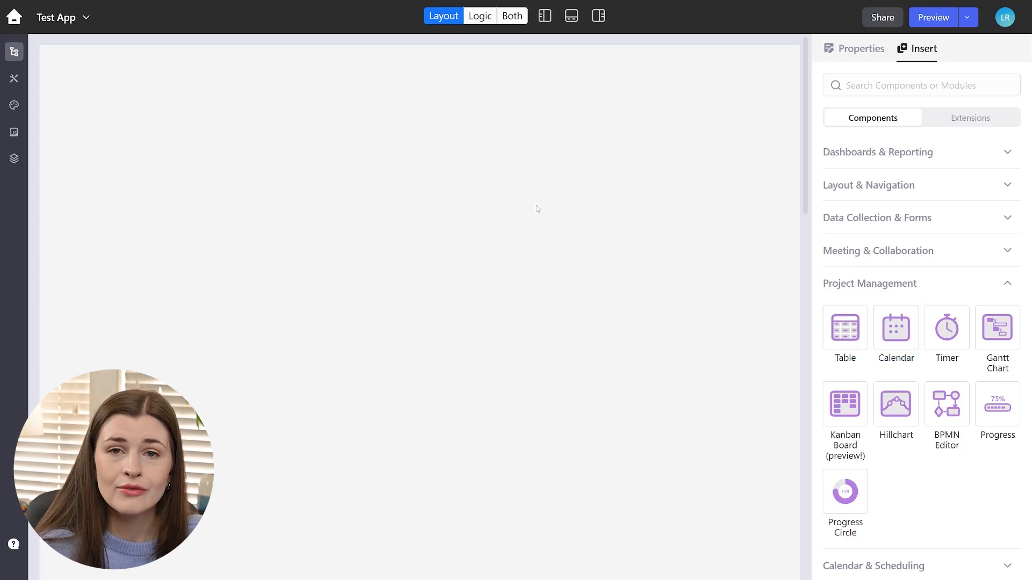
{"action": "mouse_move", "coordinate": [501, 232]}
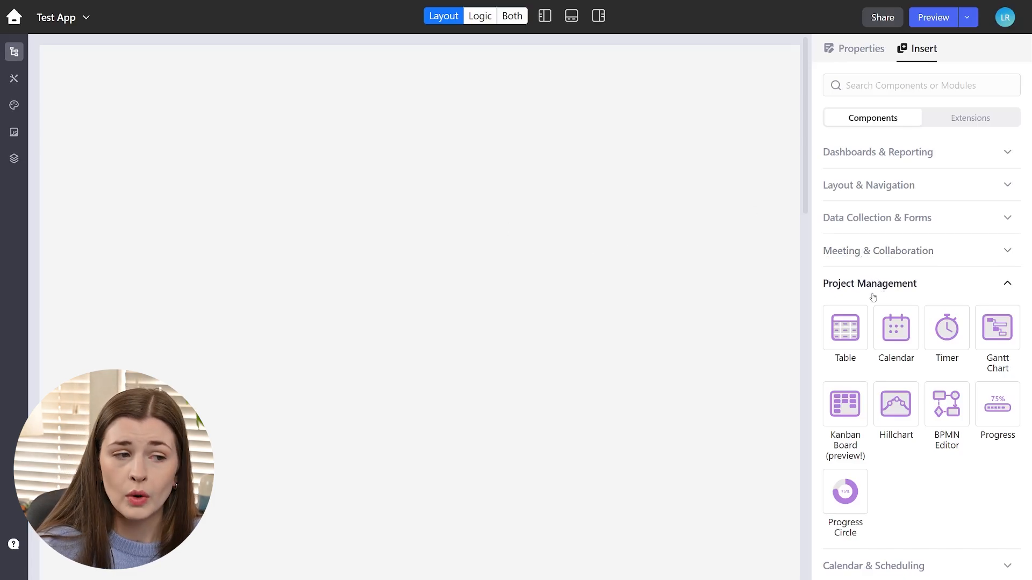
Step: Drag a Container from Layout & Navigation onto the blank canvas as container1
{"action": "left_click", "coordinate": [868, 283]}
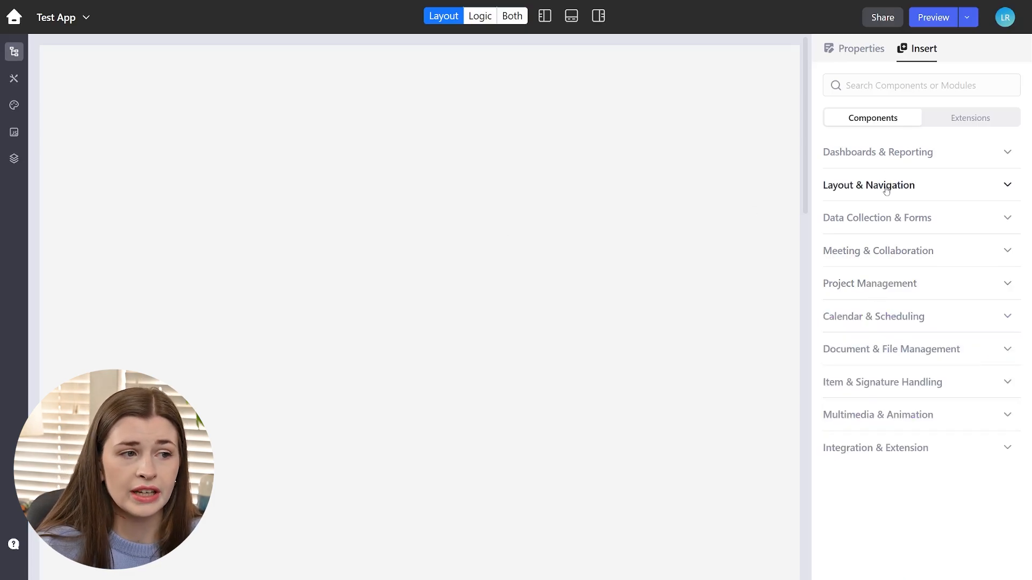
{"action": "left_click", "coordinate": [868, 185]}
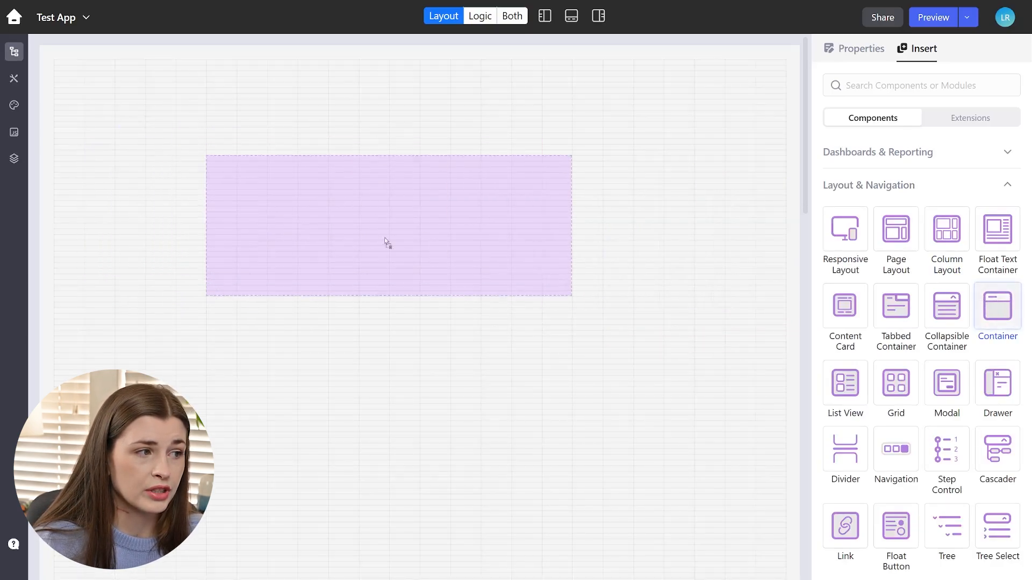
{"action": "left_click", "coordinate": [996, 305]}
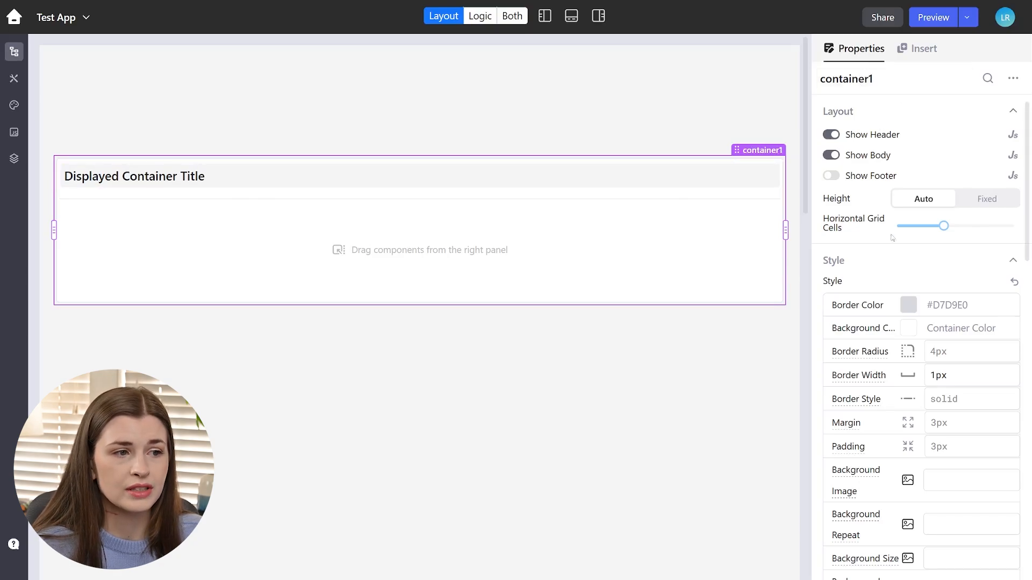
Step: Toggle container1's header off and back on, then close its header style settings
{"action": "left_click", "coordinate": [830, 134]}
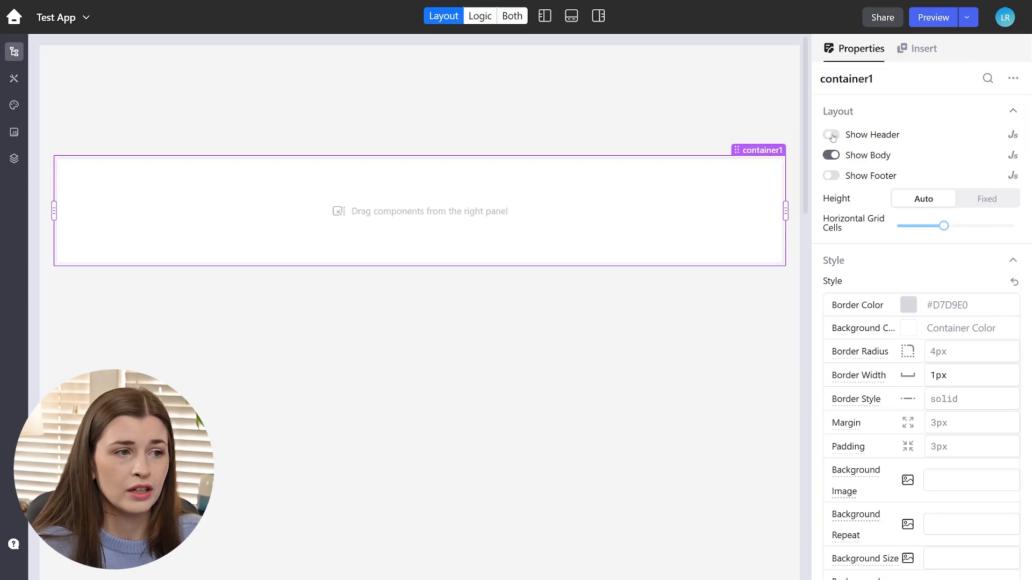
{"action": "left_click", "coordinate": [831, 135]}
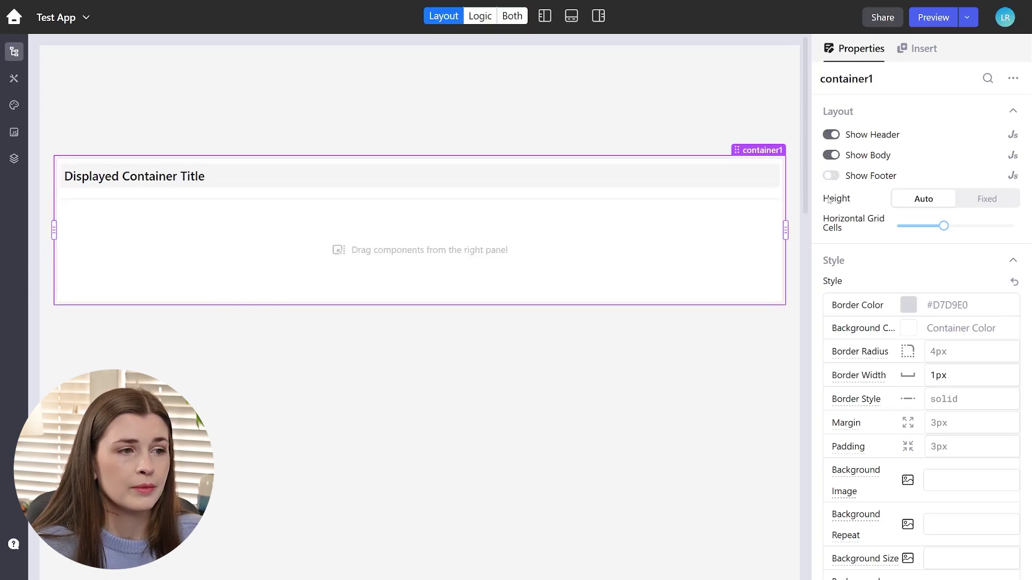
{"action": "mouse_move", "coordinate": [322, 236]}
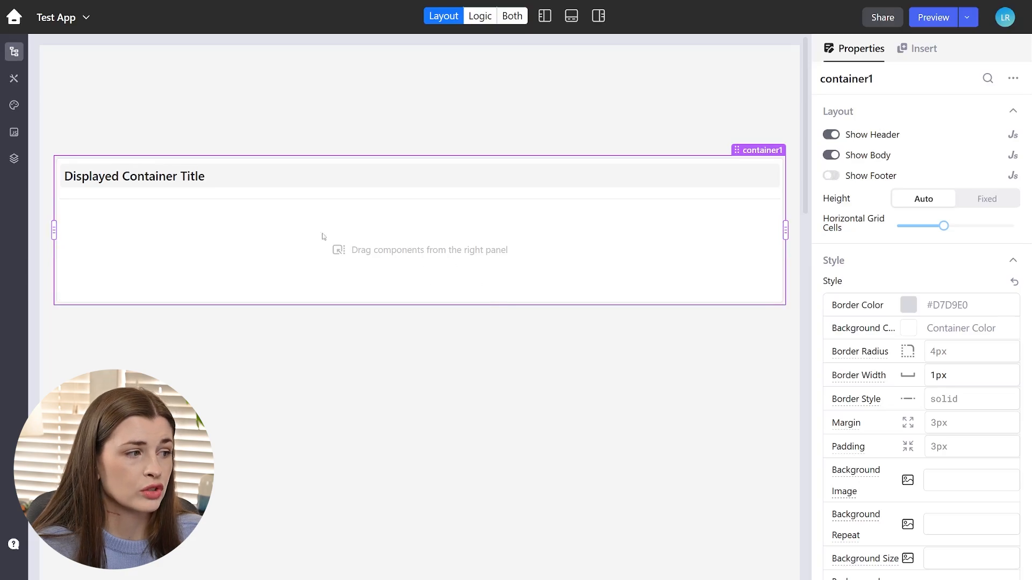
{"action": "mouse_move", "coordinate": [457, 264]}
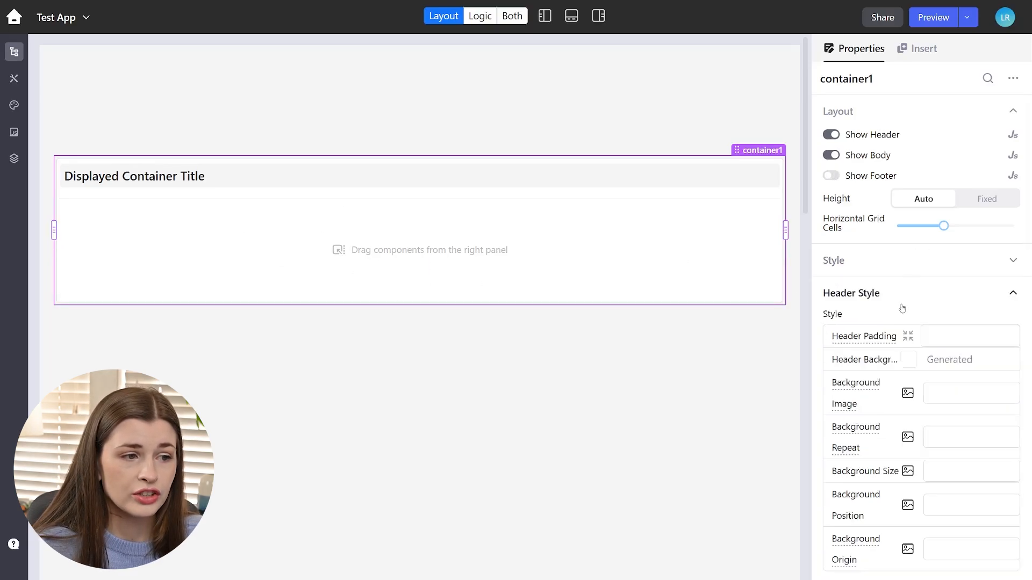
{"action": "left_click", "coordinate": [851, 293]}
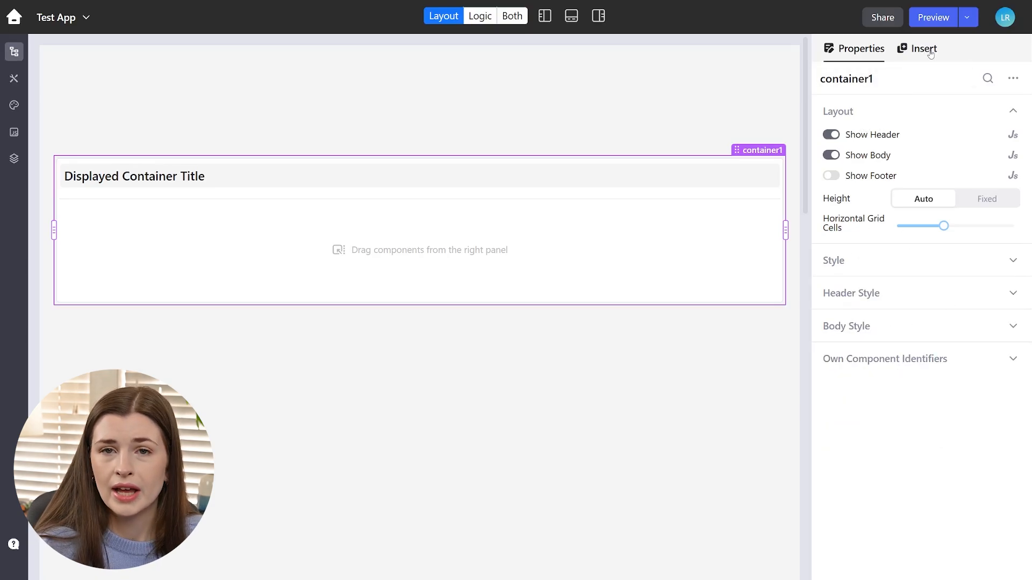
Step: Drag a Table of sample employee records from Project Management into the container body
{"action": "left_click", "coordinate": [921, 48]}
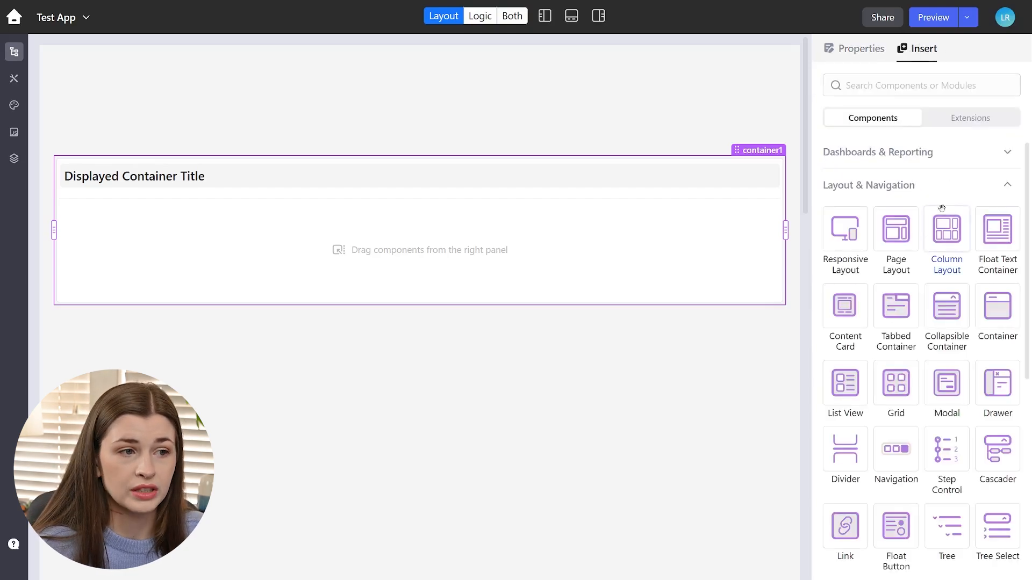
{"action": "left_click", "coordinate": [867, 185]}
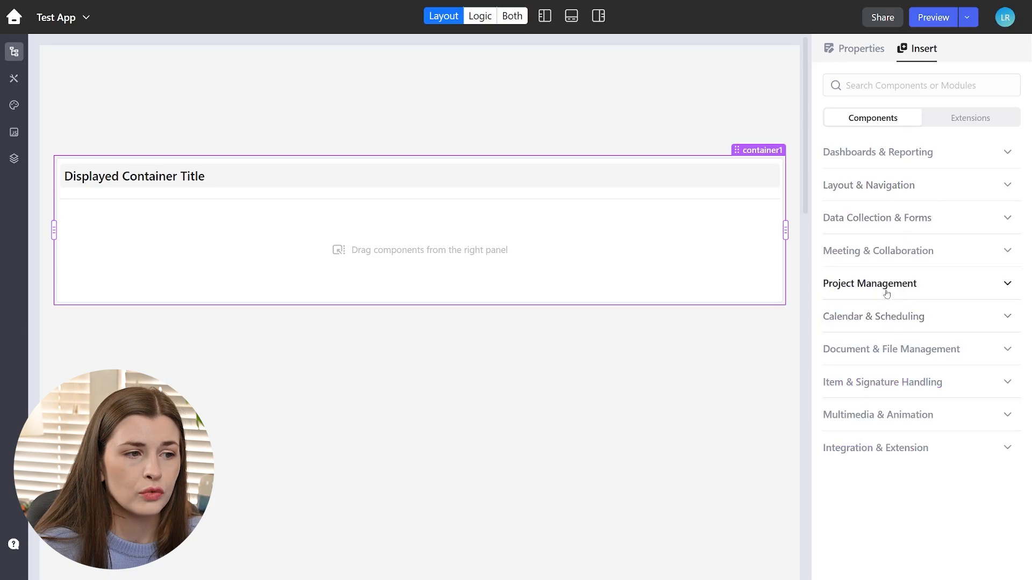
{"action": "left_click", "coordinate": [870, 283]}
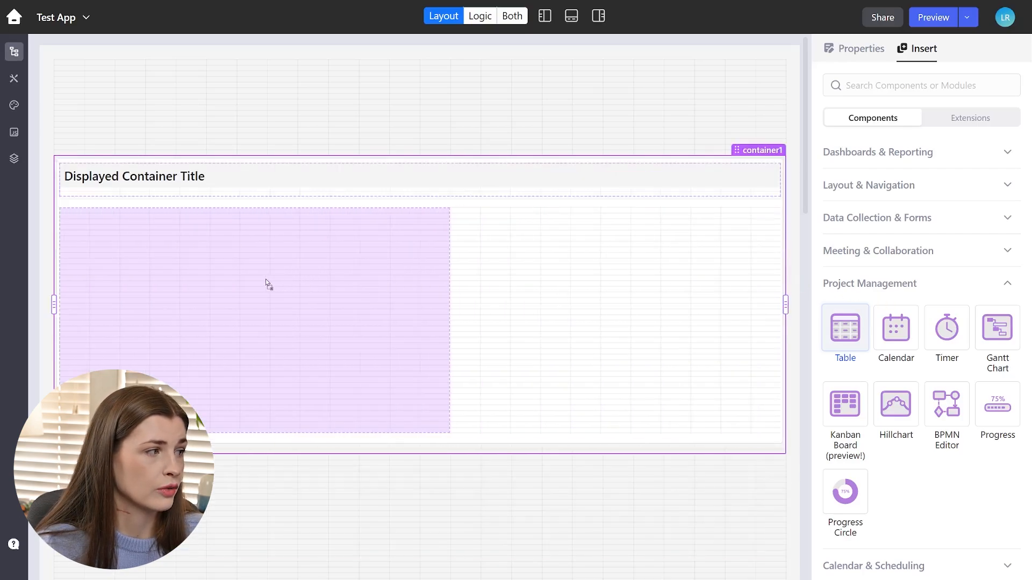
{"action": "left_click", "coordinate": [844, 327]}
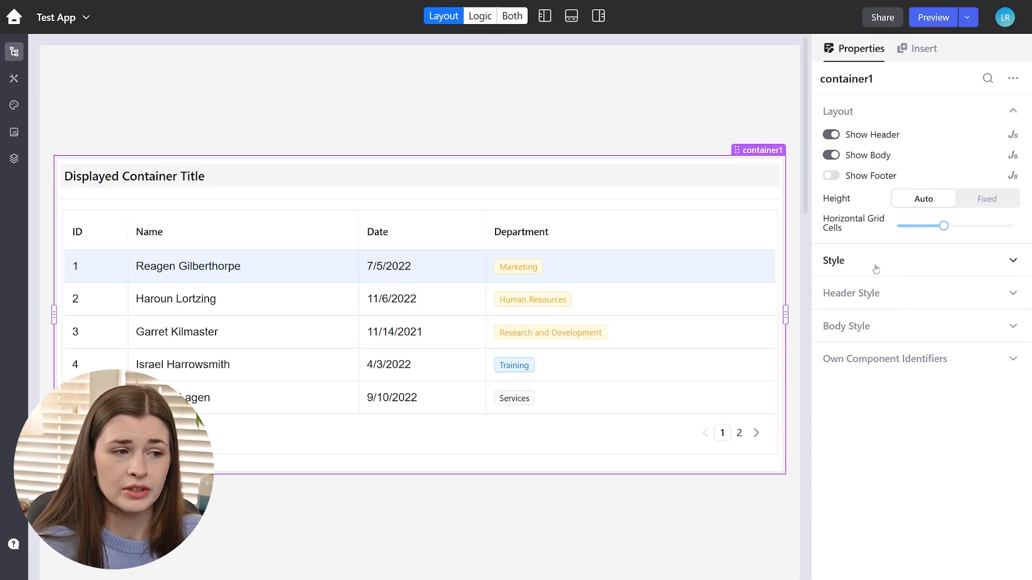
{"action": "left_click", "coordinate": [833, 260]}
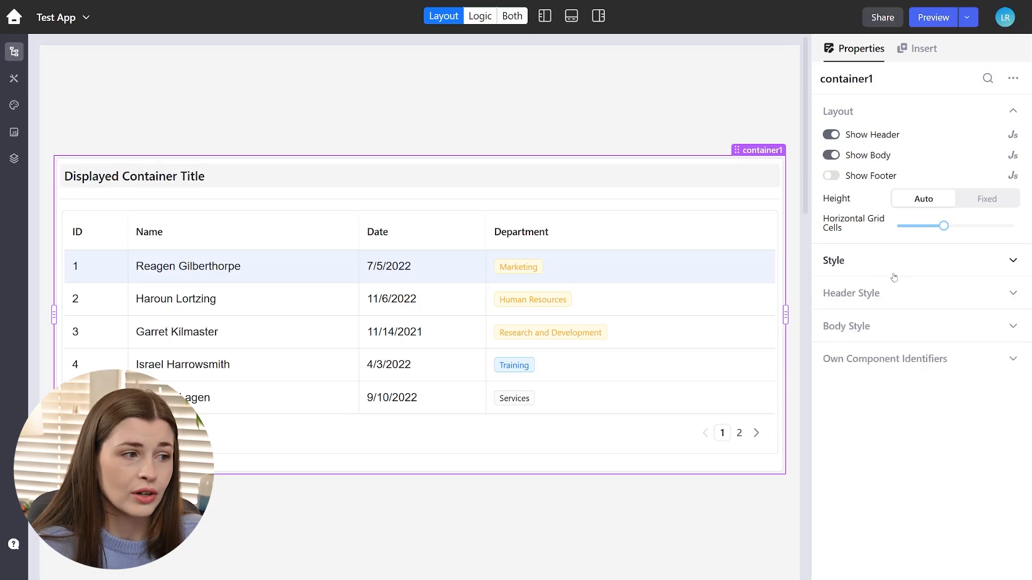
{"action": "left_click", "coordinate": [134, 175]}
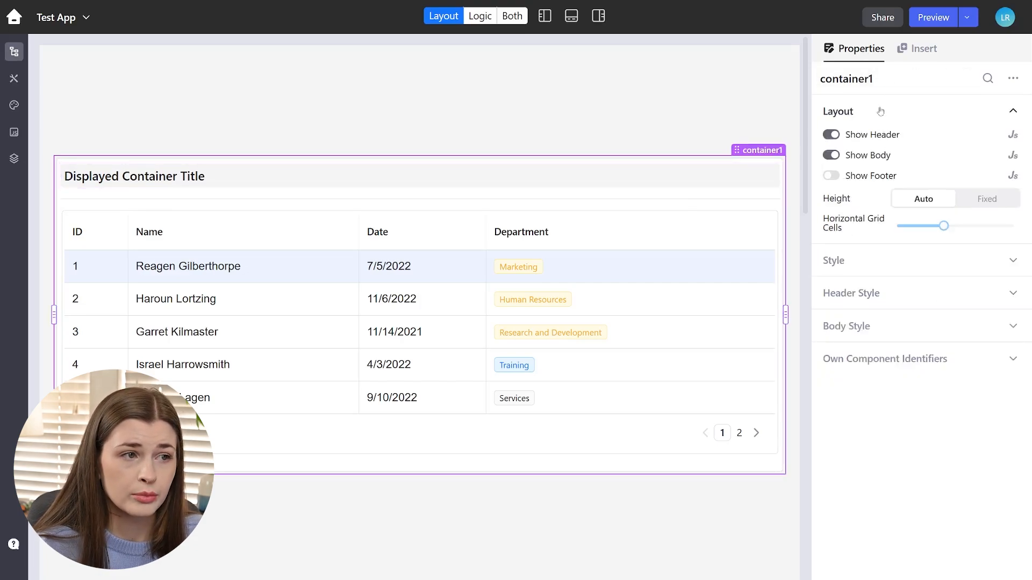
Step: Replace the container heading's Markdown text with 'Project Management Dashboard'
{"action": "left_click", "coordinate": [134, 176]}
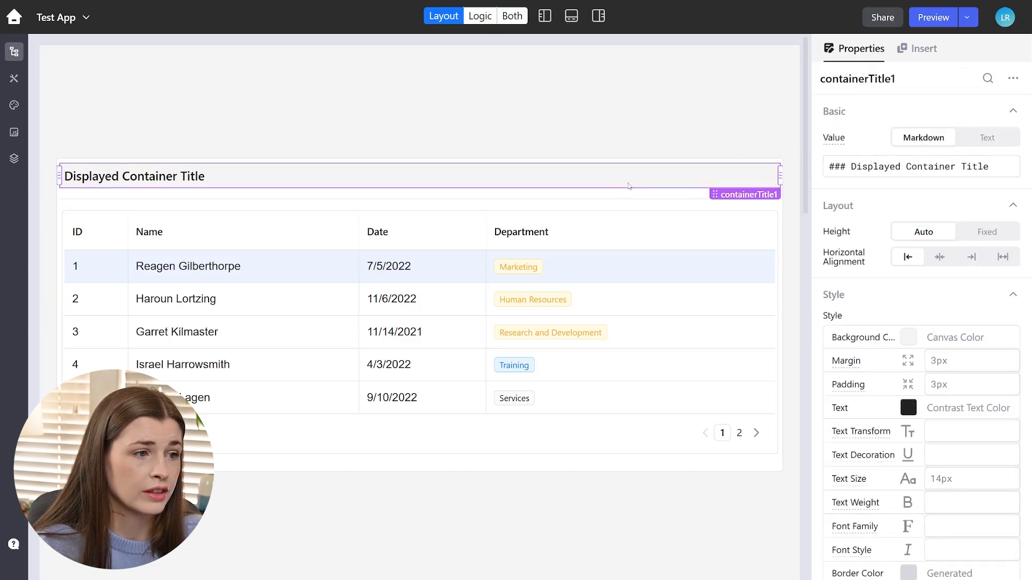
{"action": "left_click", "coordinate": [915, 166]}
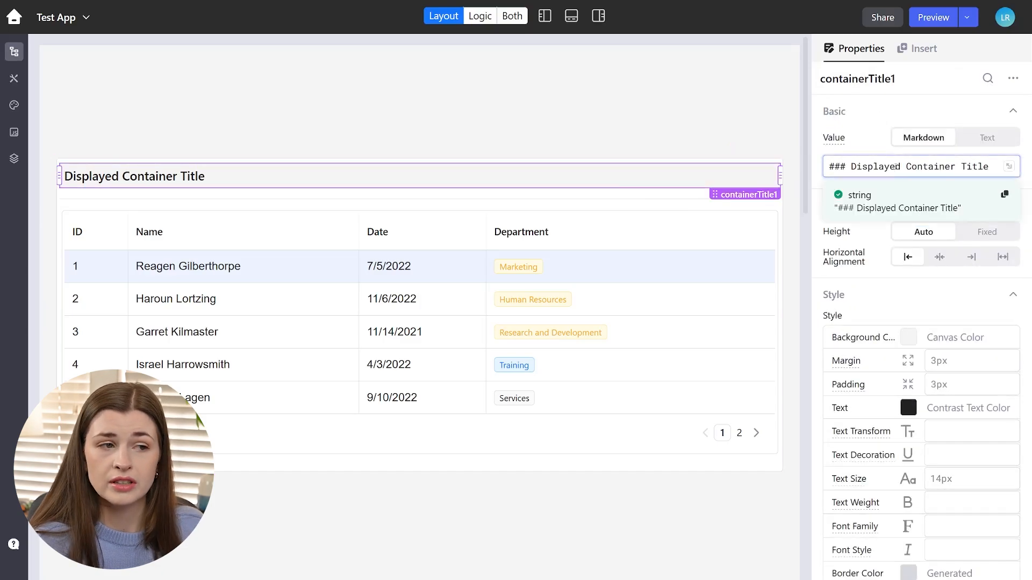
{"action": "double_click", "coordinate": [919, 166]}
{"action": "type", "text": "### Project"}
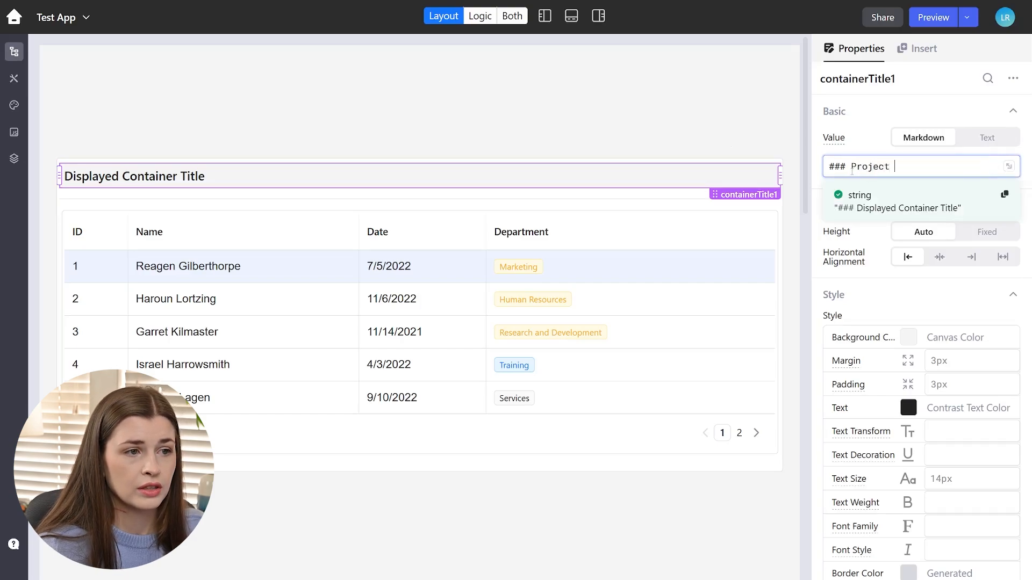
{"action": "type", "text": "Management Dash"}
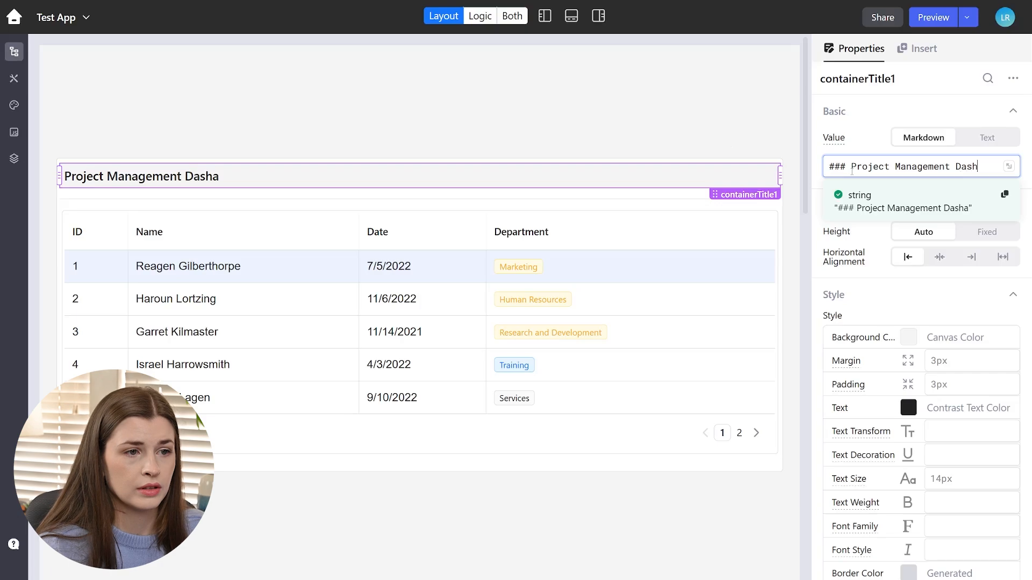
{"action": "type", "text": "board"}
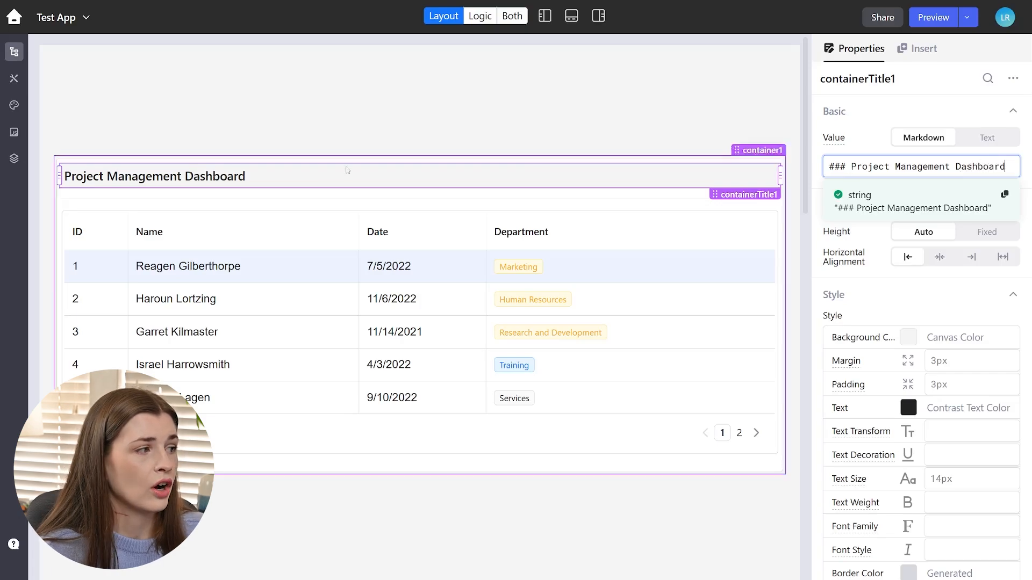
{"action": "left_click", "coordinate": [918, 48]}
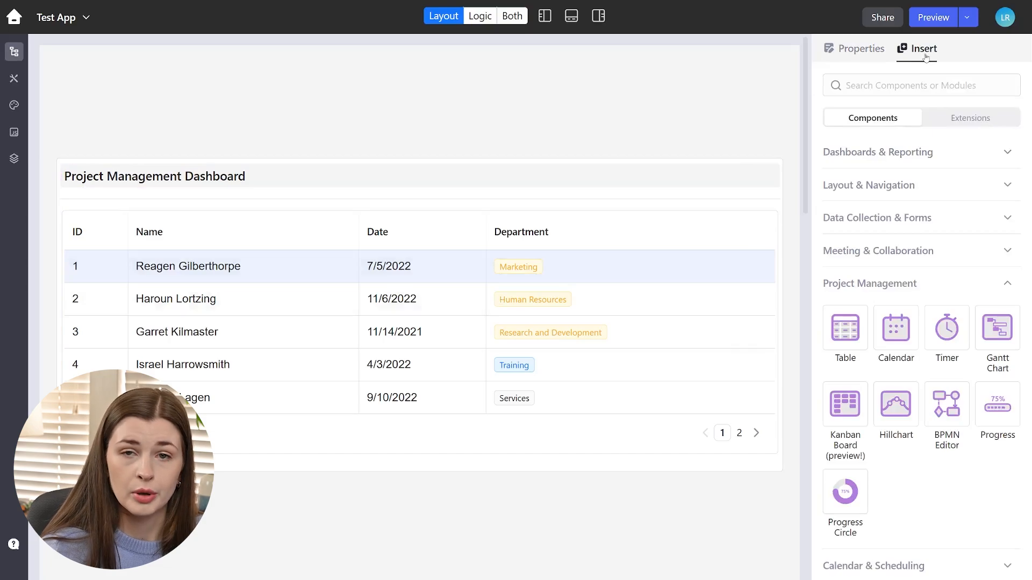
{"action": "mouse_move", "coordinate": [976, 290]}
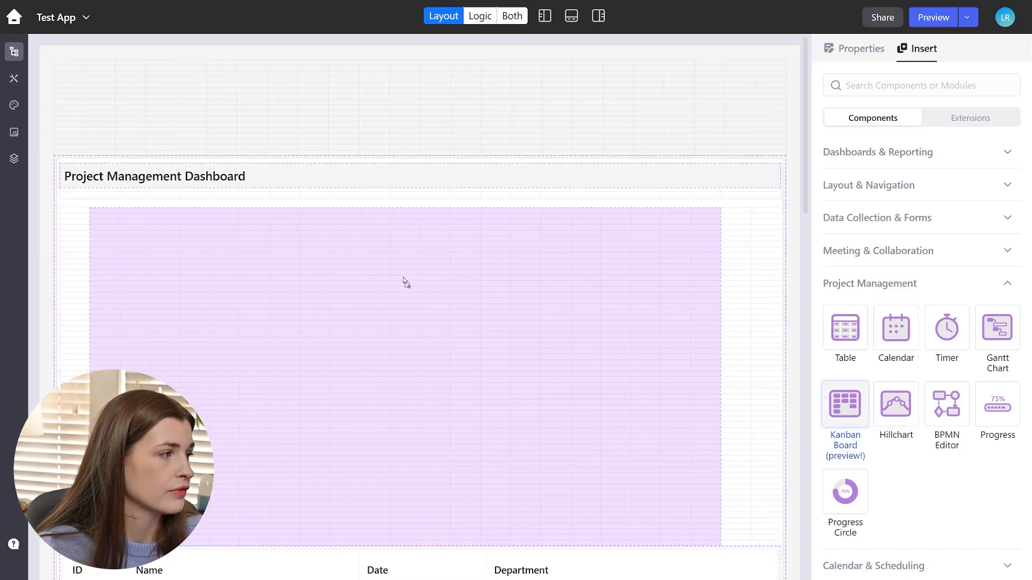
Step: Place a Kanban board with To Do, In Progress, In Review, Done columns above the table
{"action": "left_click", "coordinate": [844, 403]}
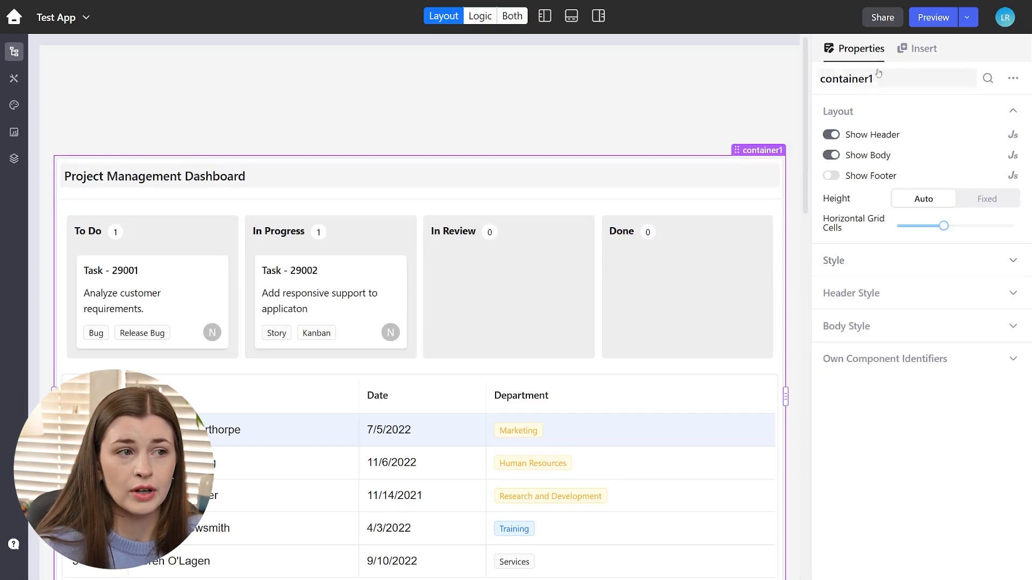
{"action": "left_click", "coordinate": [923, 48]}
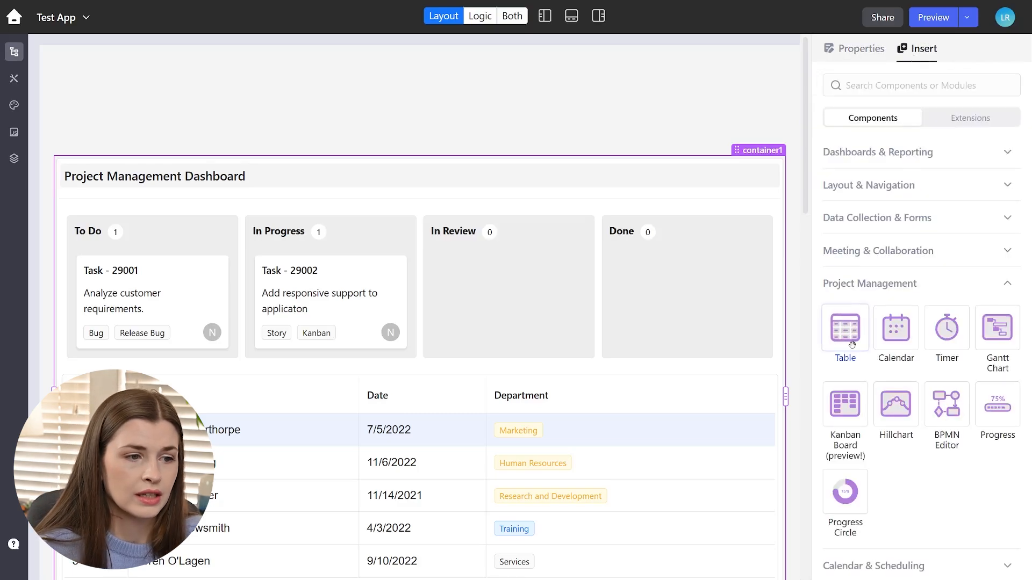
{"action": "mouse_move", "coordinate": [894, 329]}
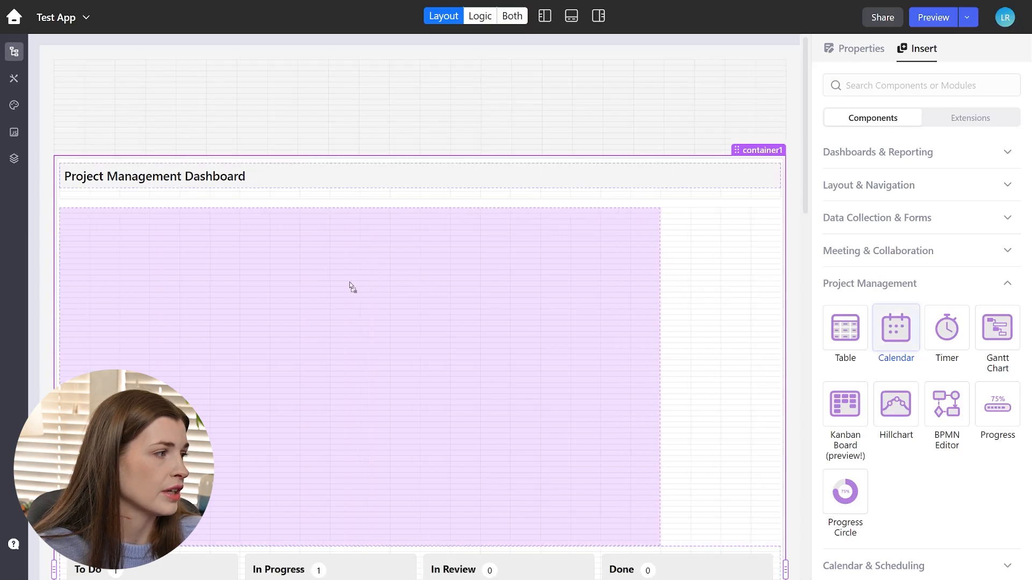
Step: Place a week-view calendar at the container's top and scroll through the component catalogue
{"action": "left_click", "coordinate": [895, 325]}
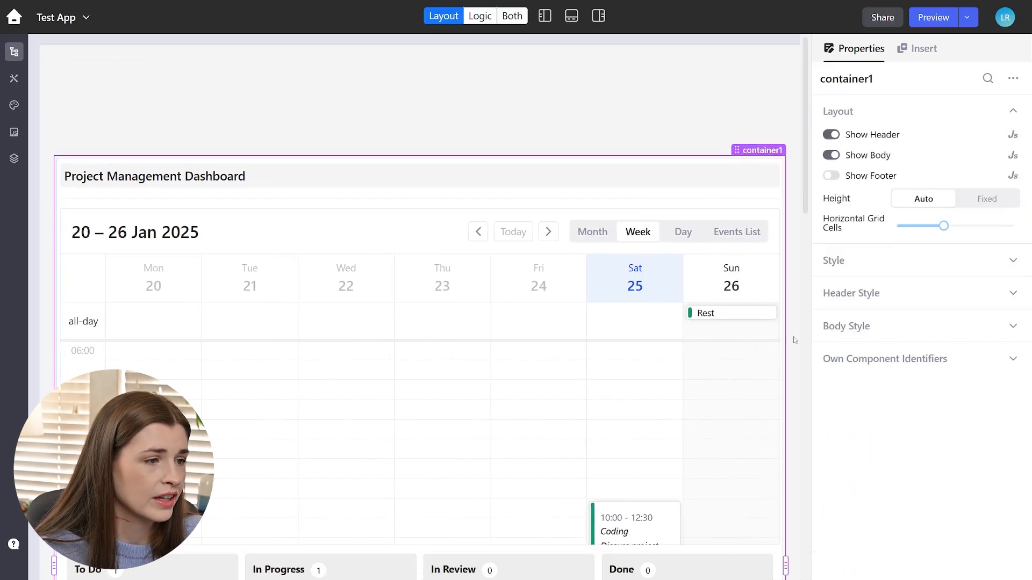
{"action": "left_click", "coordinate": [916, 48]}
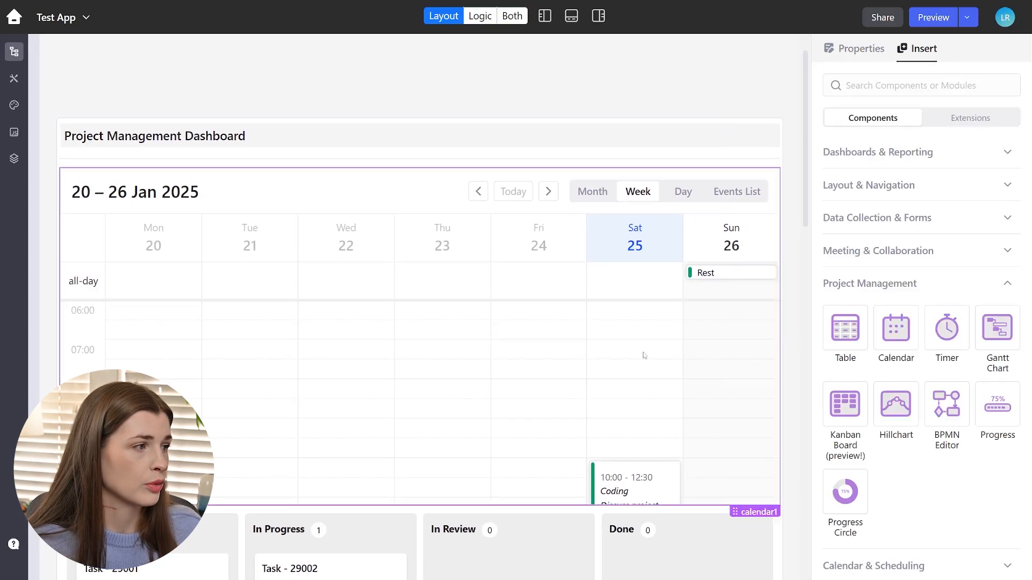
{"action": "scroll", "scroll_direction": "down", "scroll_amount": 3}
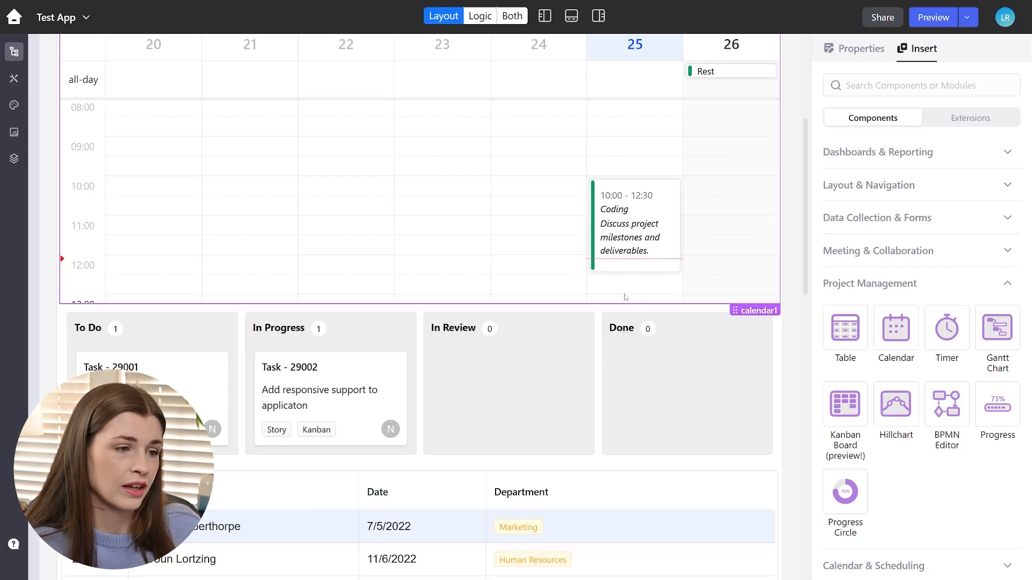
{"action": "scroll", "scroll_direction": "down", "scroll_amount": 3}
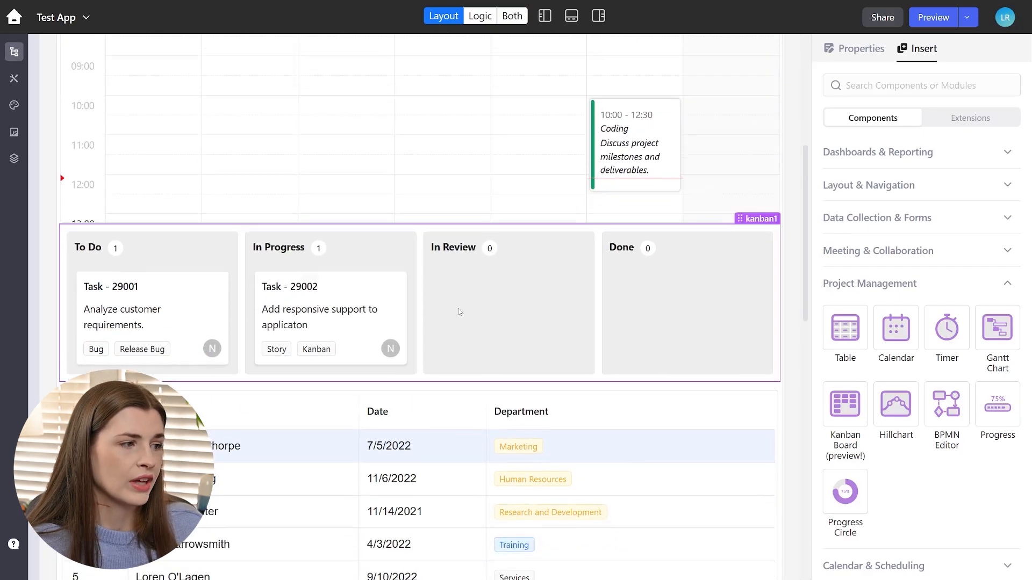
{"action": "scroll", "scroll_direction": "down", "scroll_amount": 3}
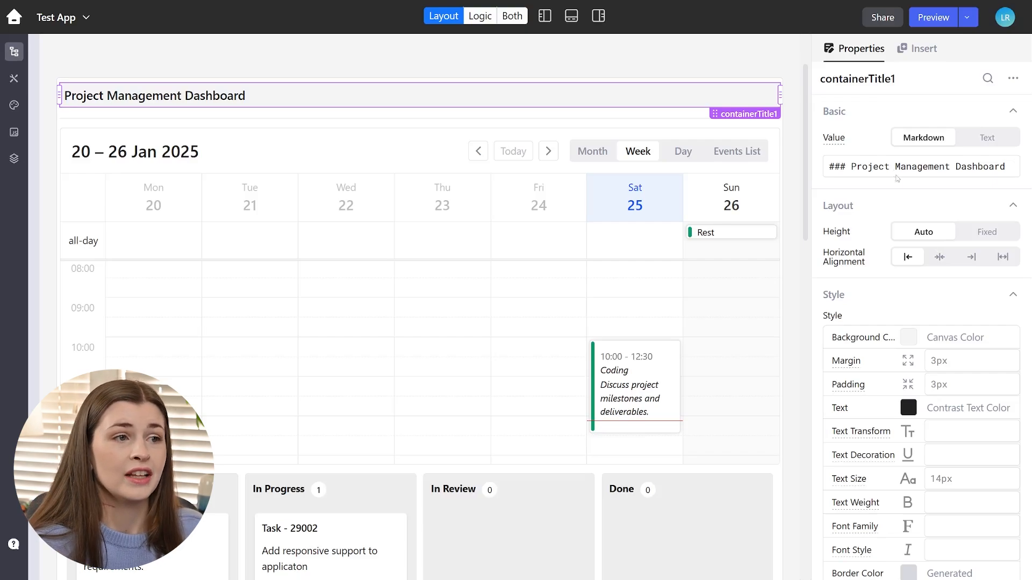
{"action": "mouse_move", "coordinate": [795, 138]}
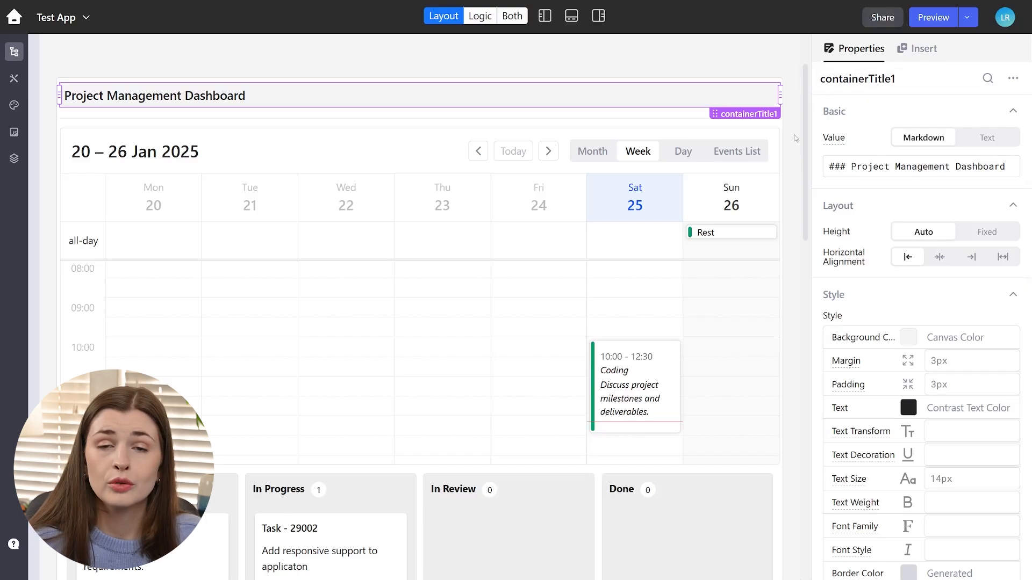
Step: Collapse Project Management, view the Extensions tab, and return to the built-in Components tab
{"action": "left_click", "coordinate": [922, 48]}
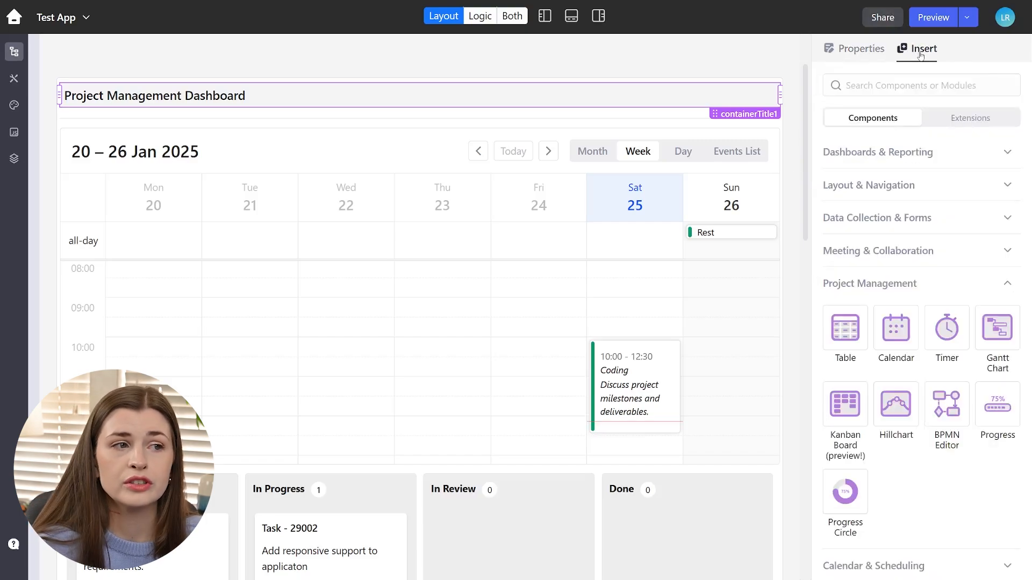
{"action": "mouse_move", "coordinate": [970, 290]}
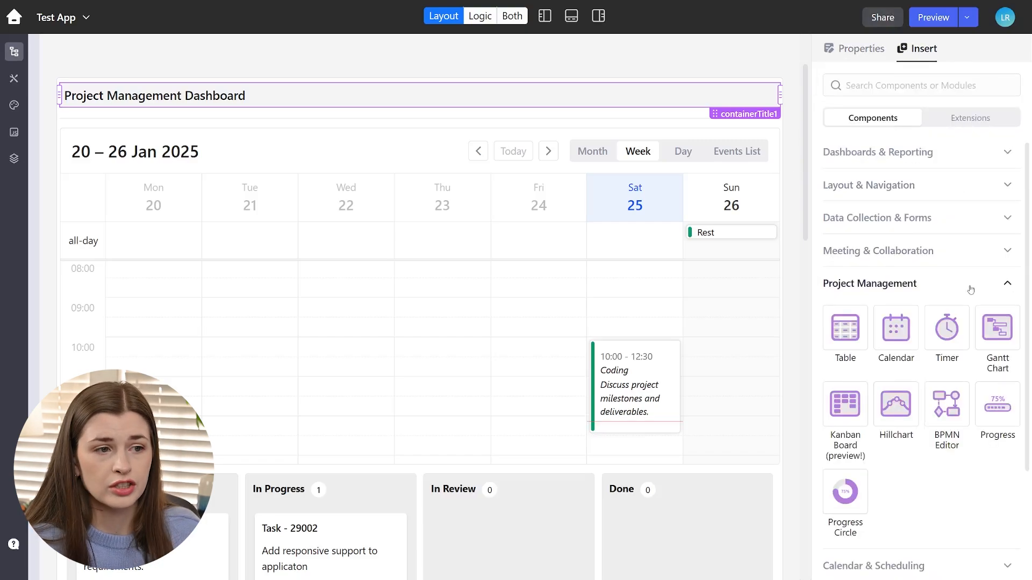
{"action": "left_click", "coordinate": [869, 283]}
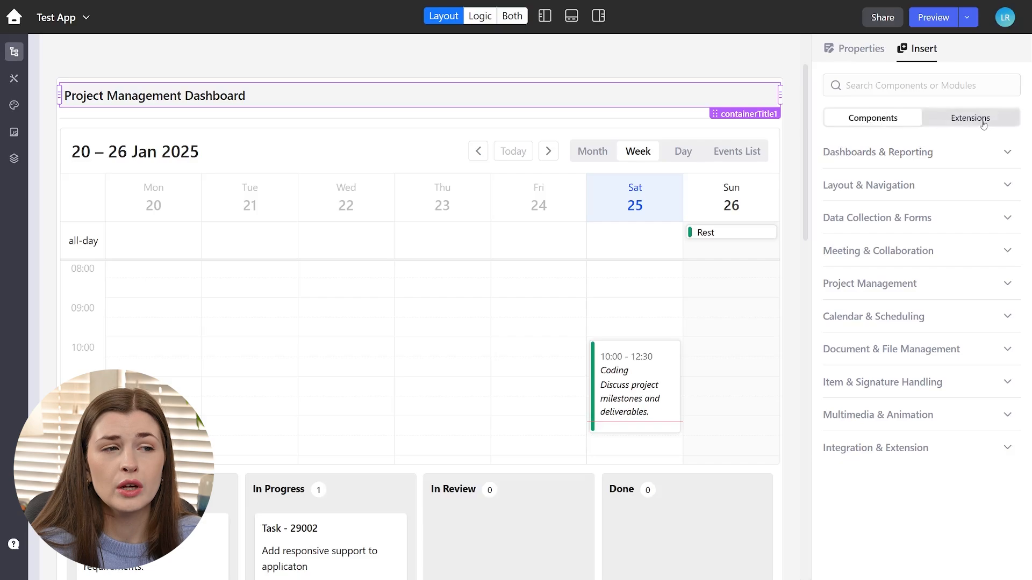
{"action": "left_click", "coordinate": [970, 117]}
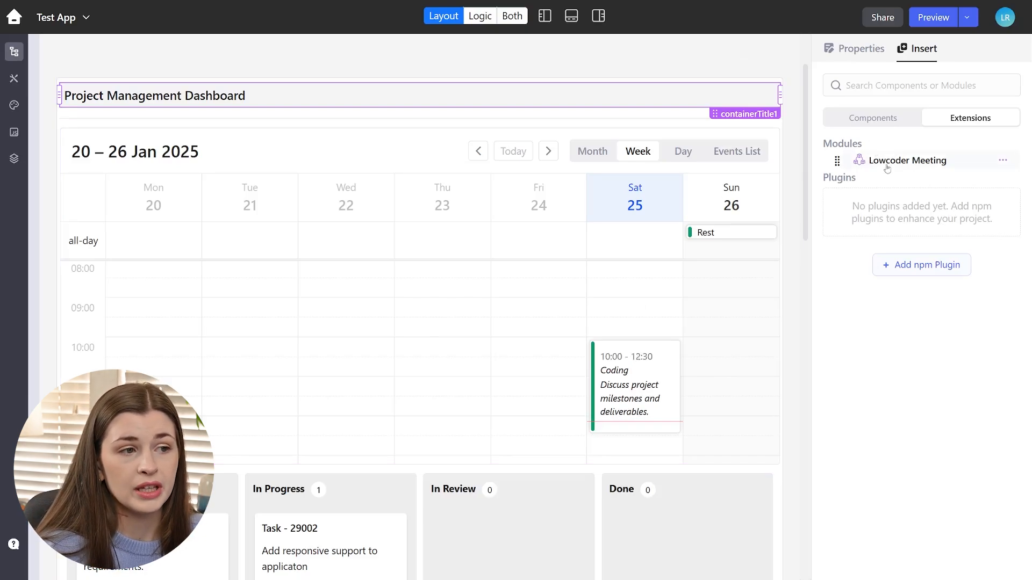
{"action": "mouse_move", "coordinate": [884, 189]}
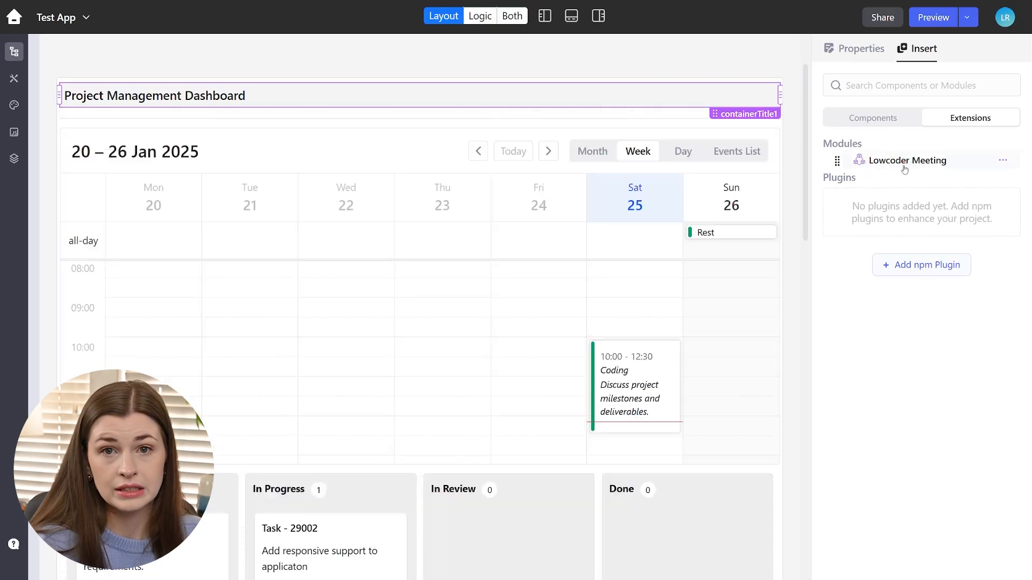
{"action": "left_click", "coordinate": [873, 118]}
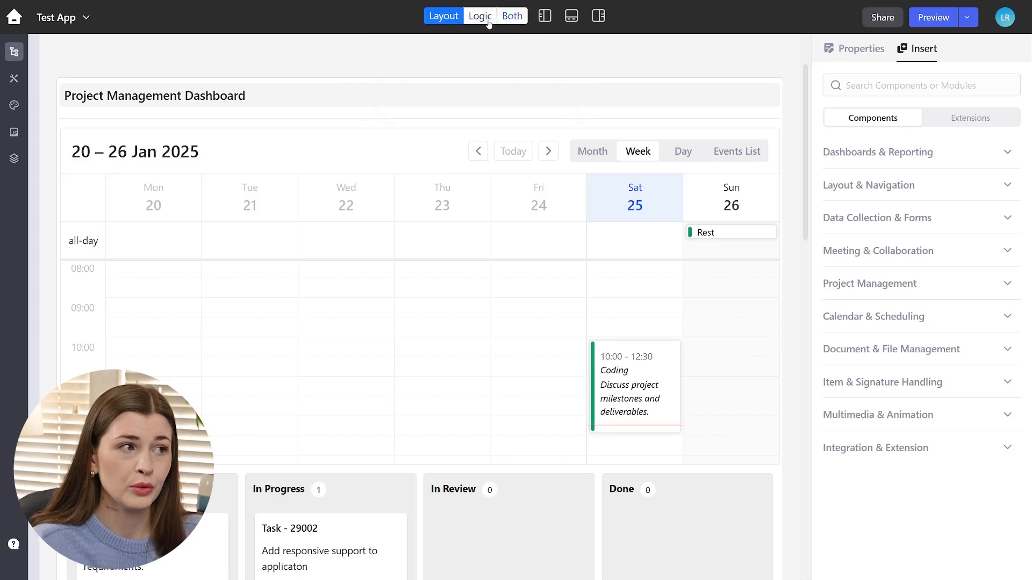
Step: Switch to Both mode and expand container1 in the Active Components tree to inspect children
{"action": "left_click", "coordinate": [512, 15]}
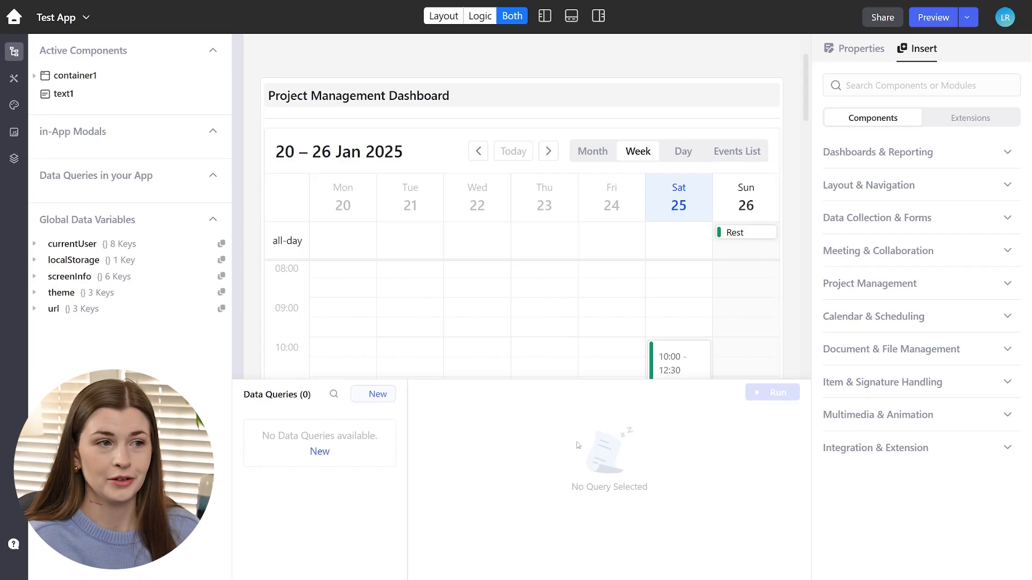
{"action": "mouse_move", "coordinate": [64, 94]}
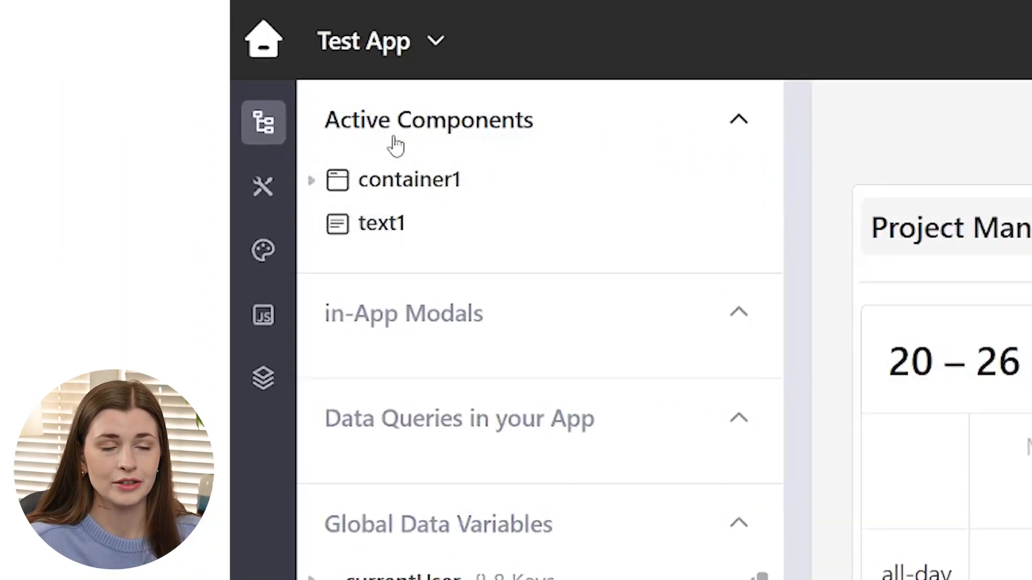
{"action": "left_click", "coordinate": [311, 180]}
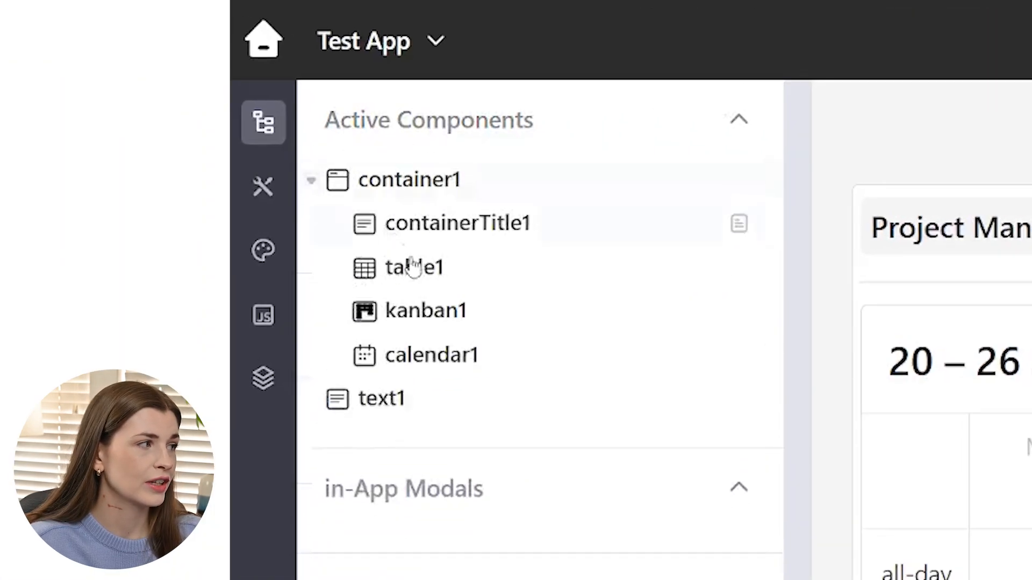
{"action": "left_click", "coordinate": [310, 180]}
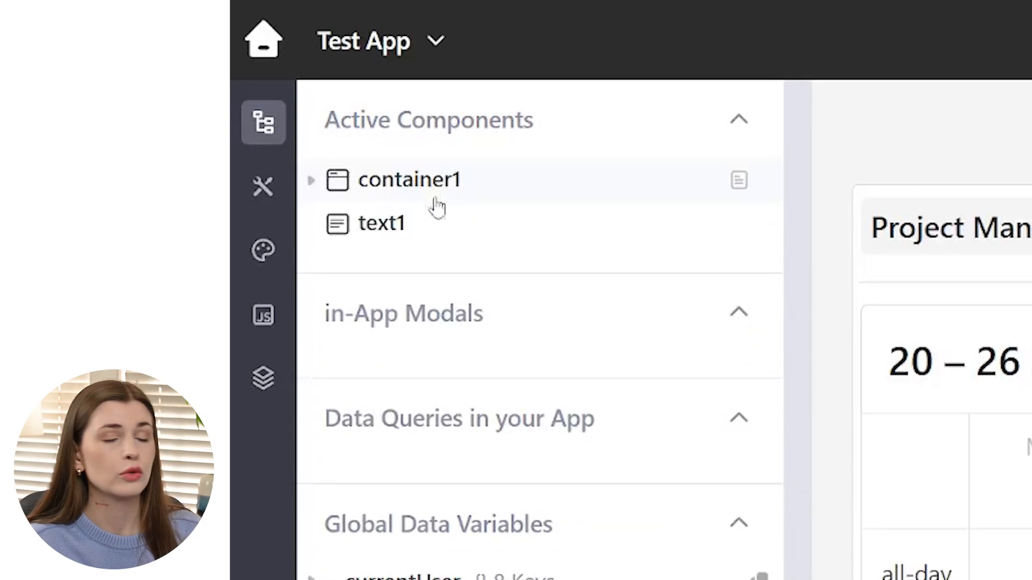
{"action": "left_click", "coordinate": [311, 180]}
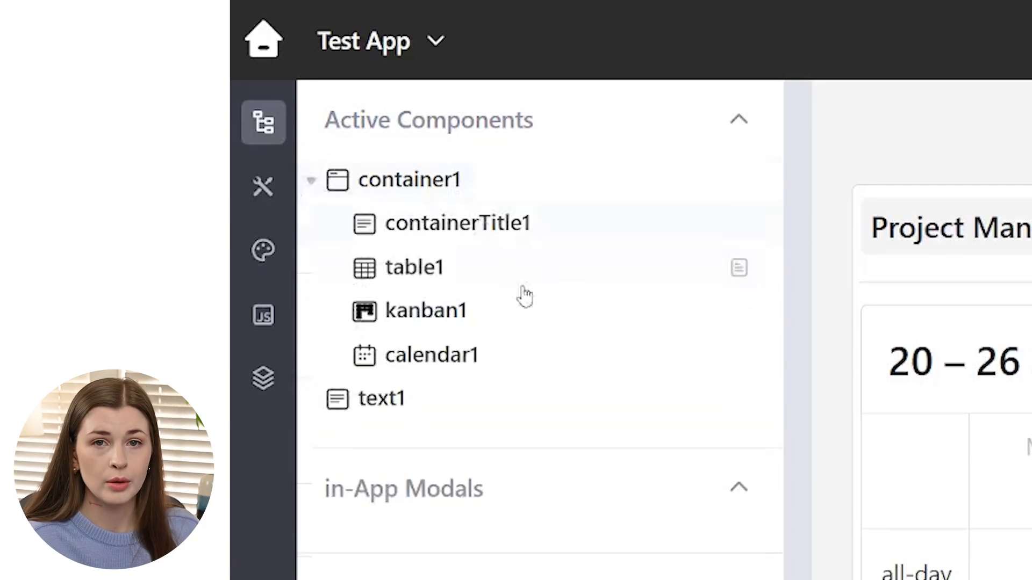
{"action": "mouse_move", "coordinate": [460, 253]}
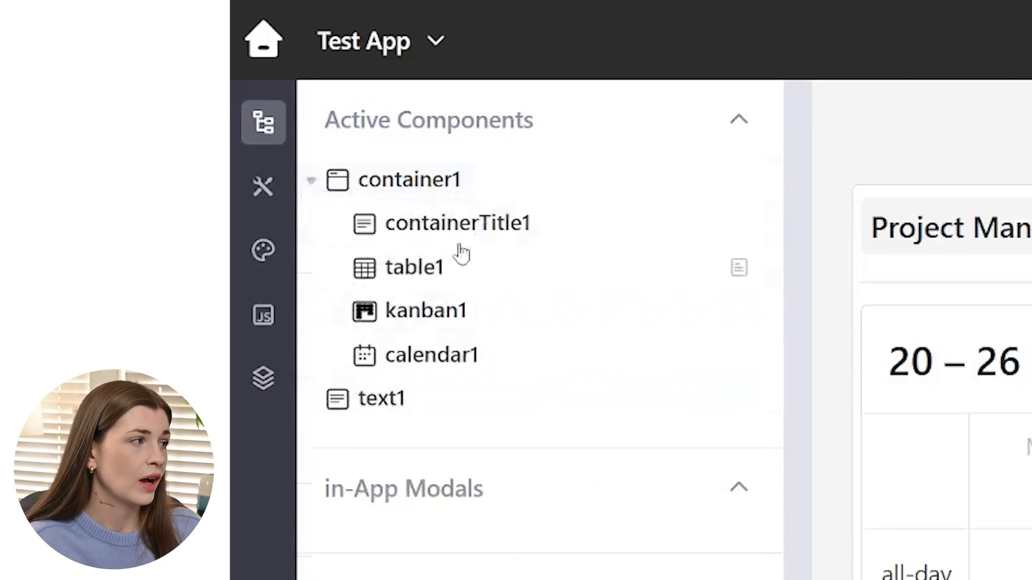
{"action": "mouse_move", "coordinate": [457, 222]}
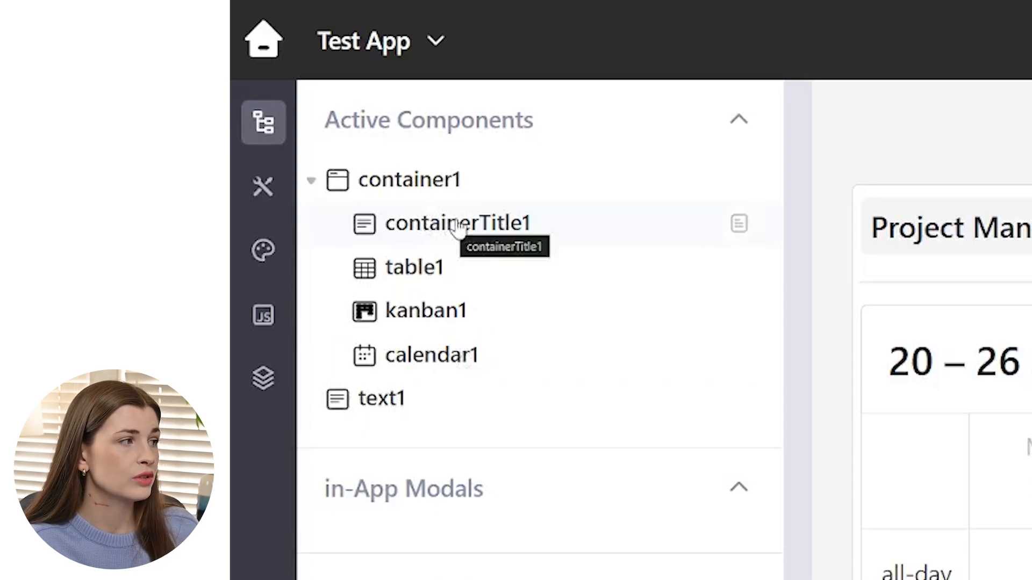
{"action": "mouse_move", "coordinate": [461, 355]}
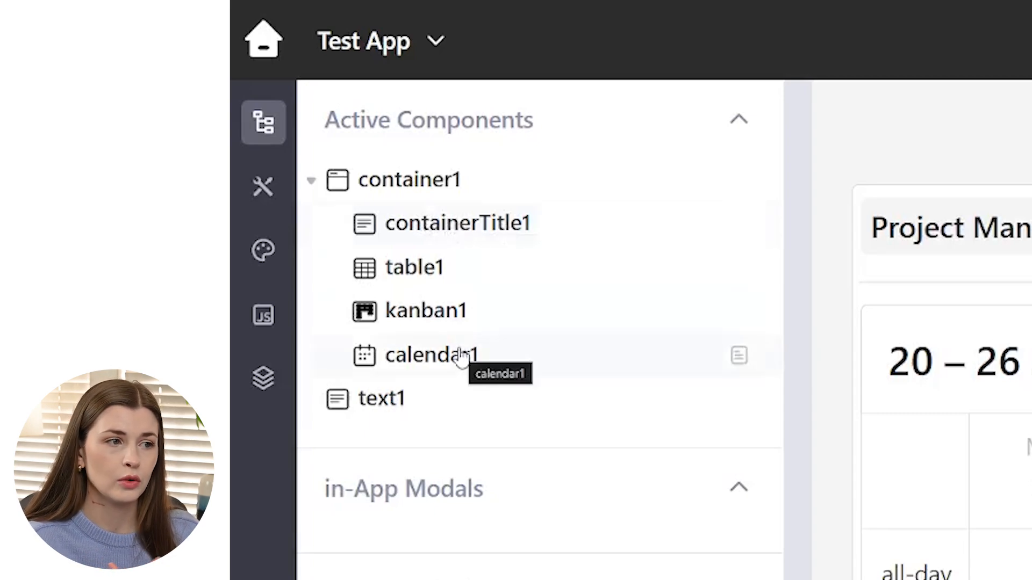
{"action": "mouse_move", "coordinate": [457, 458]}
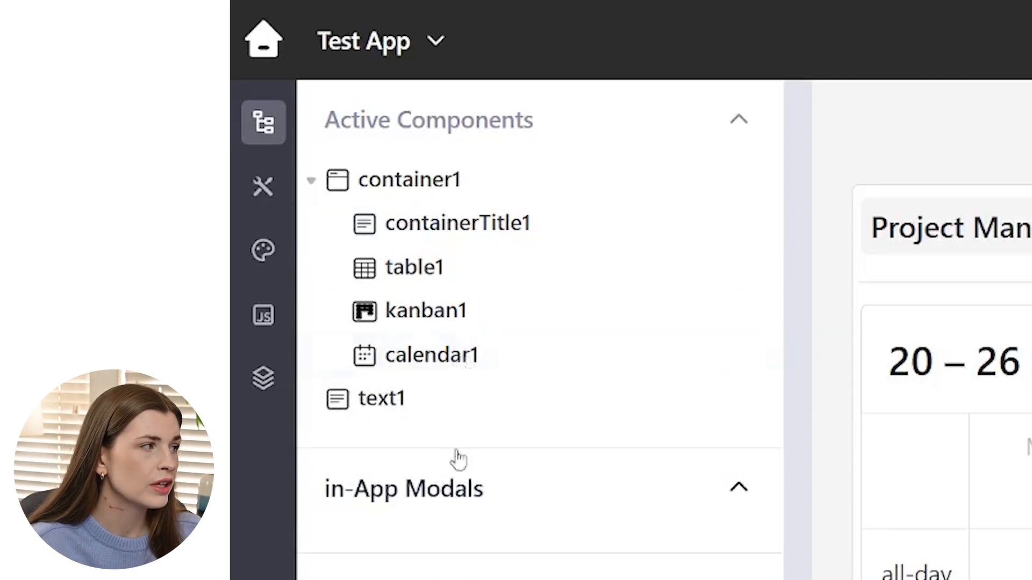
{"action": "left_click", "coordinate": [311, 180]}
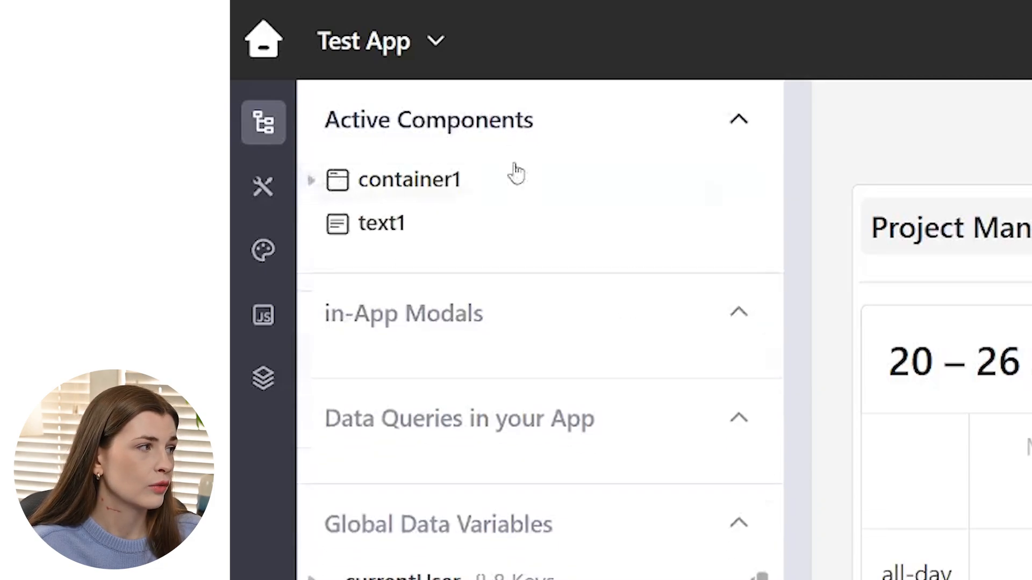
{"action": "scroll", "scroll_direction": "down", "scroll_amount": 3}
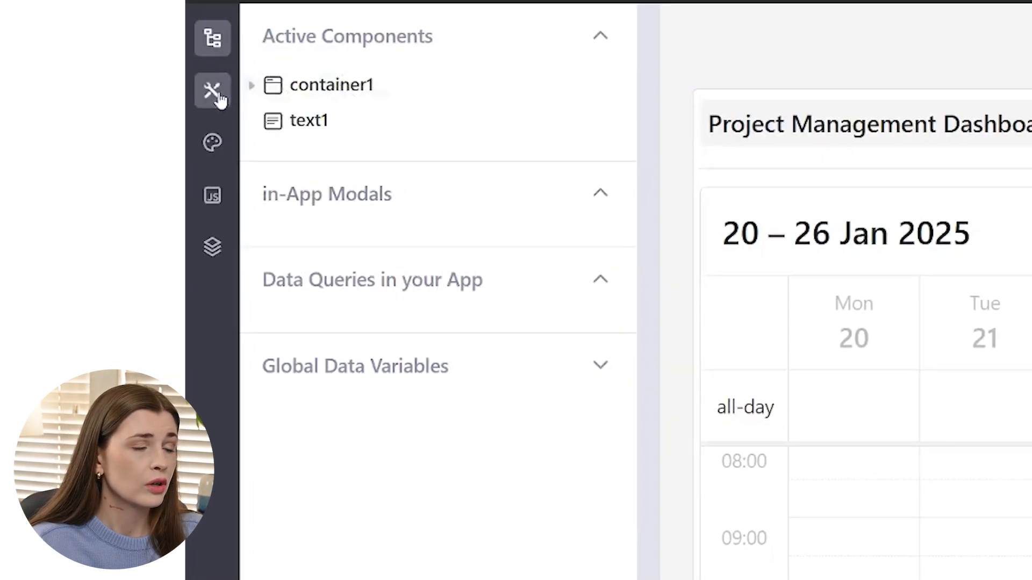
Step: Open Test App's general App Settings from the left sidebar
{"action": "left_click", "coordinate": [211, 91]}
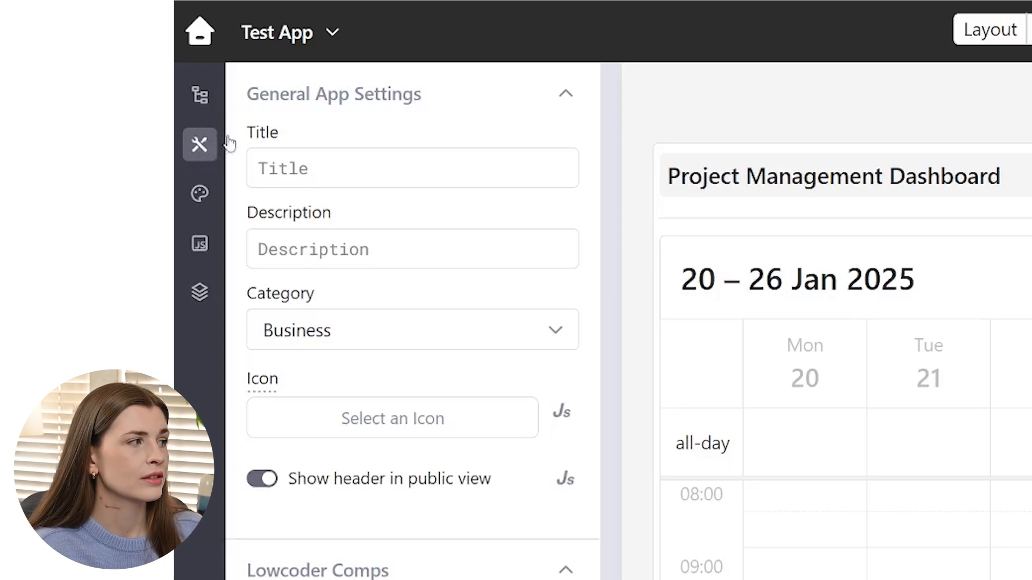
{"action": "mouse_move", "coordinate": [361, 384]}
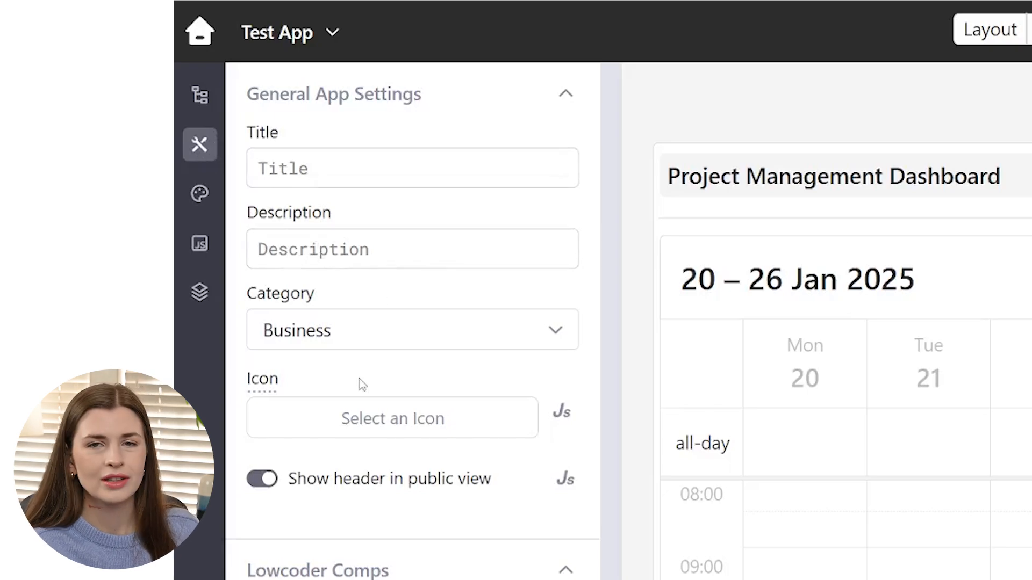
{"action": "mouse_move", "coordinate": [531, 523]}
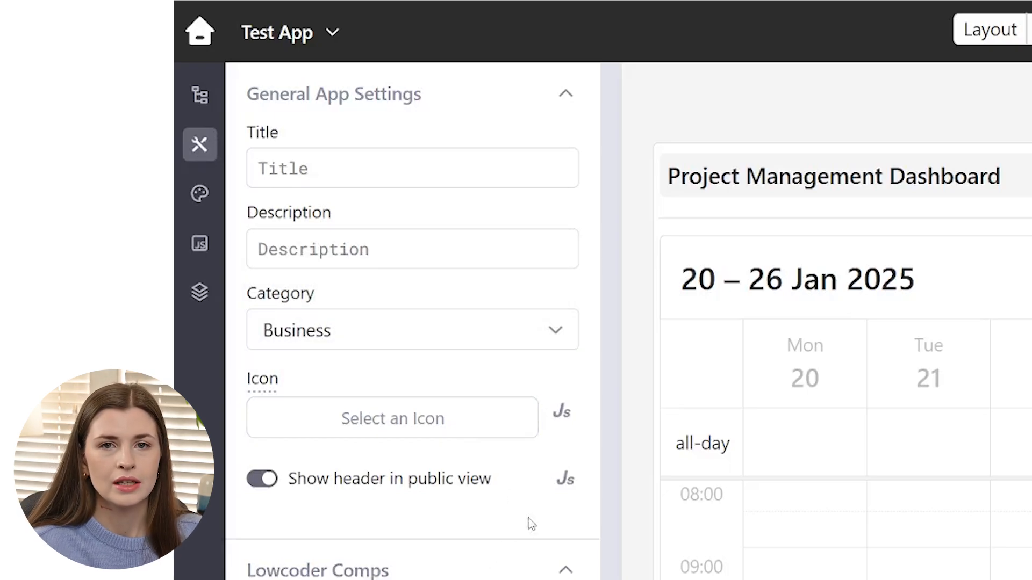
{"action": "mouse_move", "coordinate": [200, 193]}
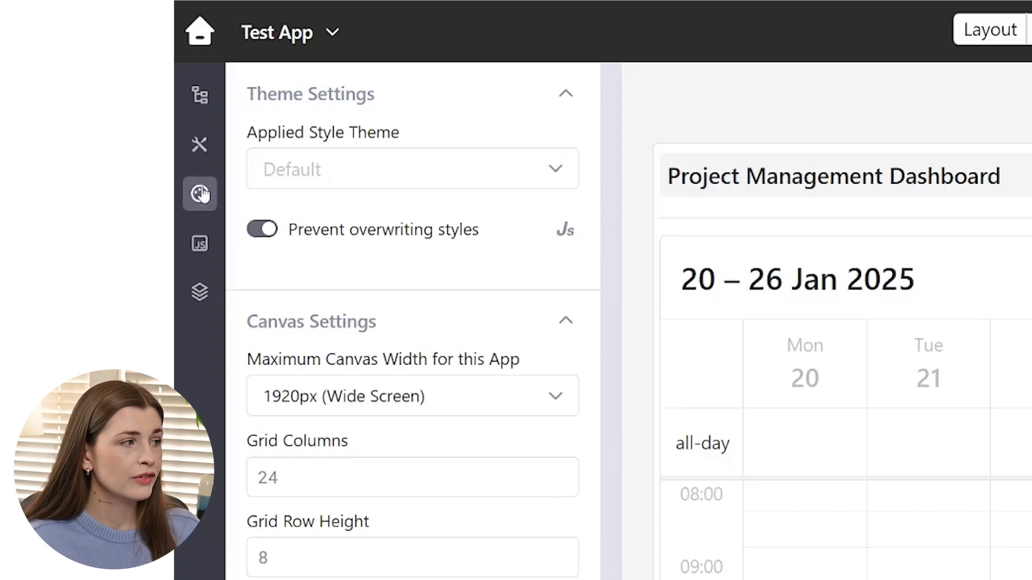
Step: Browse Test App's themes, JavaScript library and layer settings, then return to the home page
{"action": "left_click", "coordinate": [412, 168]}
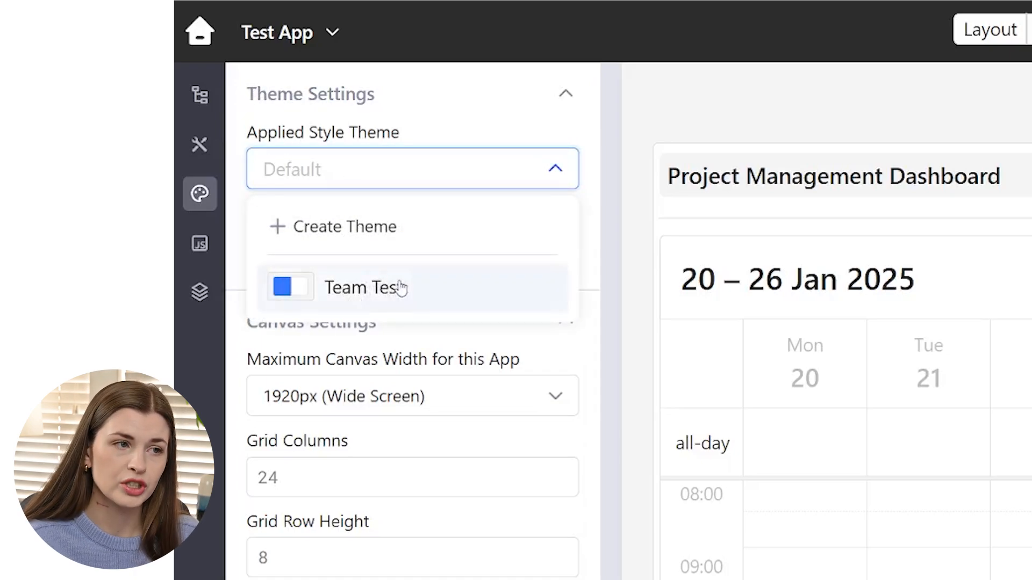
{"action": "mouse_move", "coordinate": [375, 226]}
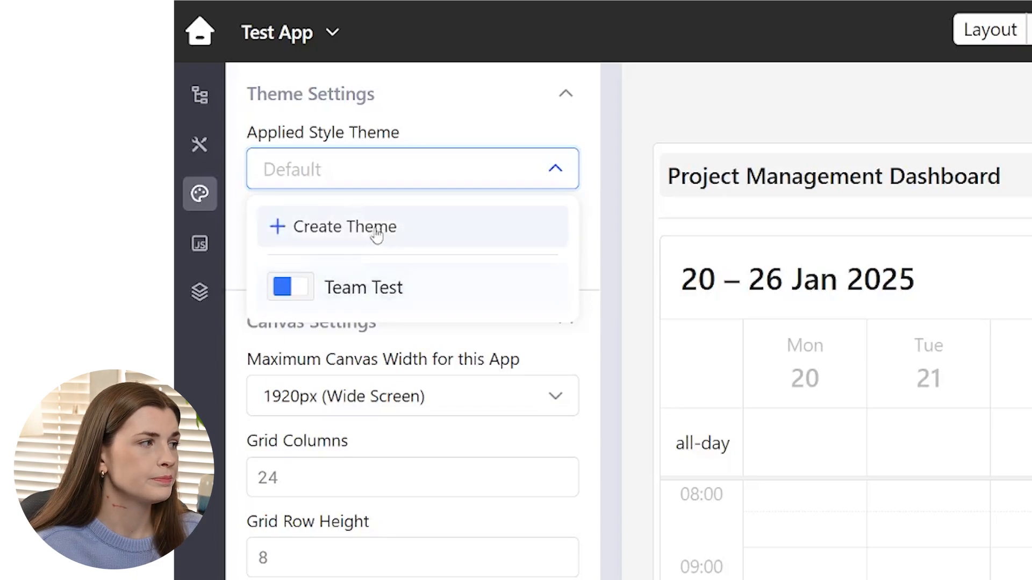
{"action": "mouse_move", "coordinate": [428, 234]}
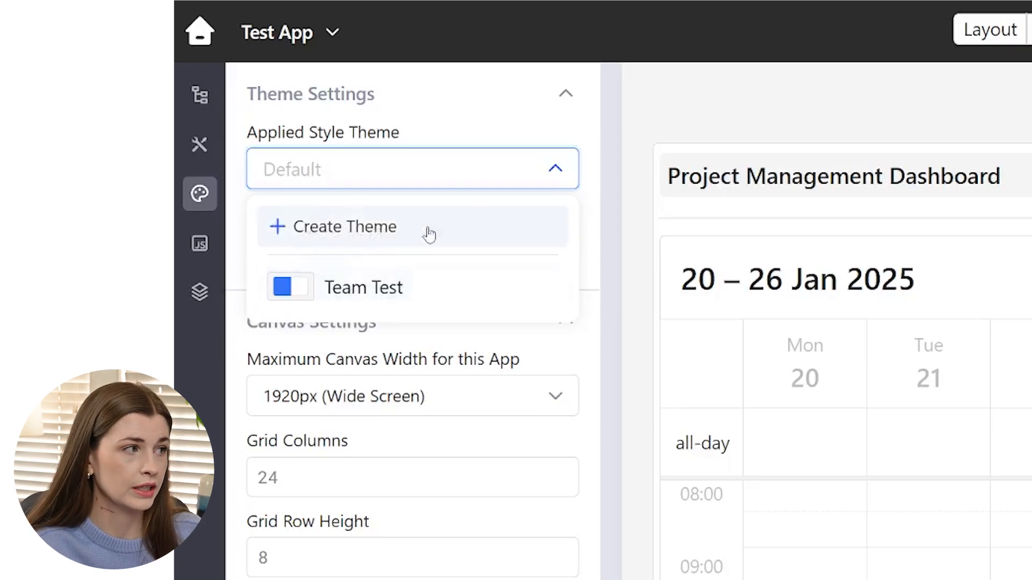
{"action": "left_click", "coordinate": [555, 168]}
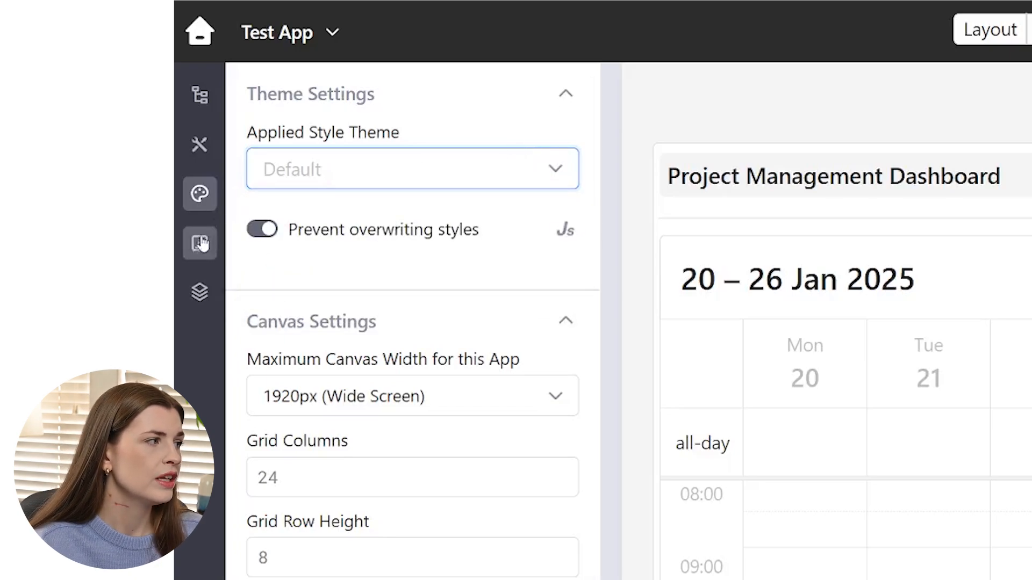
{"action": "left_click", "coordinate": [199, 244]}
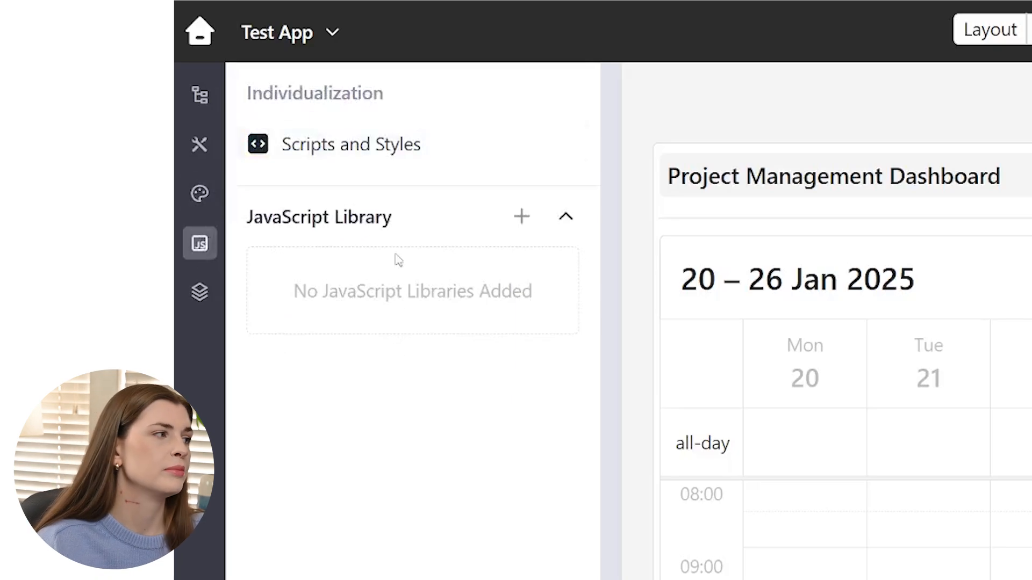
{"action": "mouse_move", "coordinate": [200, 292]}
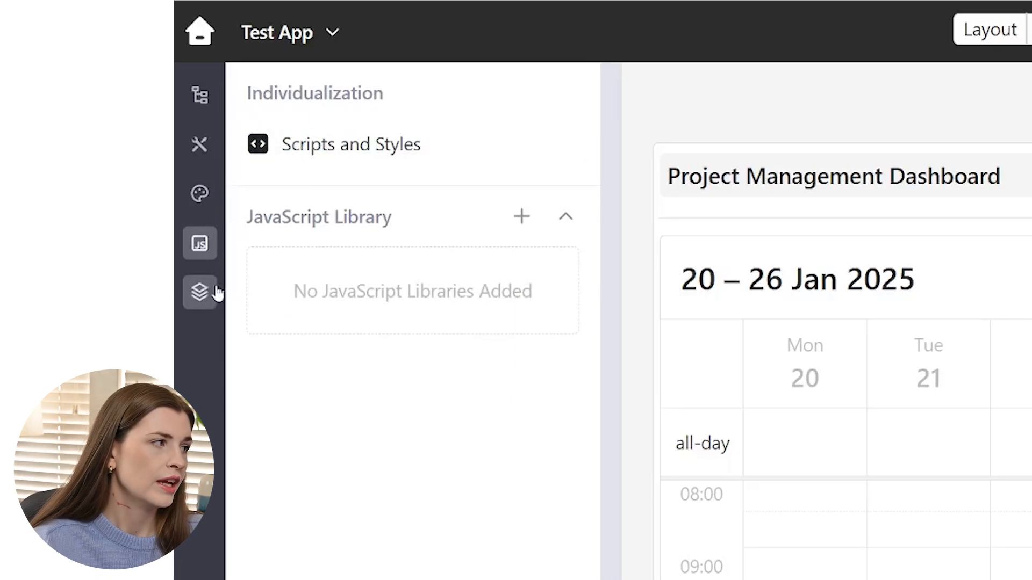
{"action": "left_click", "coordinate": [200, 144]}
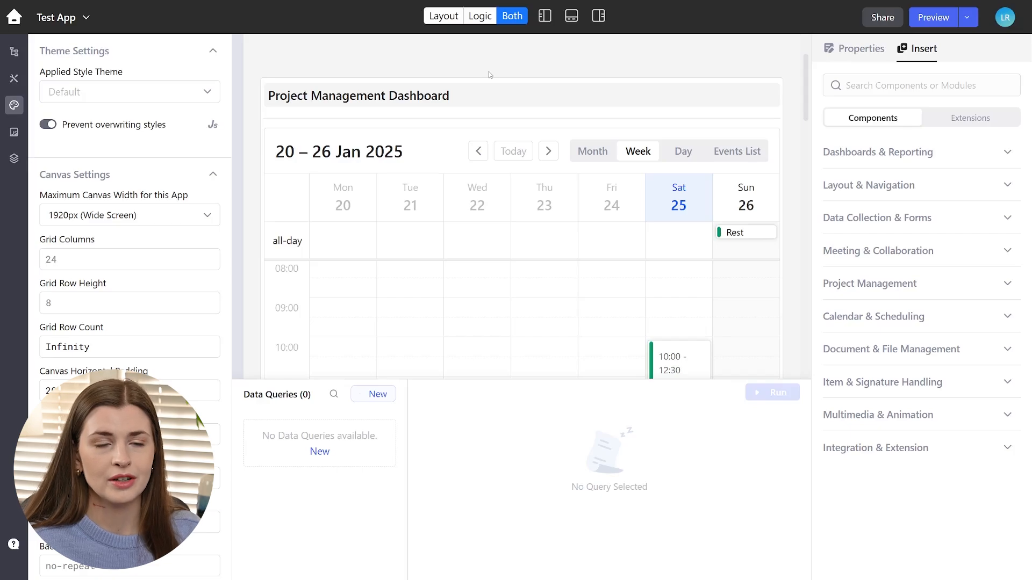
{"action": "left_click", "coordinate": [13, 16]}
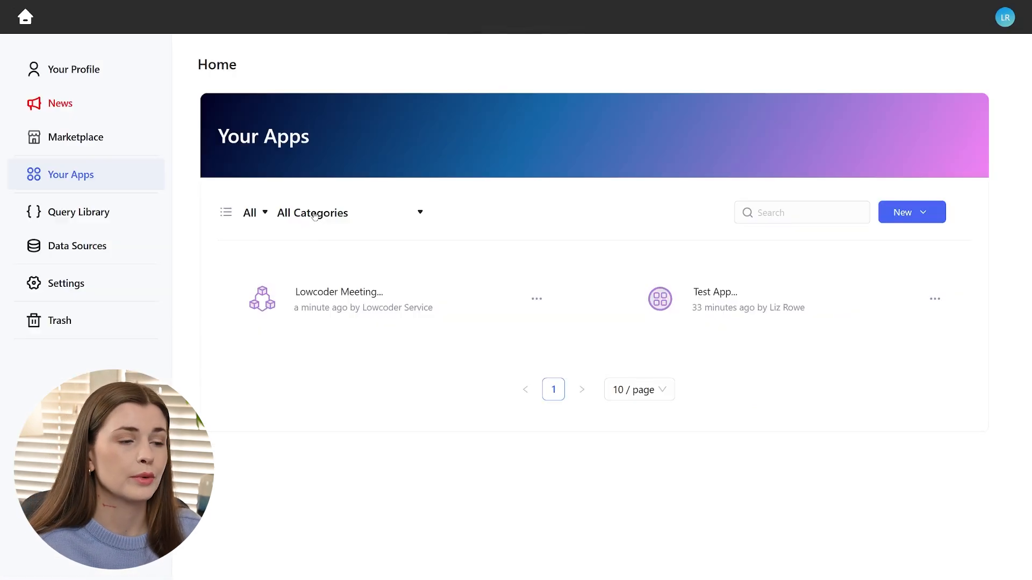
{"action": "mouse_move", "coordinate": [114, 159]}
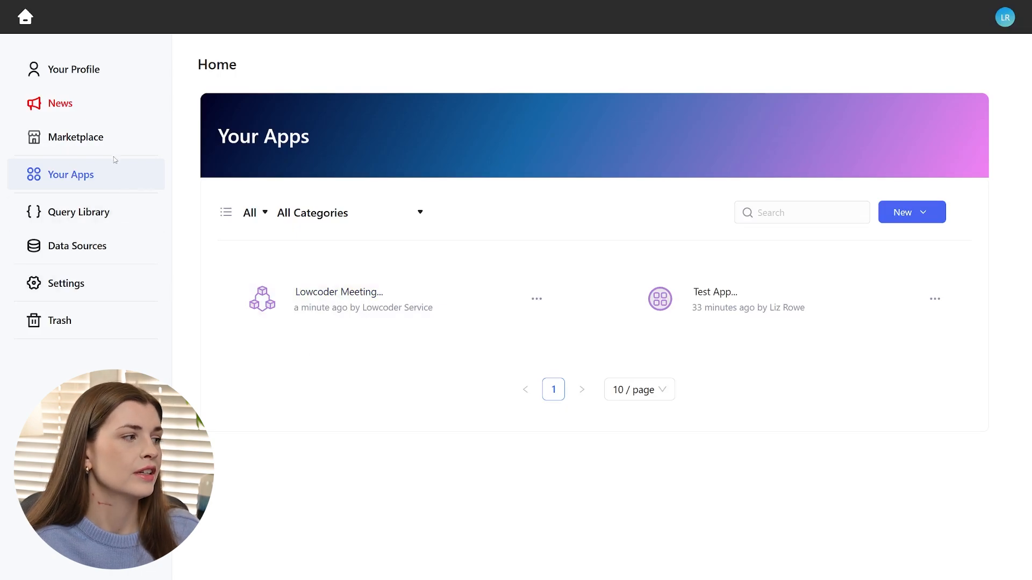
Step: Go to workspace Settings > Themes and open the Team Test theme for editing
{"action": "left_click", "coordinate": [65, 283]}
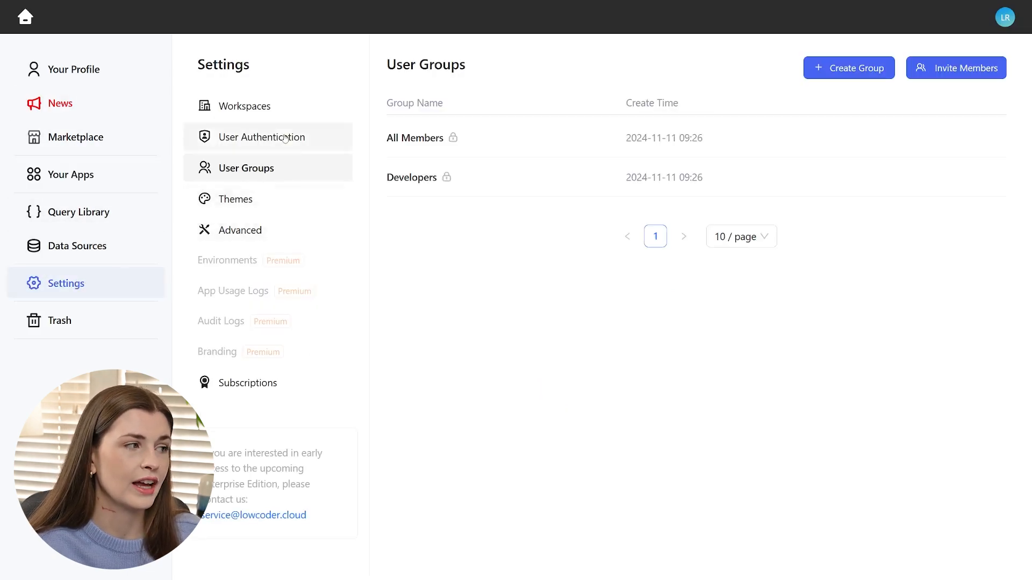
{"action": "mouse_move", "coordinate": [235, 199]}
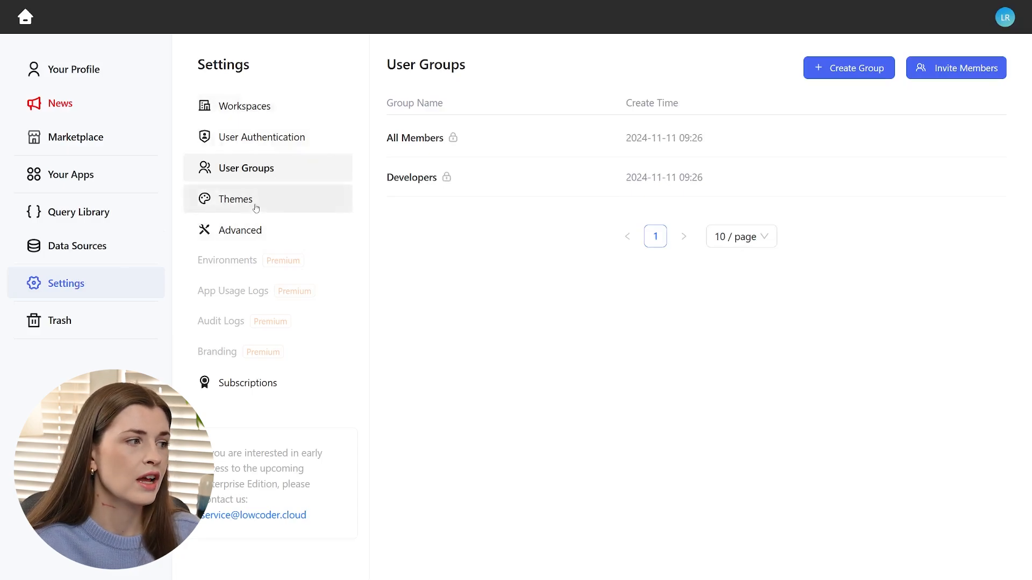
{"action": "left_click", "coordinate": [235, 198]}
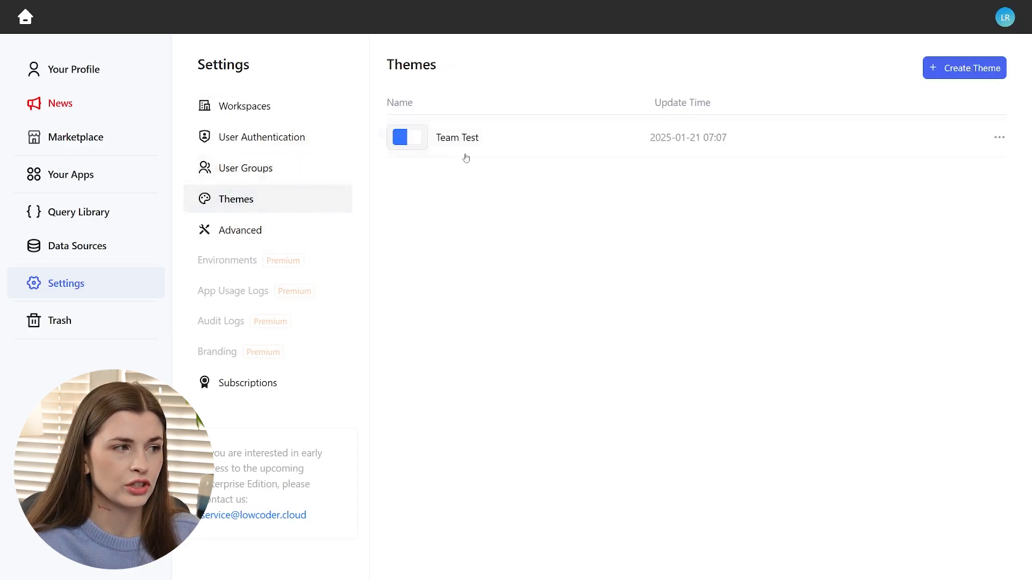
{"action": "mouse_move", "coordinate": [467, 138]}
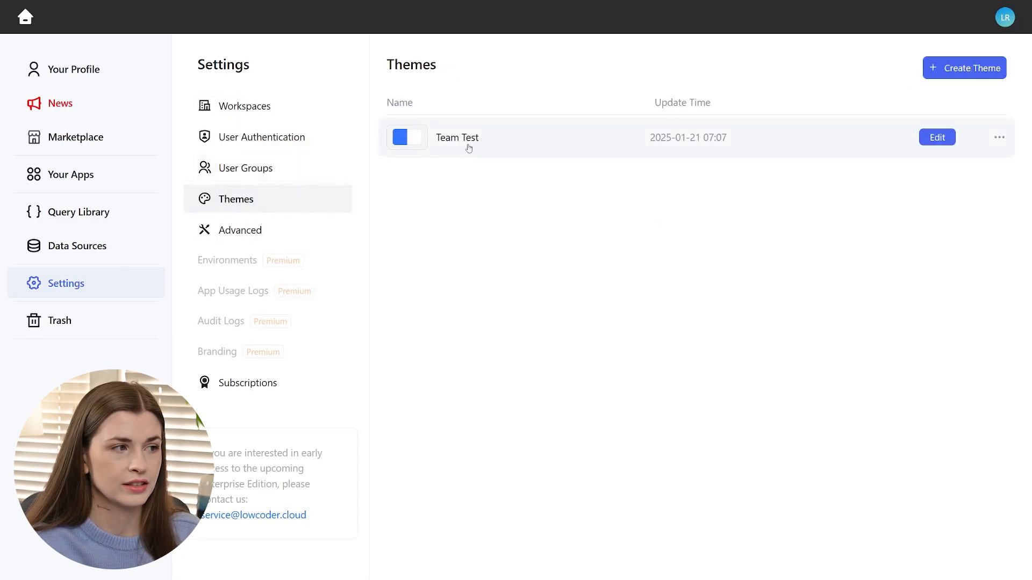
{"action": "mouse_move", "coordinate": [511, 146]}
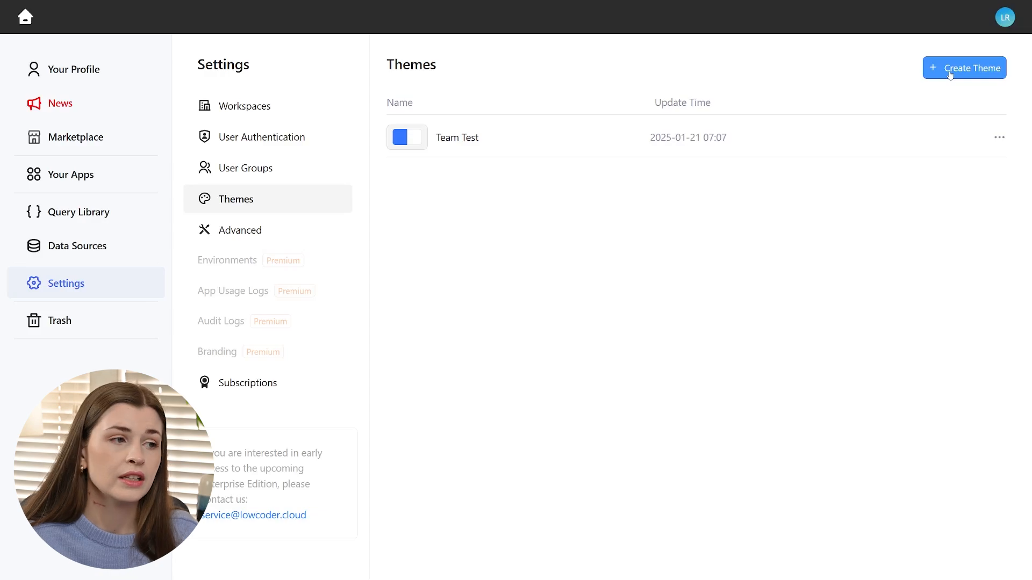
{"action": "mouse_move", "coordinate": [589, 143]}
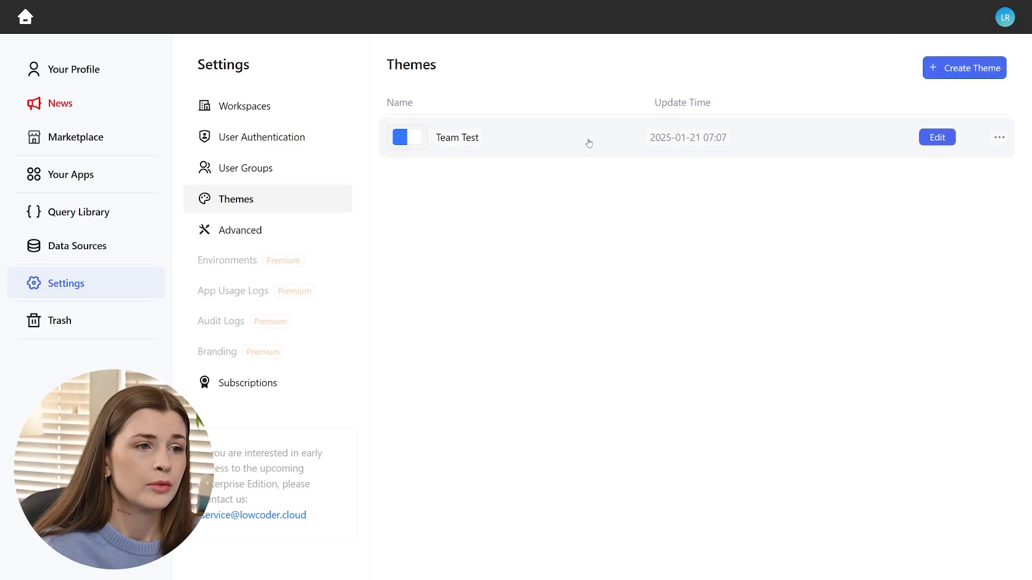
{"action": "left_click", "coordinate": [936, 137]}
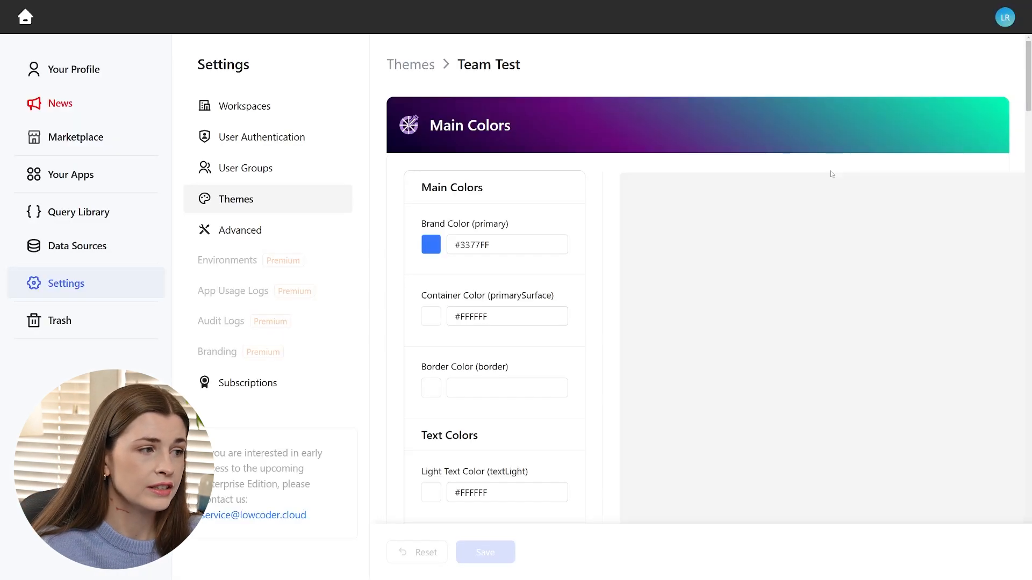
{"action": "scroll", "scroll_direction": "down", "scroll_amount": 3}
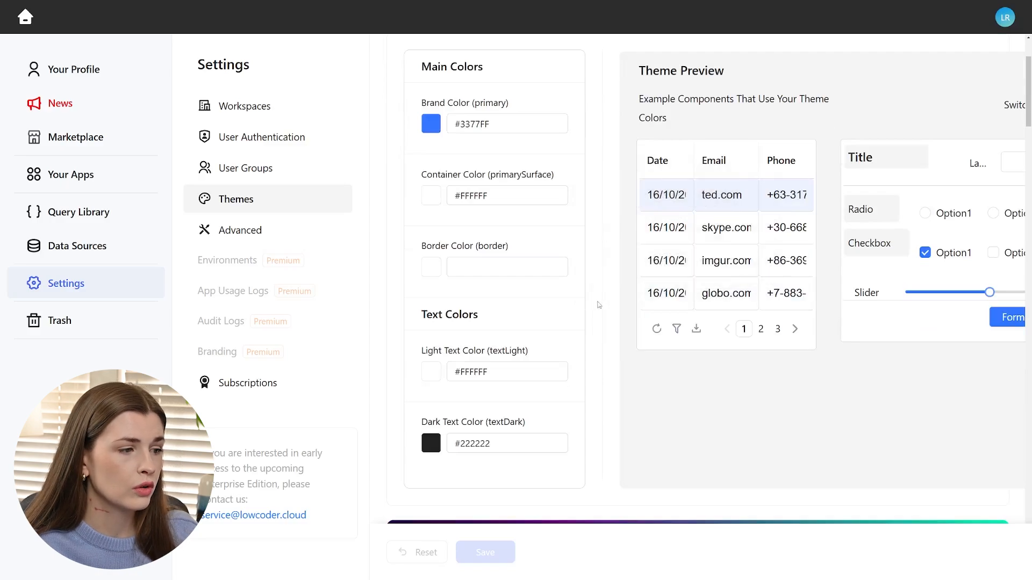
{"action": "scroll", "scroll_direction": "down", "scroll_amount": 3}
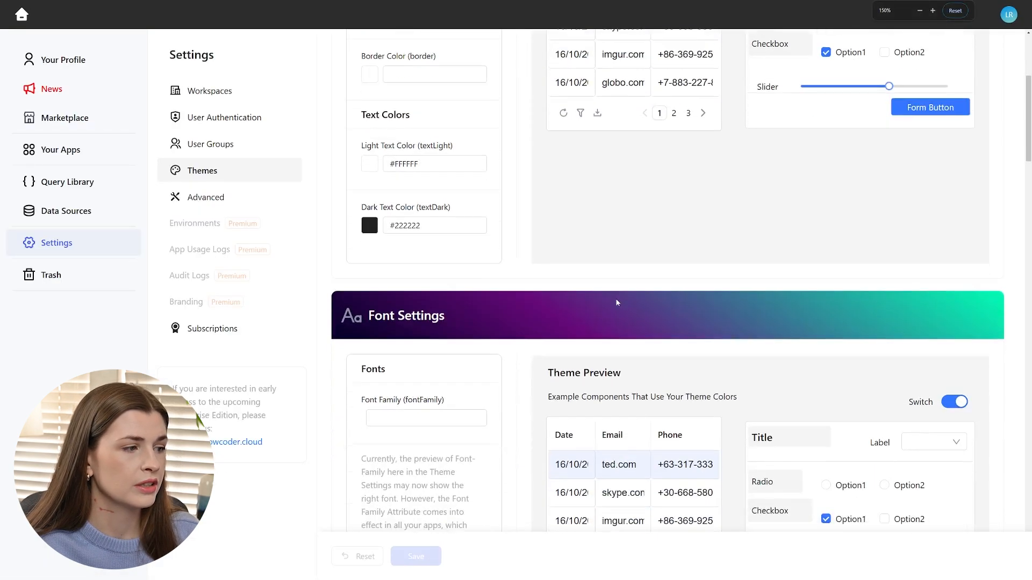
{"action": "scroll", "scroll_direction": "down", "scroll_amount": 3}
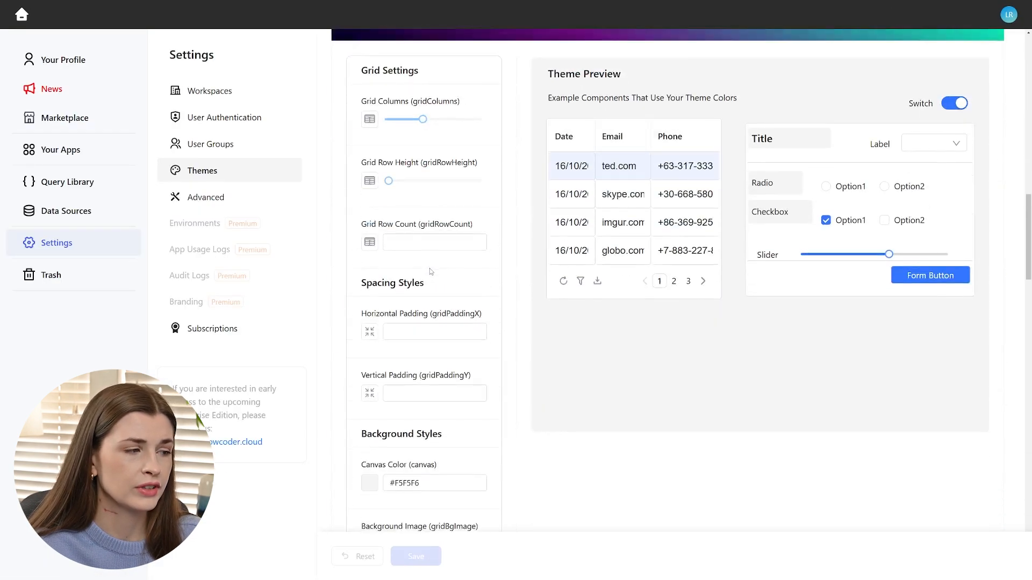
{"action": "scroll", "scroll_direction": "down", "scroll_amount": 3}
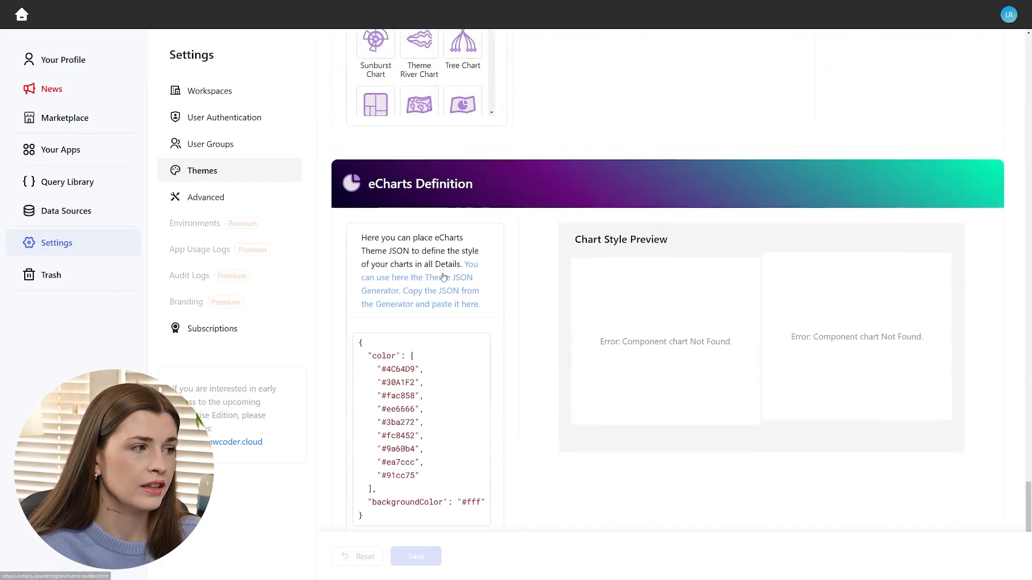
{"action": "scroll", "scroll_direction": "up", "scroll_amount": 3}
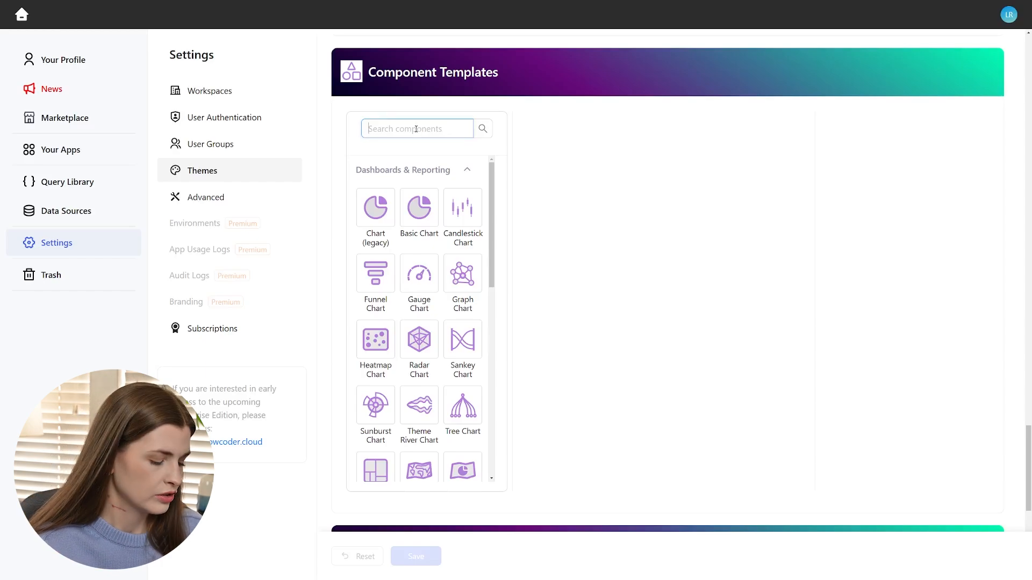
Step: Search 'te' in Component Templates and view the Text Display template's style properties
{"action": "type", "text": "t"}
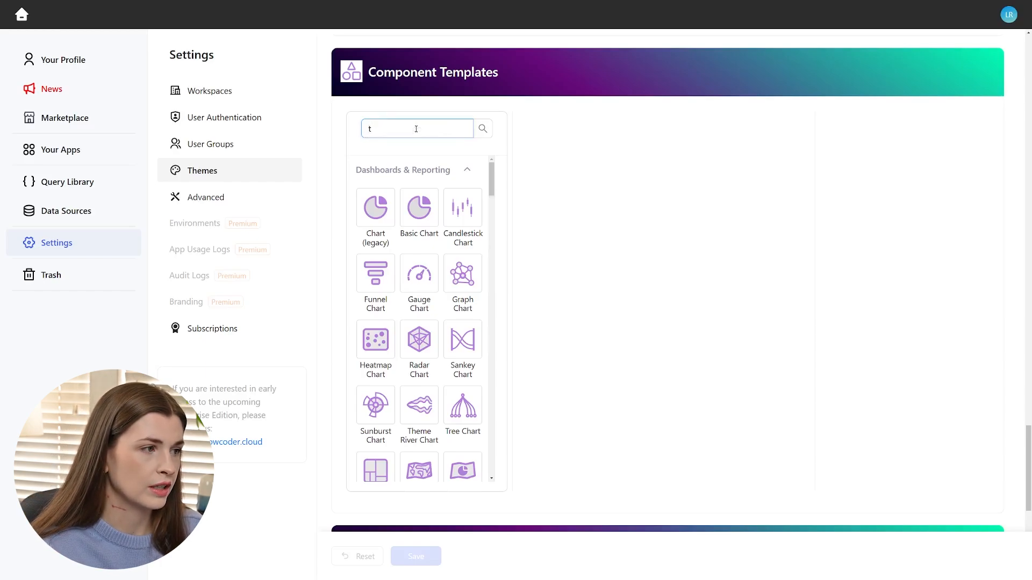
{"action": "type", "text": "e"}
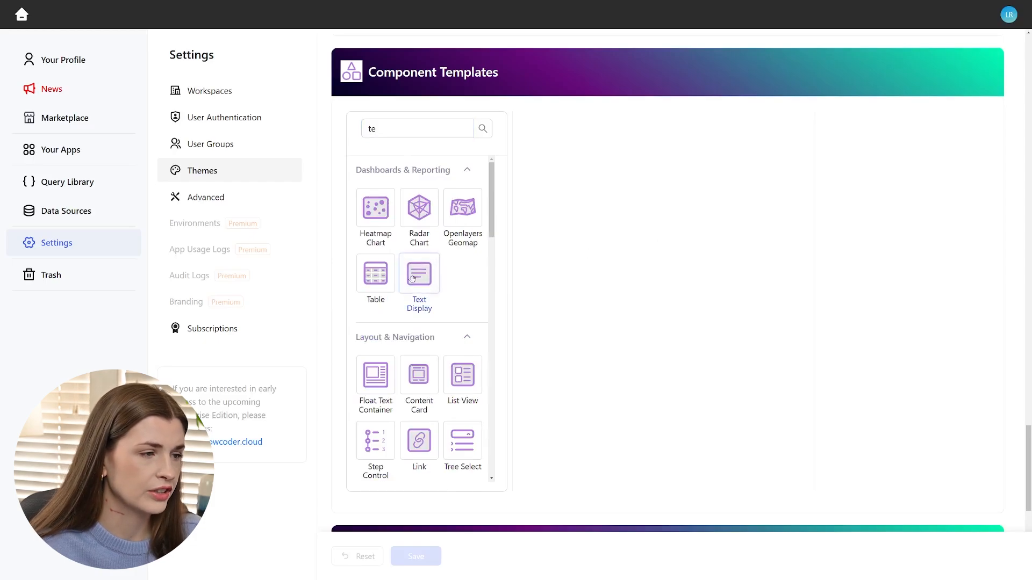
{"action": "left_click", "coordinate": [419, 272]}
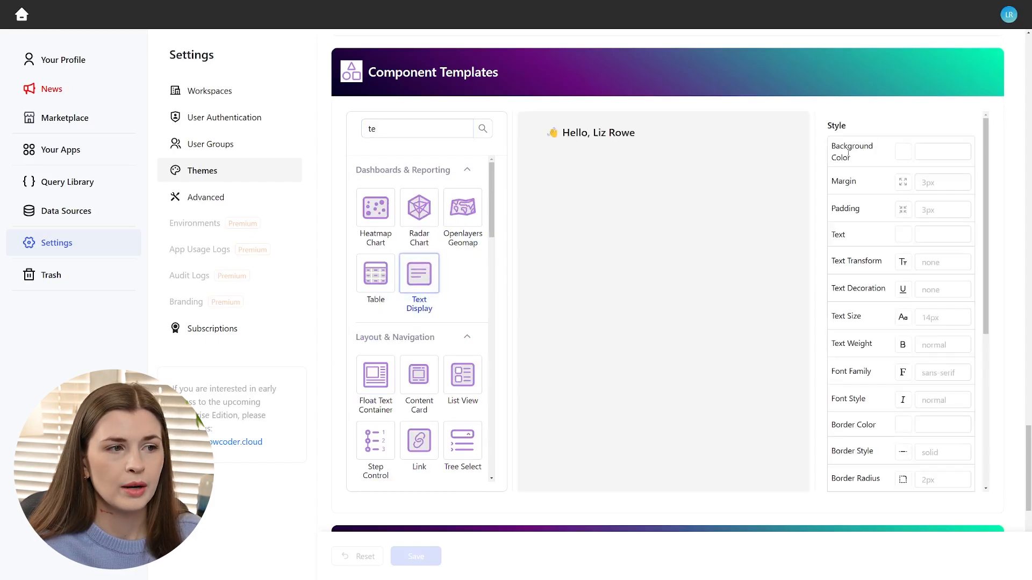
{"action": "scroll", "scroll_direction": "down", "scroll_amount": 3}
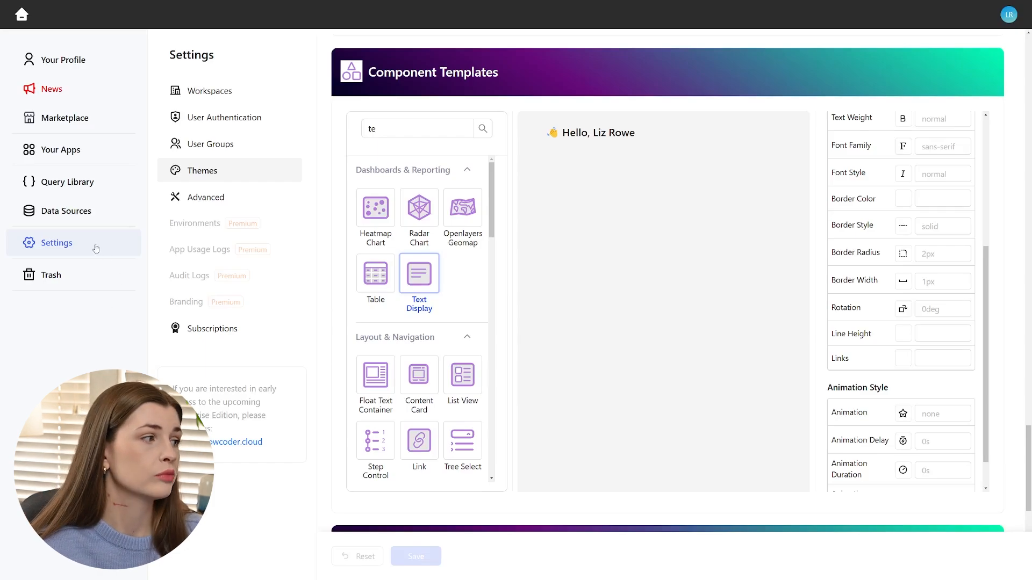
{"action": "mouse_move", "coordinate": [102, 224]}
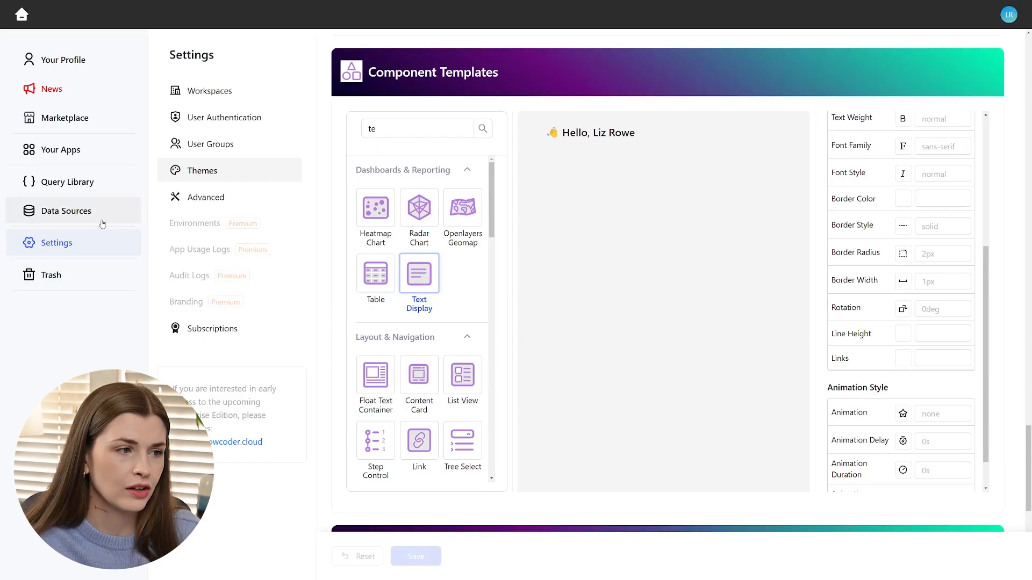
{"action": "mouse_move", "coordinate": [102, 150]}
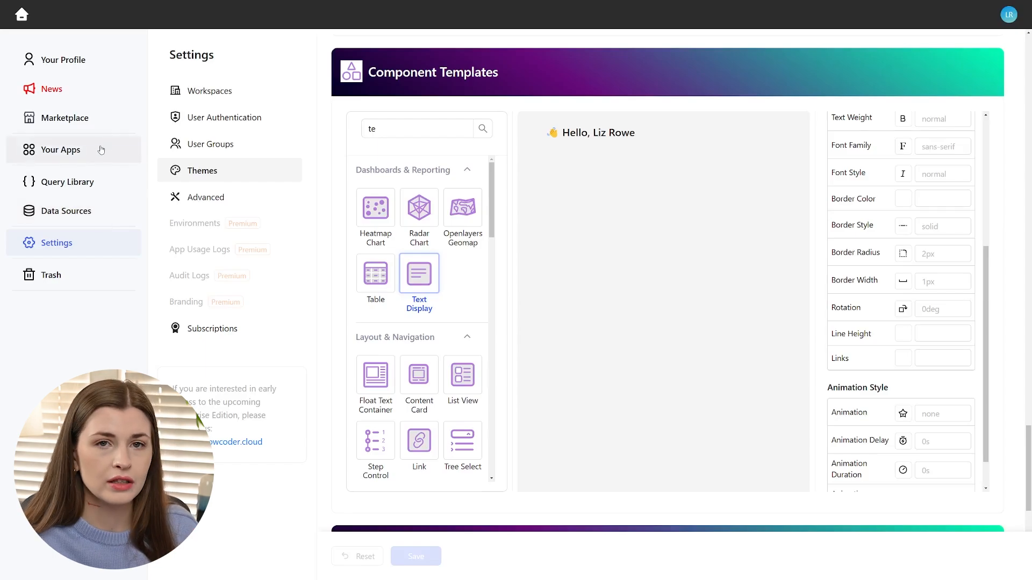
Step: Return to the Your Apps list from the left menu
{"action": "left_click", "coordinate": [61, 149]}
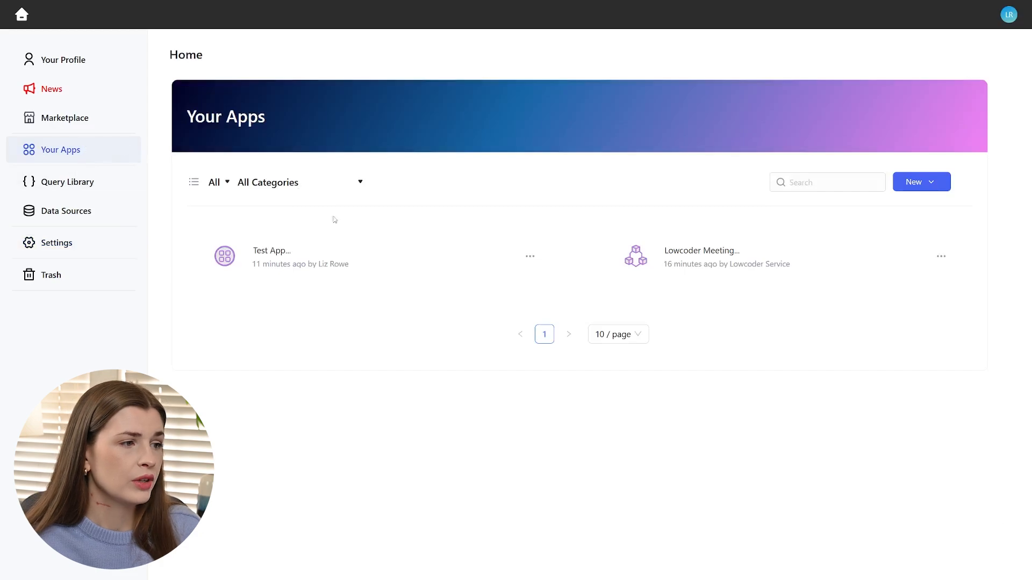
{"action": "mouse_move", "coordinate": [707, 266]}
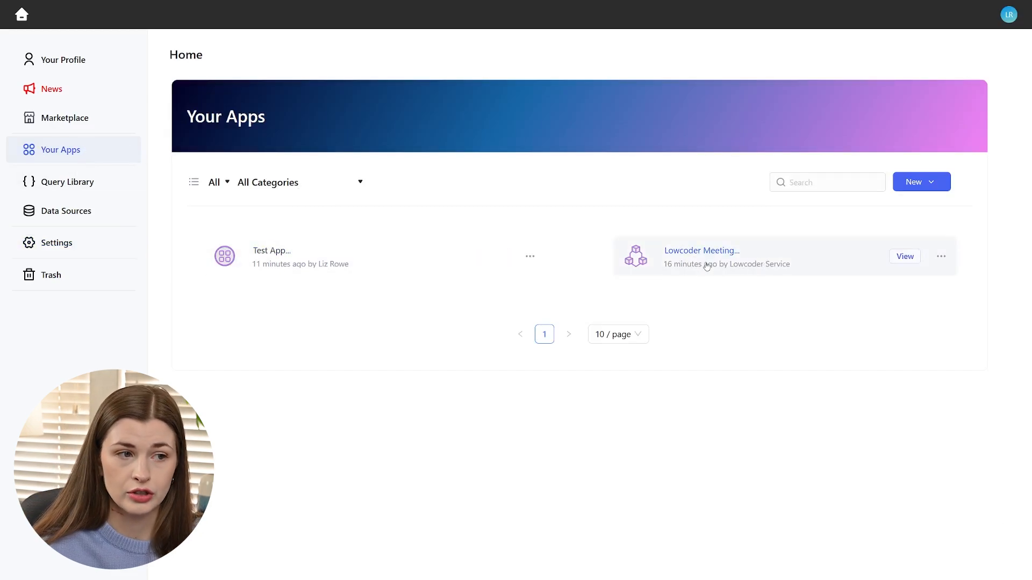
{"action": "mouse_move", "coordinate": [707, 262]}
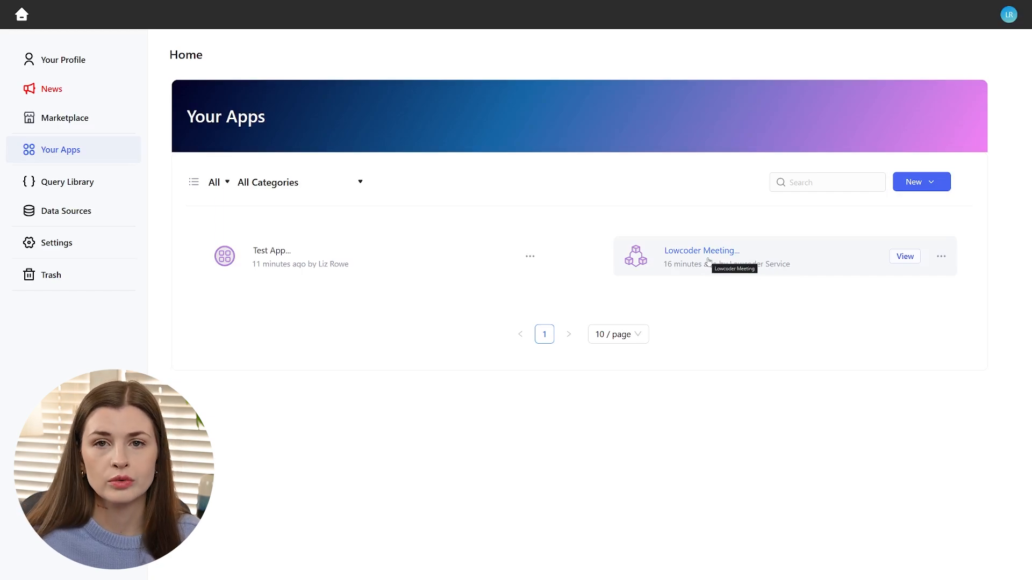
{"action": "mouse_move", "coordinate": [729, 256]}
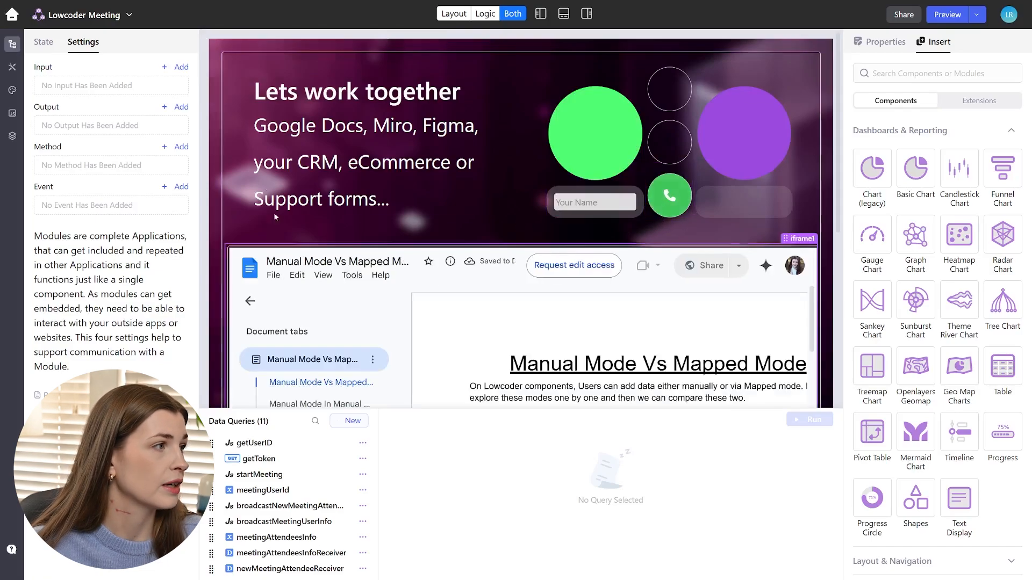
Step: Show only the layout canvas and select the red Phone Slash end-call button
{"action": "left_click", "coordinate": [454, 13]}
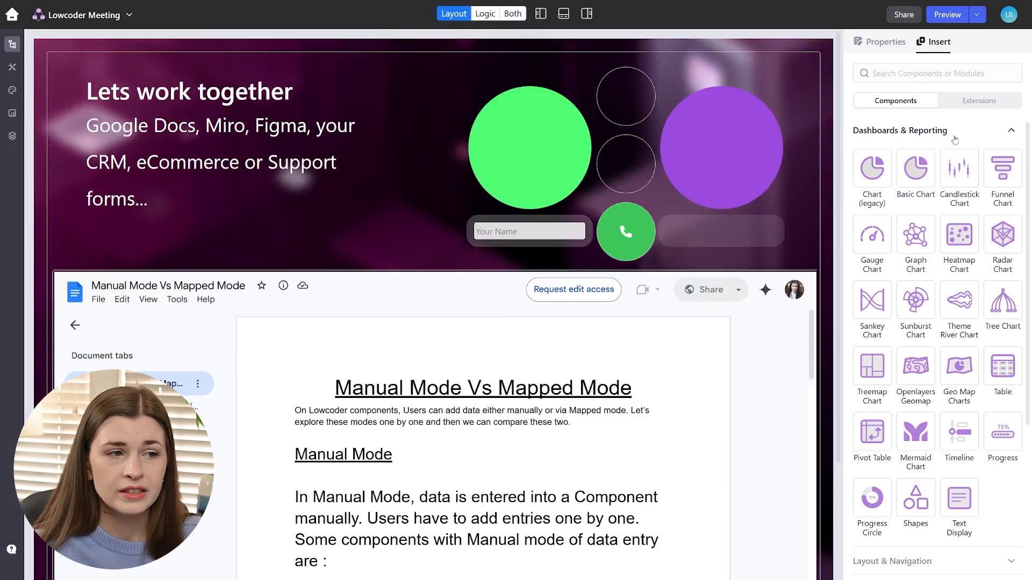
{"action": "left_click", "coordinate": [1009, 130]}
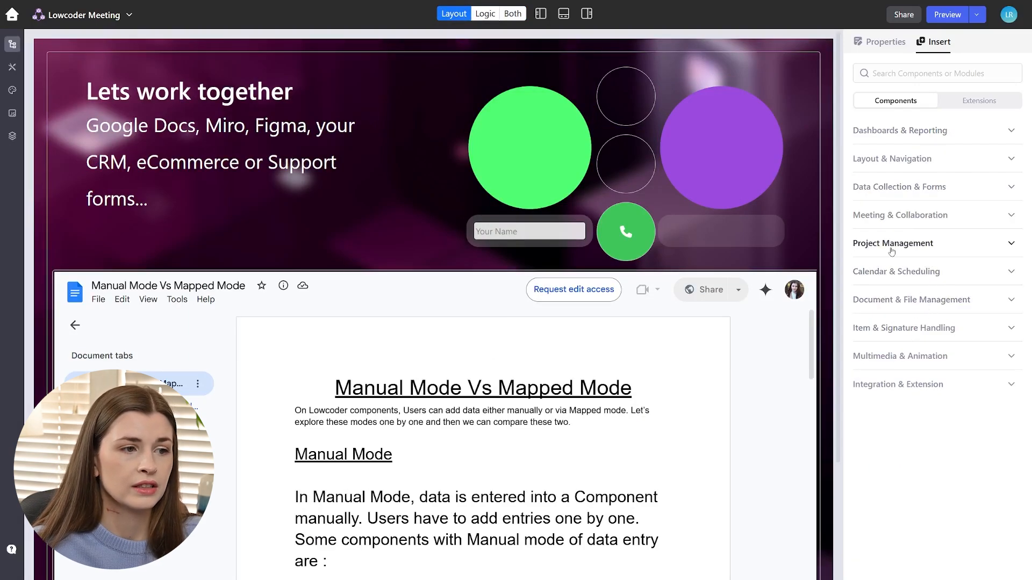
{"action": "left_click", "coordinate": [899, 215]}
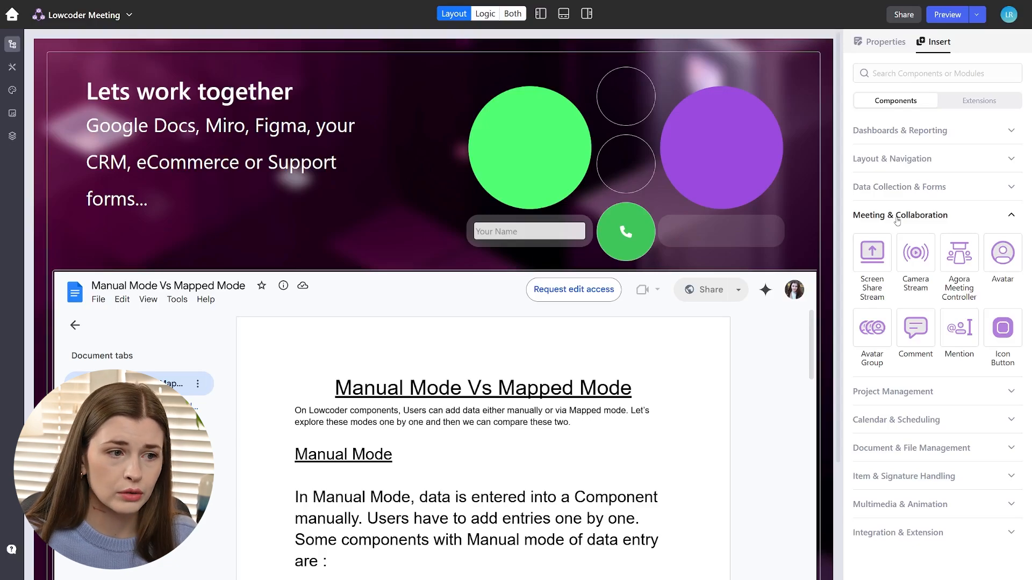
{"action": "mouse_move", "coordinate": [915, 253]}
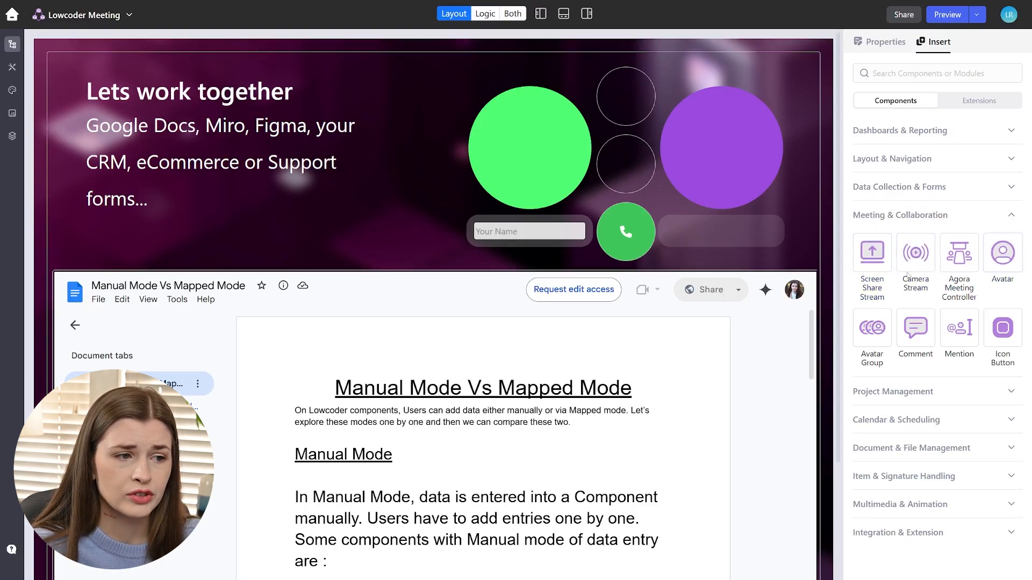
{"action": "left_click", "coordinate": [624, 231]}
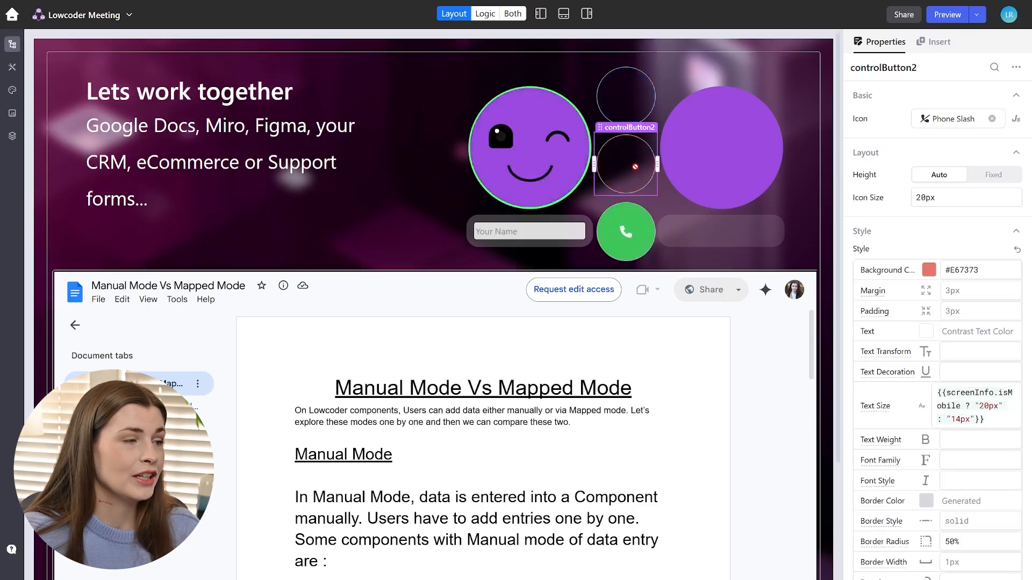
Step: Browse the Insert component catalogue, then go back to the apps home page
{"action": "left_click", "coordinate": [932, 41]}
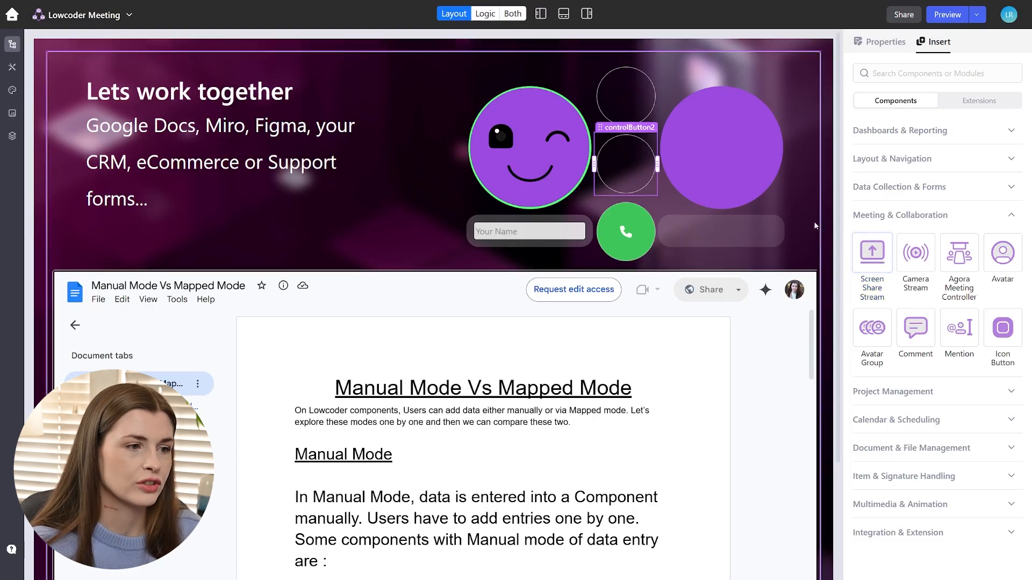
{"action": "scroll", "scroll_direction": "down", "scroll_amount": 3}
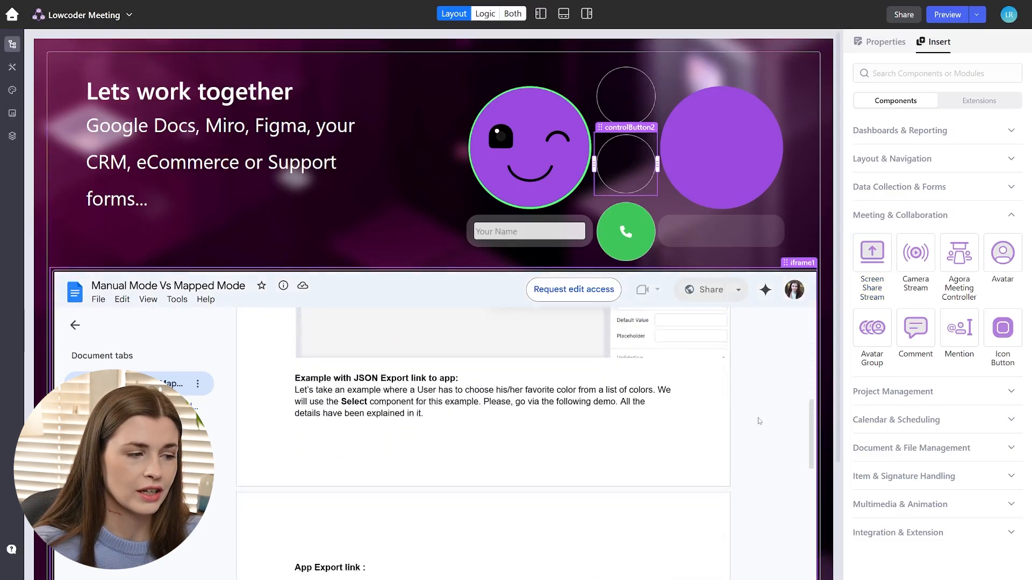
{"action": "scroll", "scroll_direction": "up", "scroll_amount": 3}
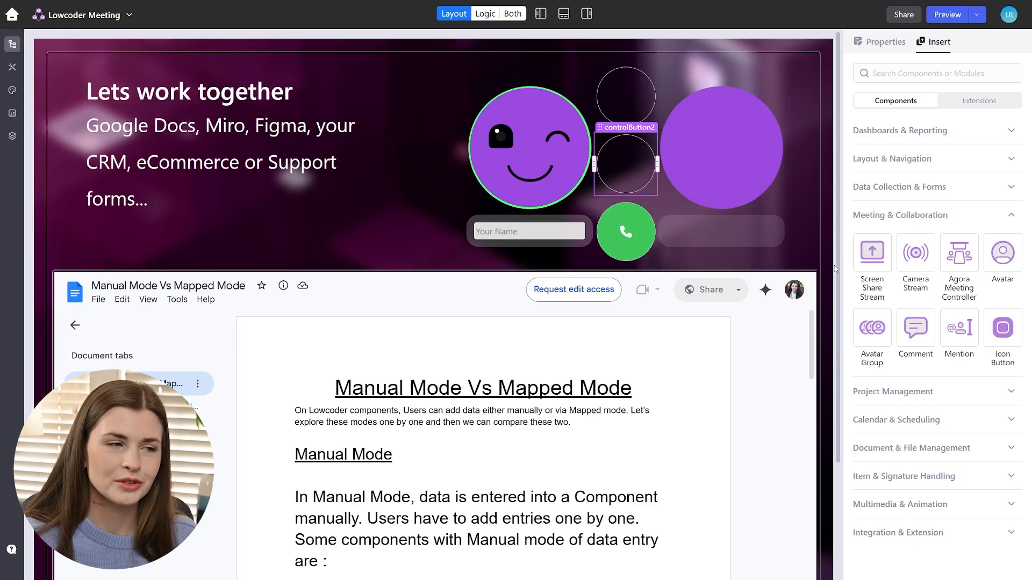
{"action": "left_click", "coordinate": [12, 14]}
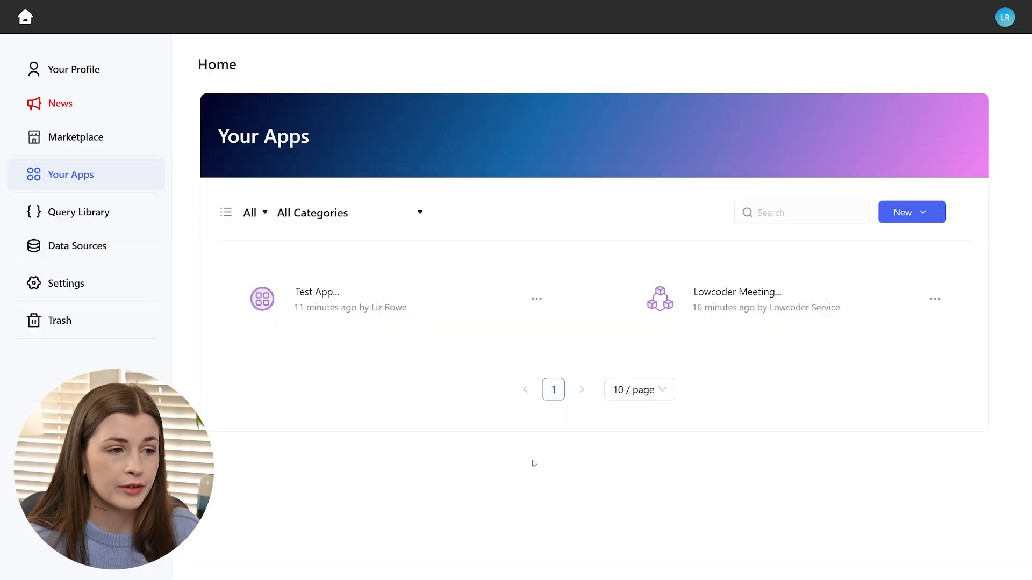
{"action": "mouse_move", "coordinate": [212, 366]}
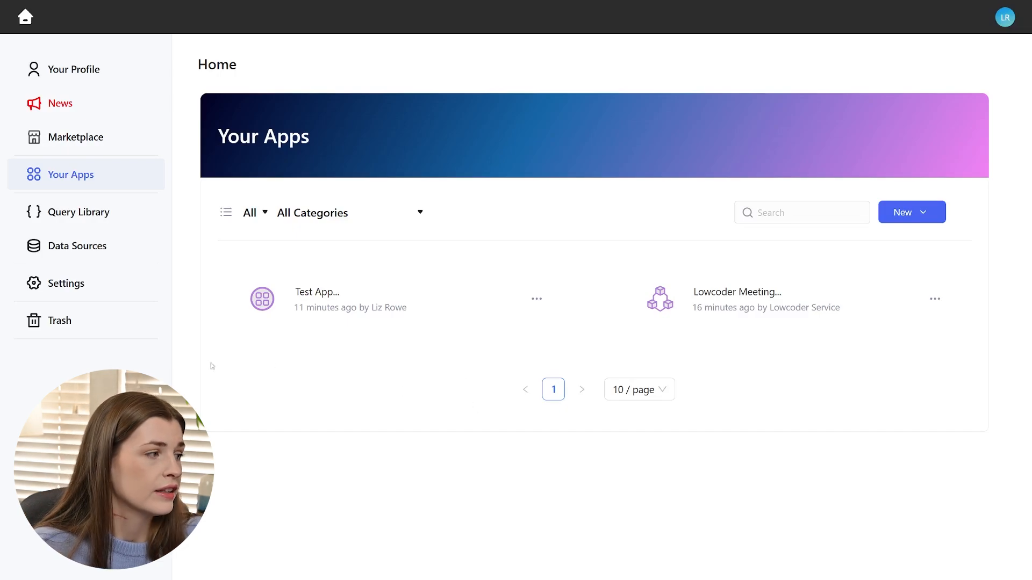
{"action": "mouse_move", "coordinate": [149, 109]}
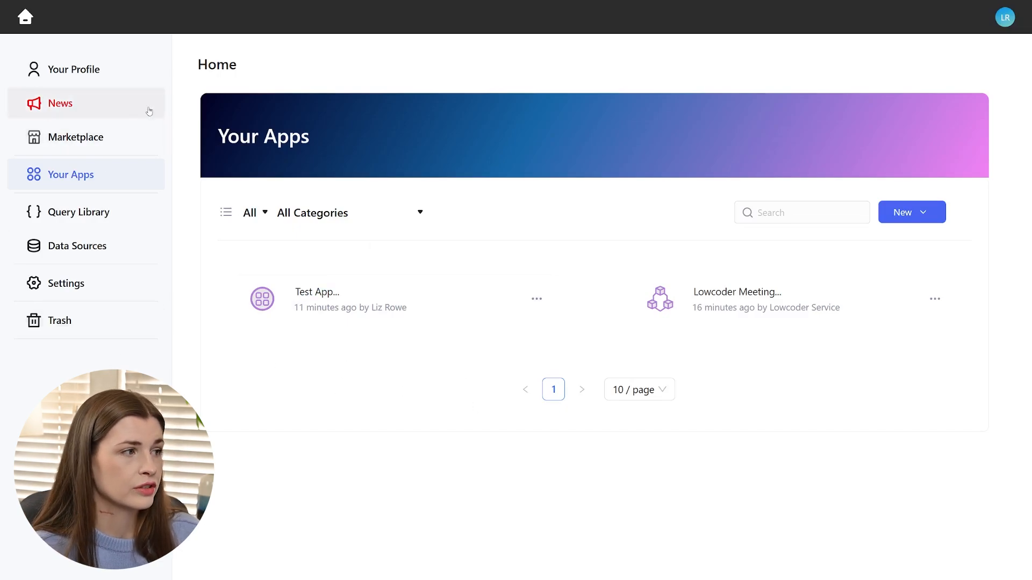
{"action": "mouse_move", "coordinate": [76, 253]}
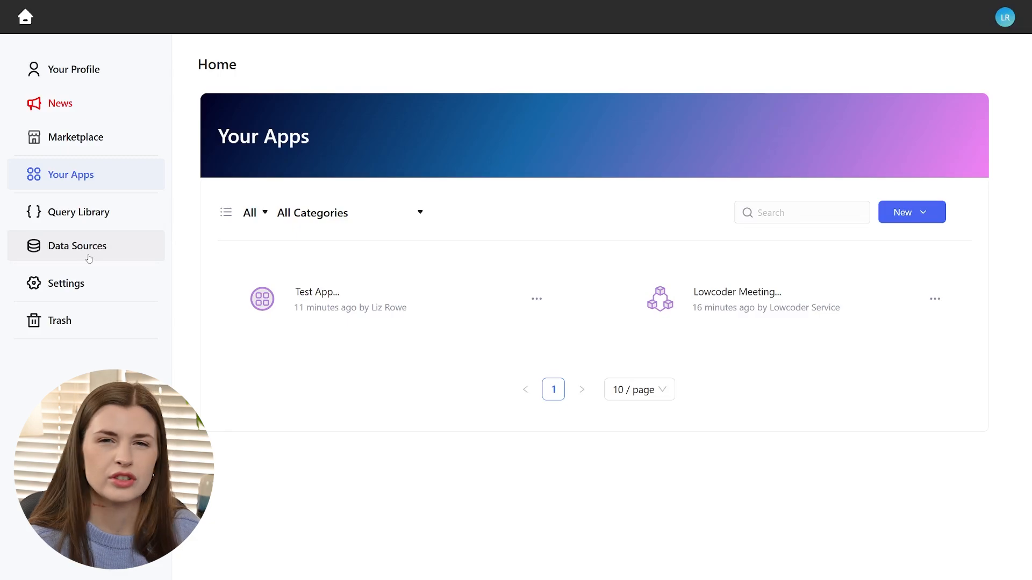
{"action": "mouse_move", "coordinate": [329, 299]}
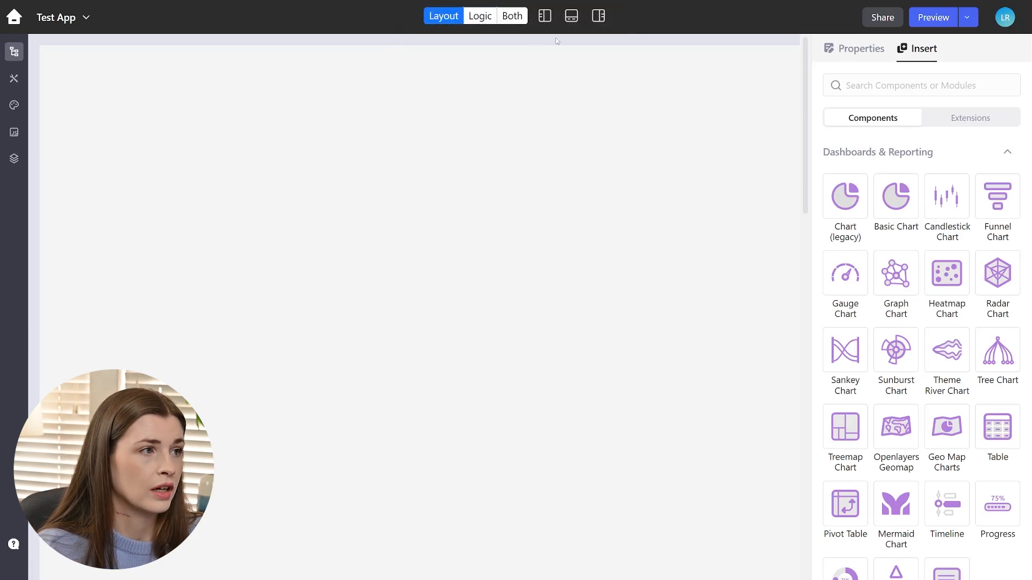
Step: Show the data queries panel beside the canvas and browse the New Data Query types
{"action": "left_click", "coordinate": [512, 15]}
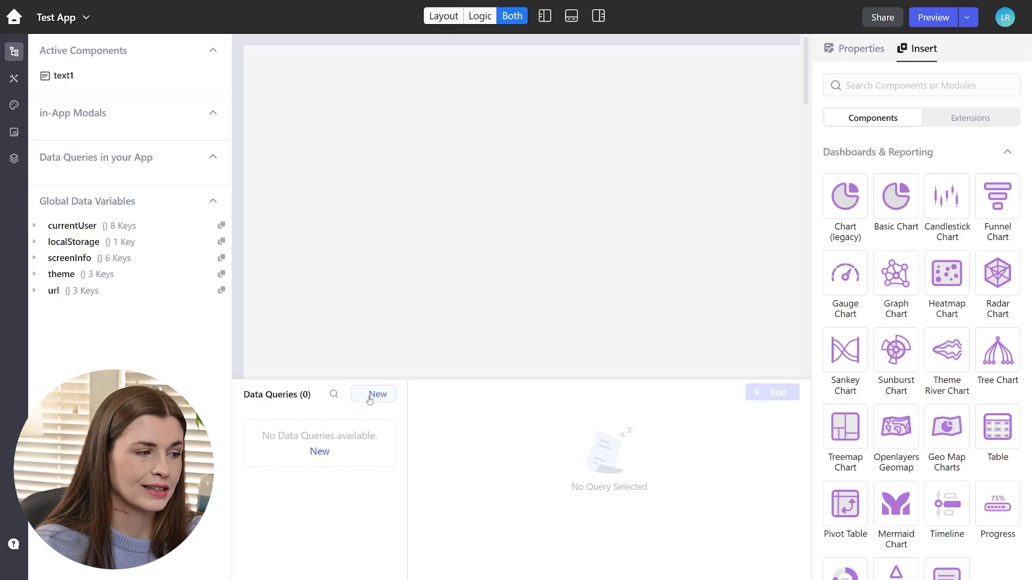
{"action": "left_click", "coordinate": [373, 393]}
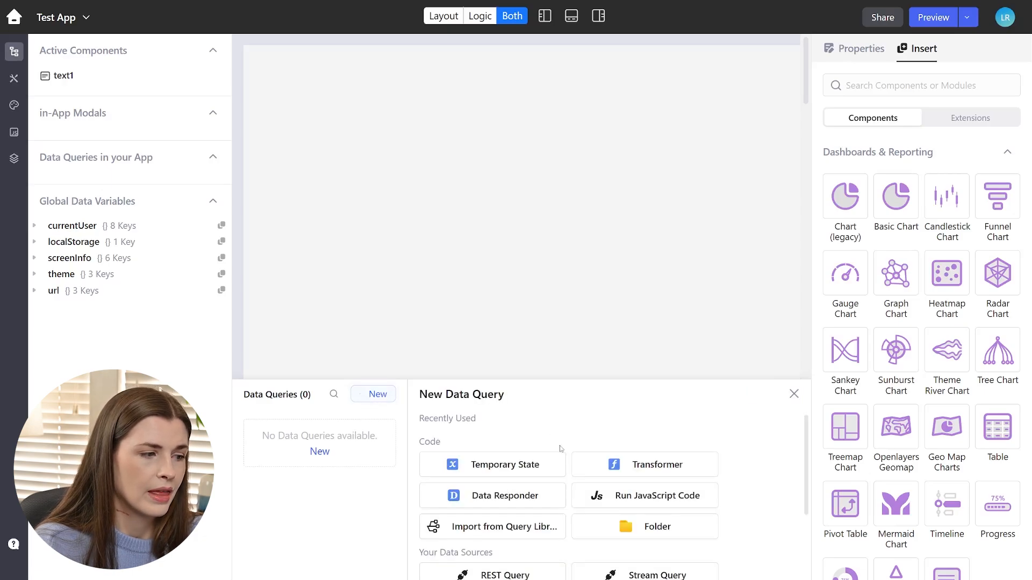
{"action": "scroll", "scroll_direction": "down", "scroll_amount": 3}
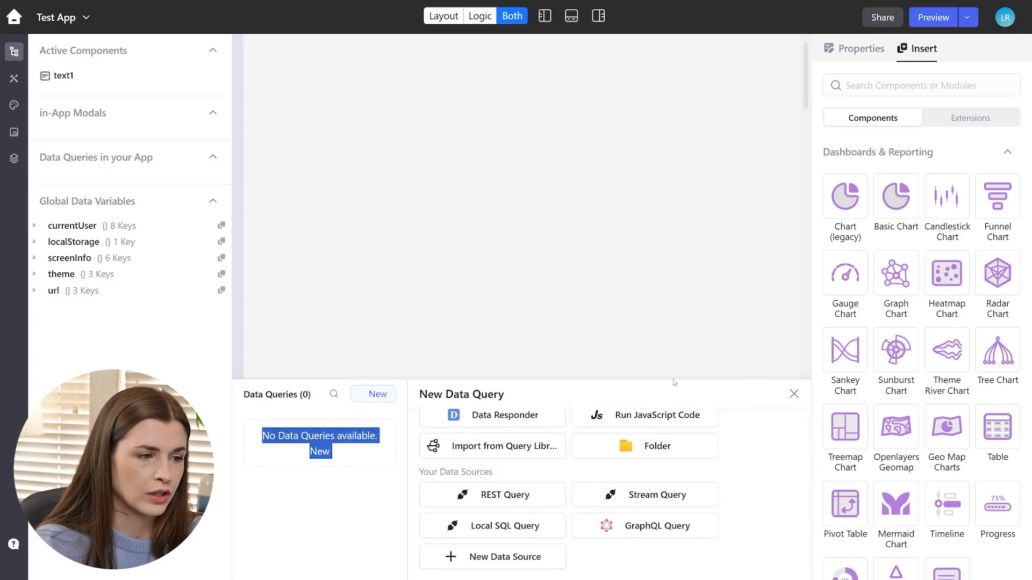
{"action": "scroll", "scroll_direction": "up", "scroll_amount": 3}
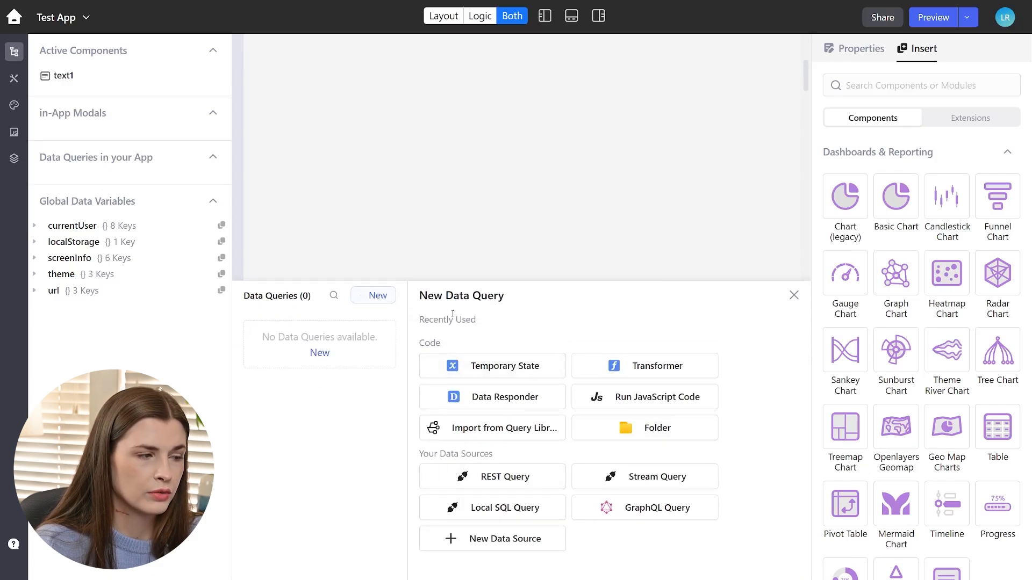
{"action": "mouse_move", "coordinate": [501, 453]}
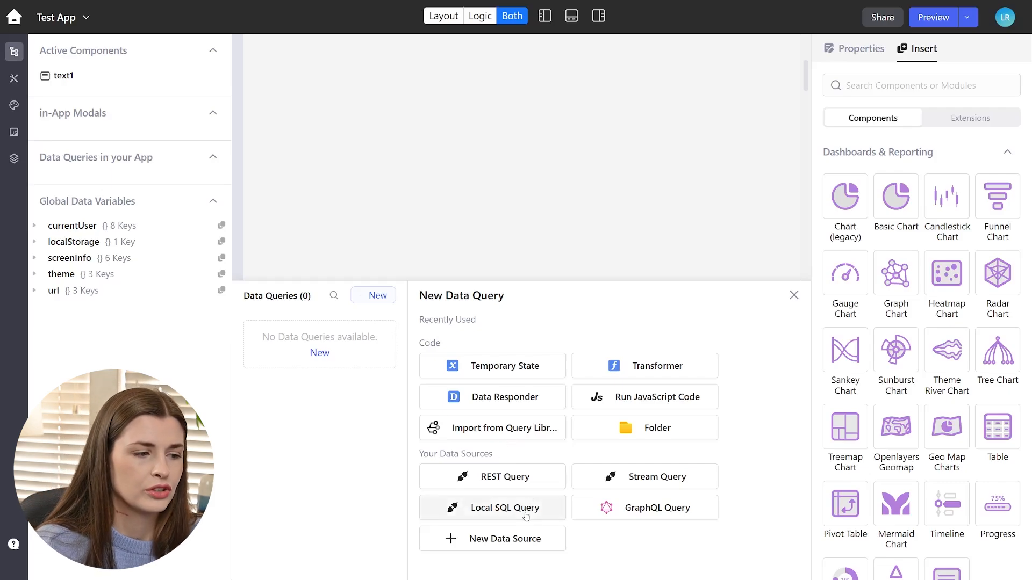
{"action": "mouse_move", "coordinate": [489, 539]}
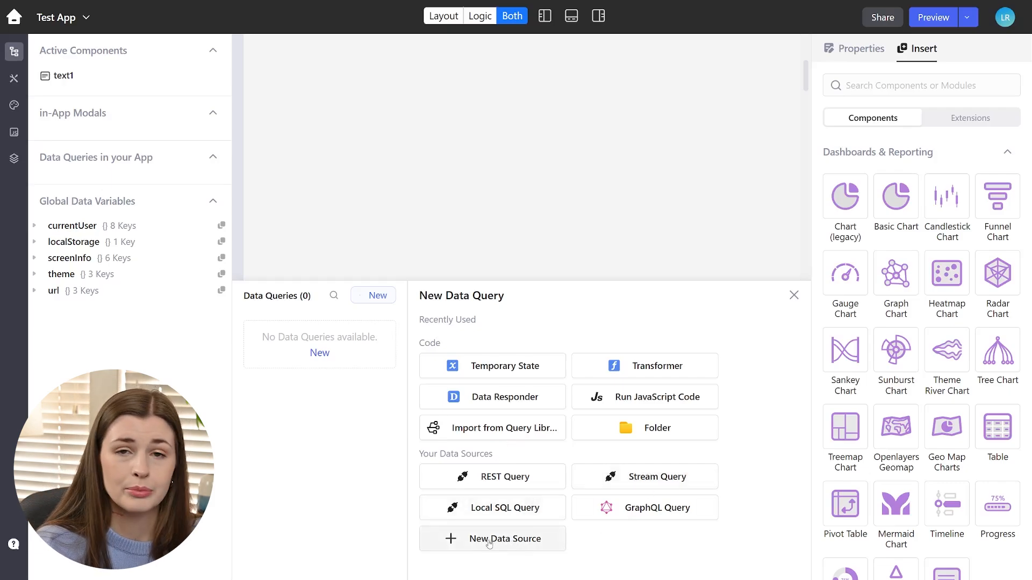
Step: Start a new data source and browse the Choose Data Source Type catalogue
{"action": "left_click", "coordinate": [490, 539]}
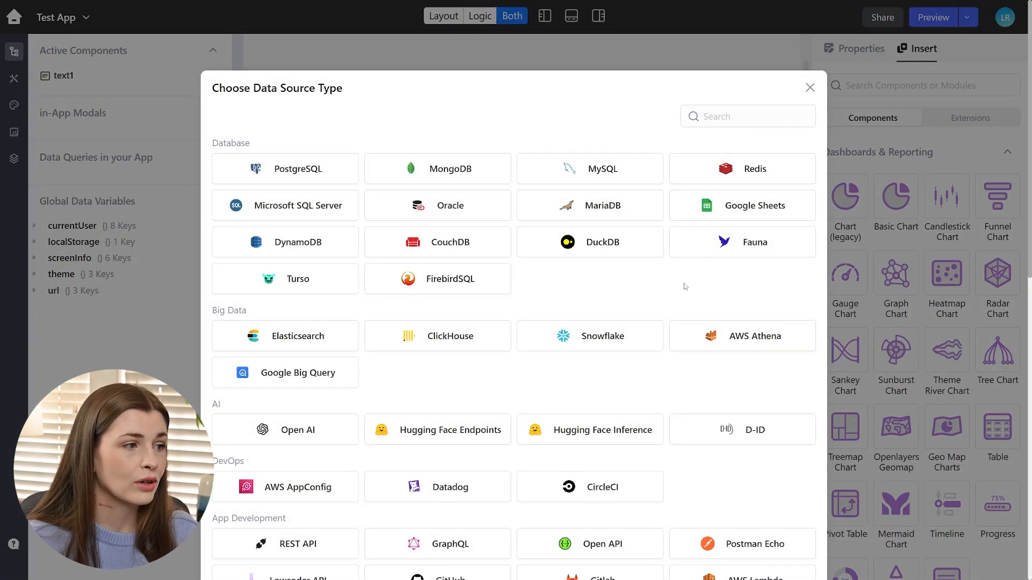
{"action": "scroll", "scroll_direction": "down", "scroll_amount": 3}
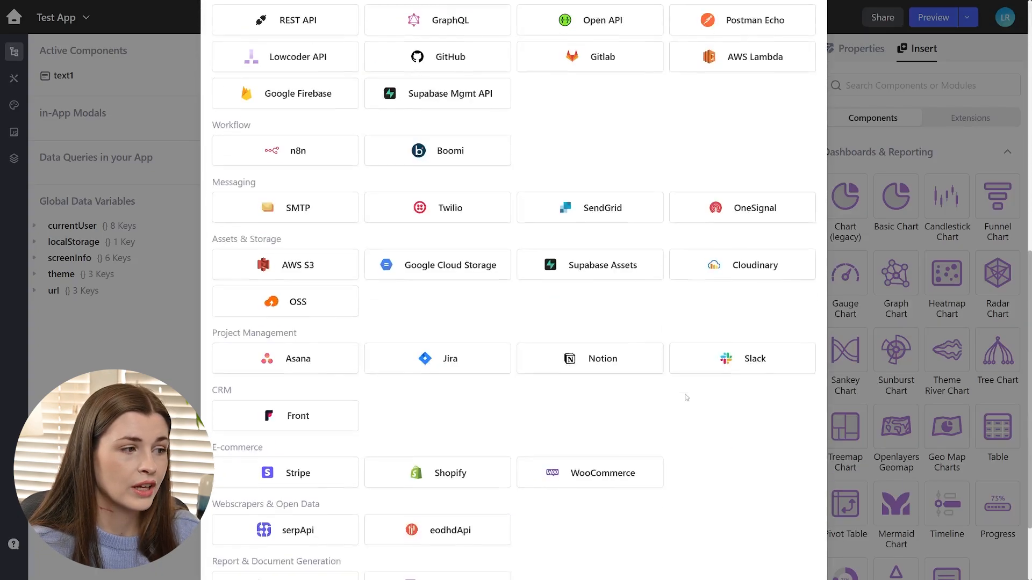
{"action": "scroll", "scroll_direction": "down", "scroll_amount": 3}
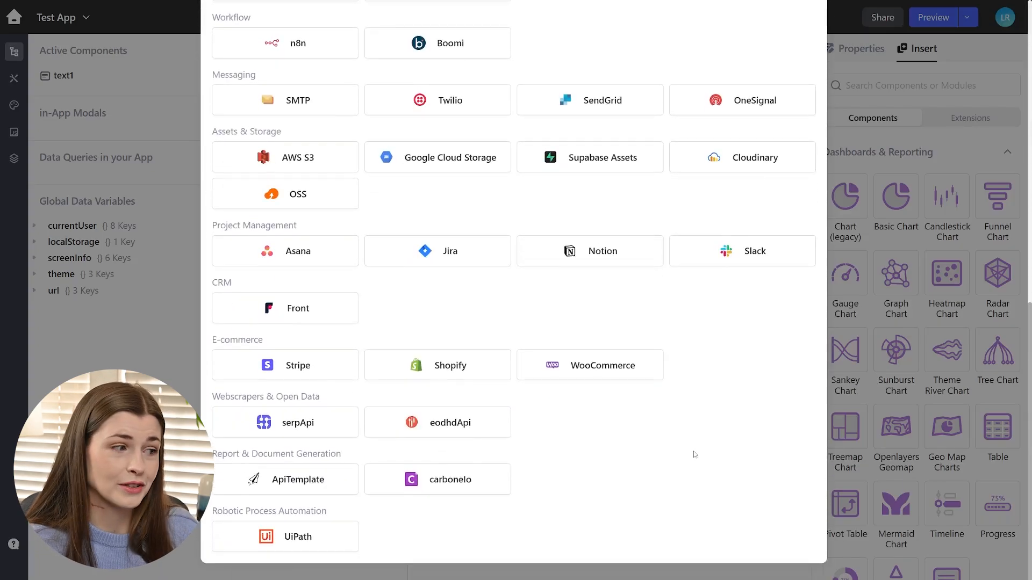
{"action": "scroll", "scroll_direction": "up", "scroll_amount": 3}
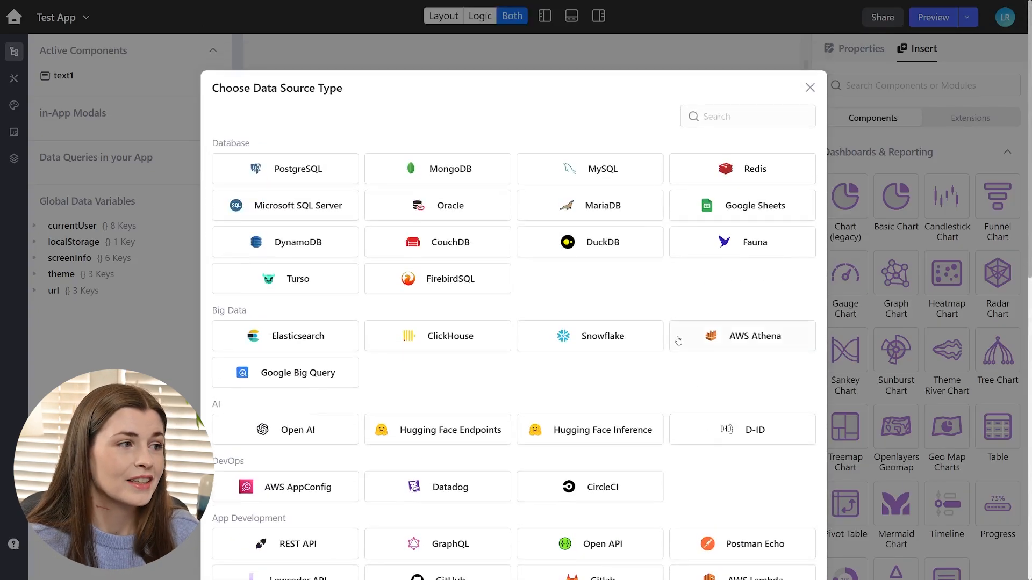
{"action": "mouse_move", "coordinate": [682, 294]}
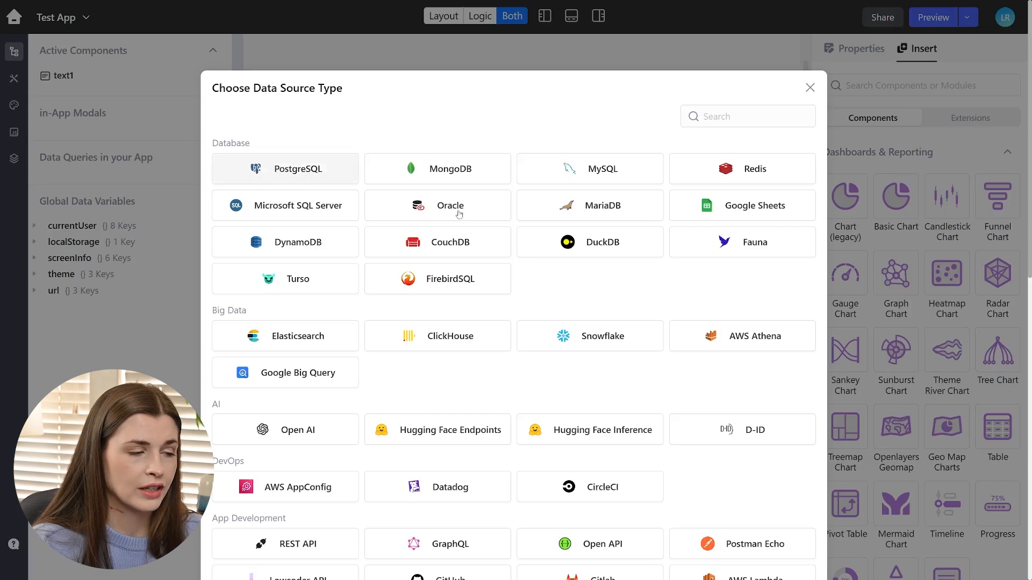
{"action": "mouse_move", "coordinate": [606, 293]}
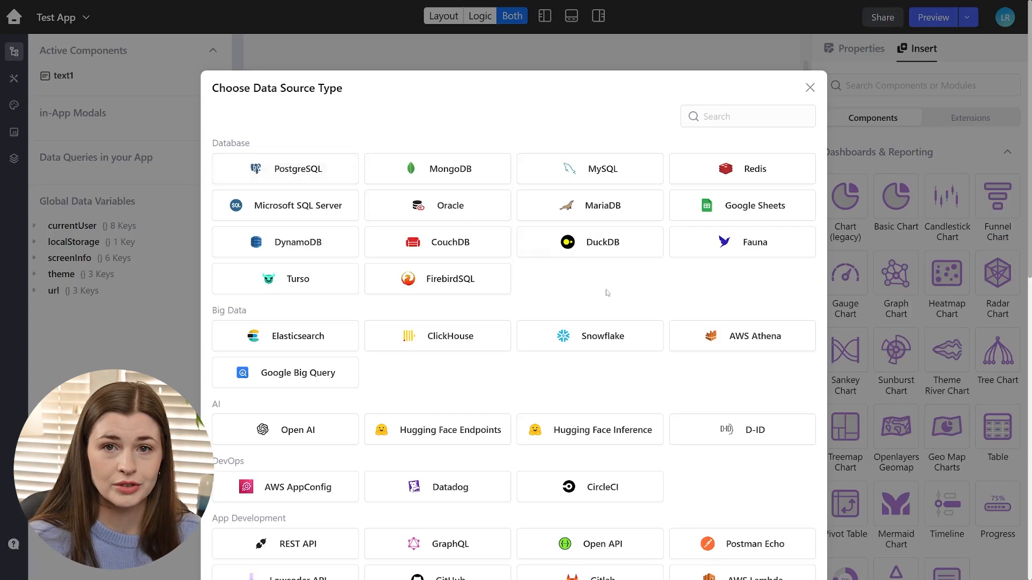
{"action": "mouse_move", "coordinate": [599, 268]}
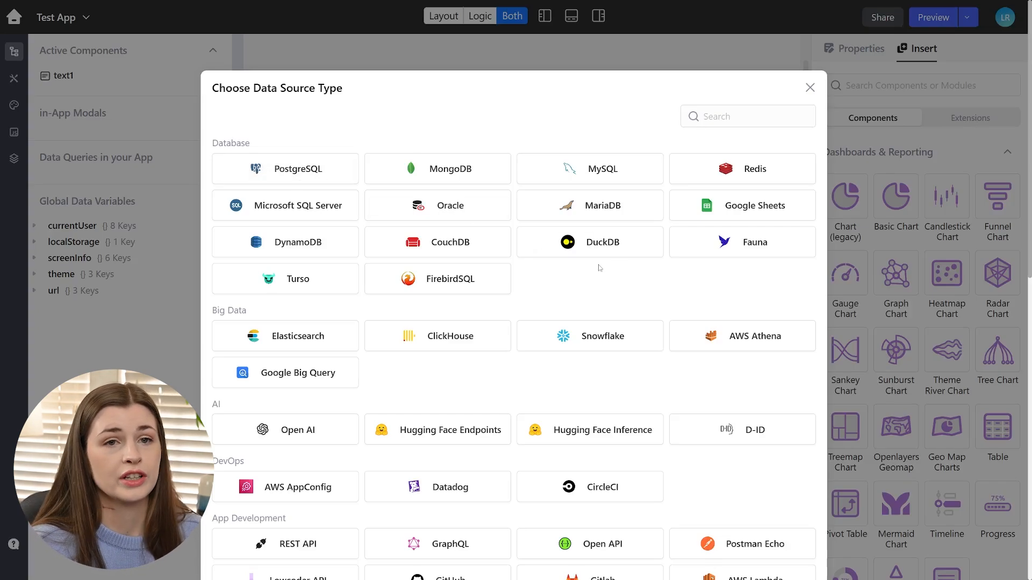
{"action": "mouse_move", "coordinate": [315, 191]}
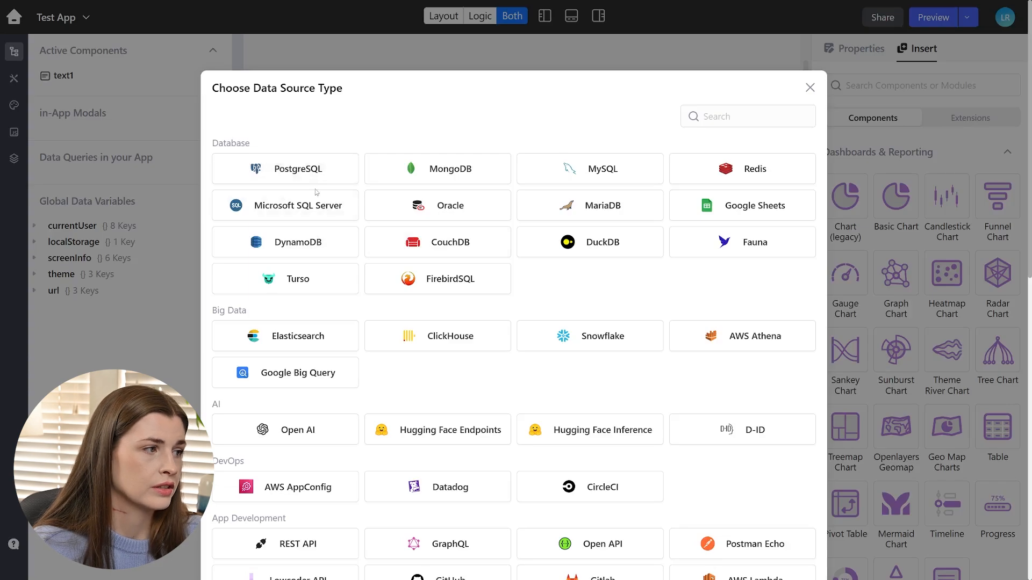
Step: Choose PostgreSQL, test the My Project Database connection to ProjectData, and save it
{"action": "left_click", "coordinate": [285, 169]}
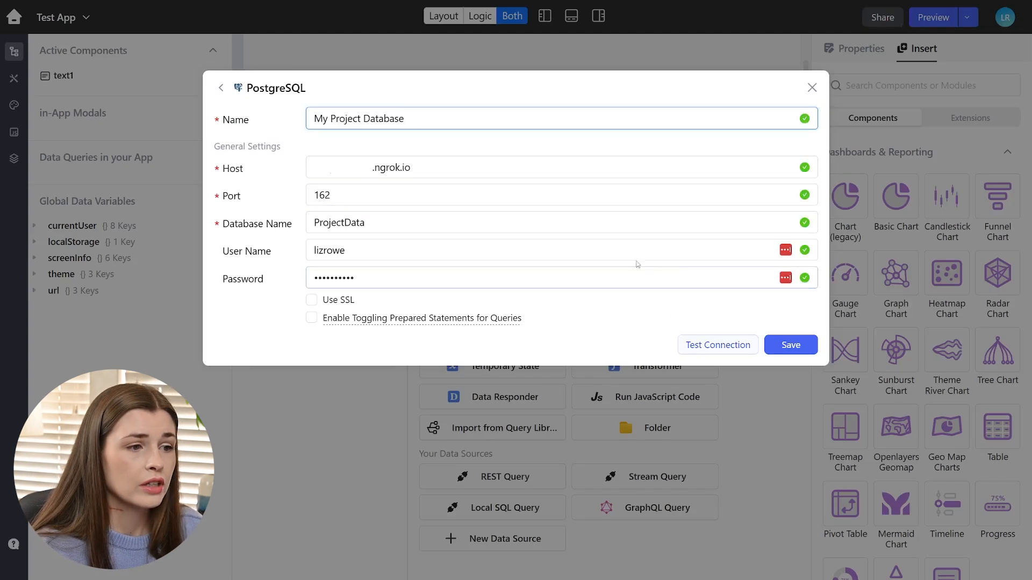
{"action": "left_click", "coordinate": [716, 344]}
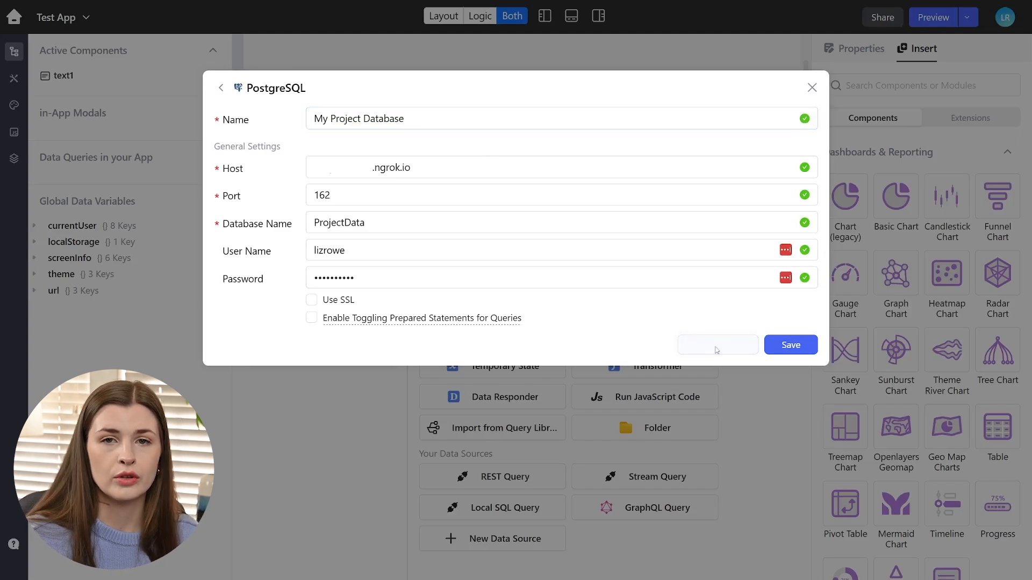
{"action": "left_click", "coordinate": [717, 345]}
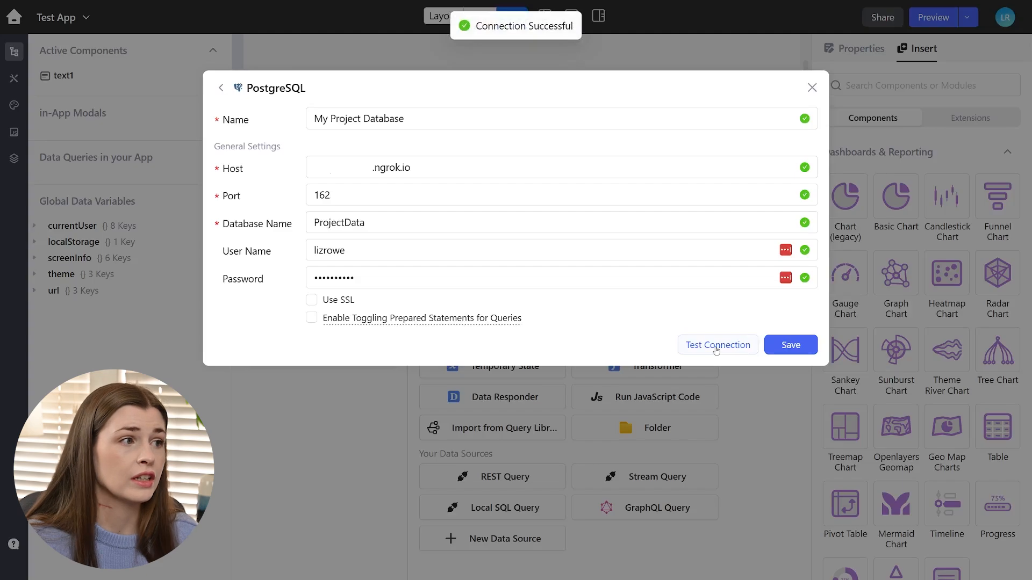
{"action": "mouse_move", "coordinate": [562, 49]}
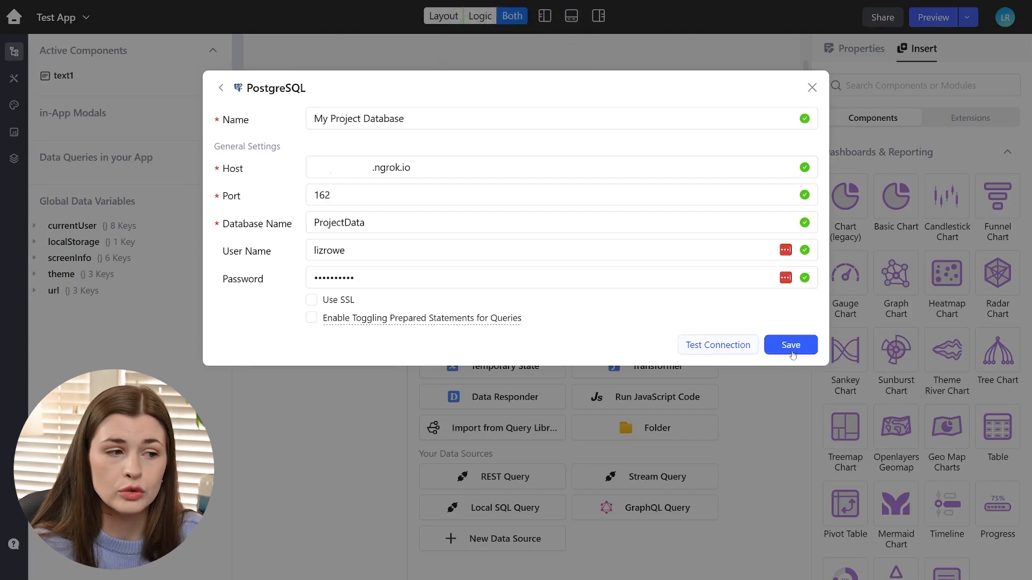
{"action": "left_click", "coordinate": [790, 345]}
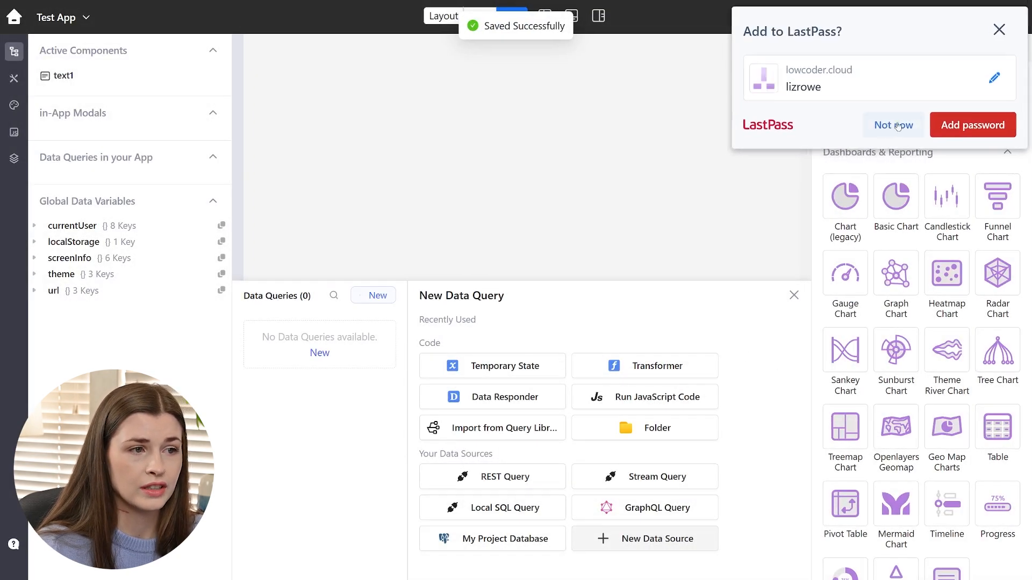
Step: Dismiss the password prompt and create query1 on My Project Database, triggered only manually
{"action": "left_click", "coordinate": [893, 125]}
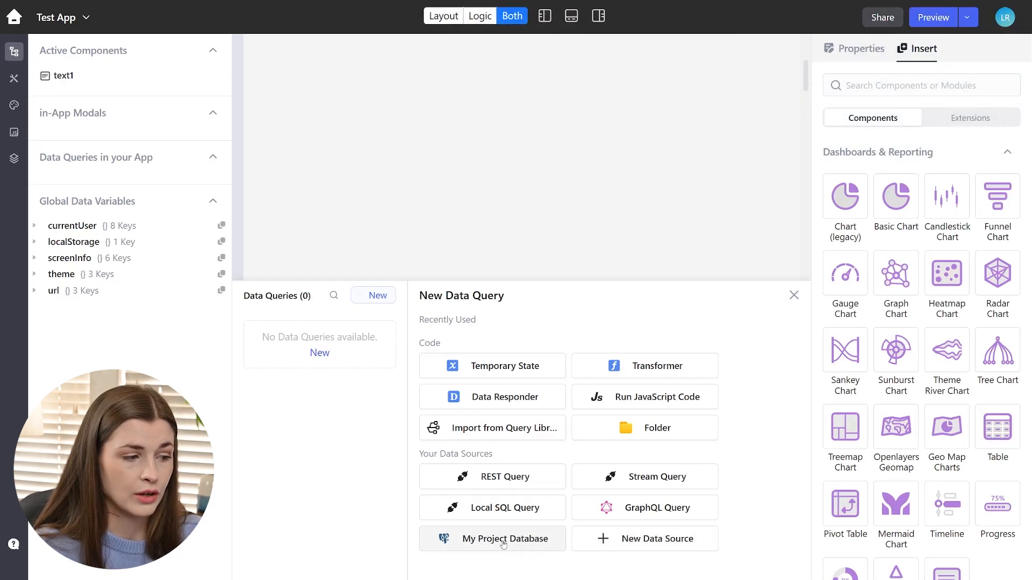
{"action": "double_click", "coordinate": [455, 454]}
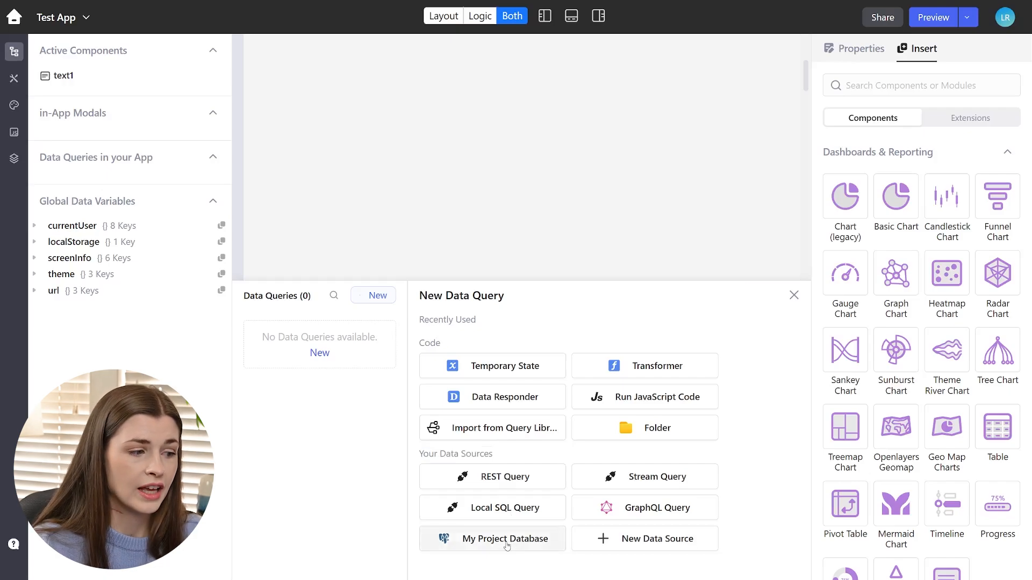
{"action": "left_click", "coordinate": [493, 538]}
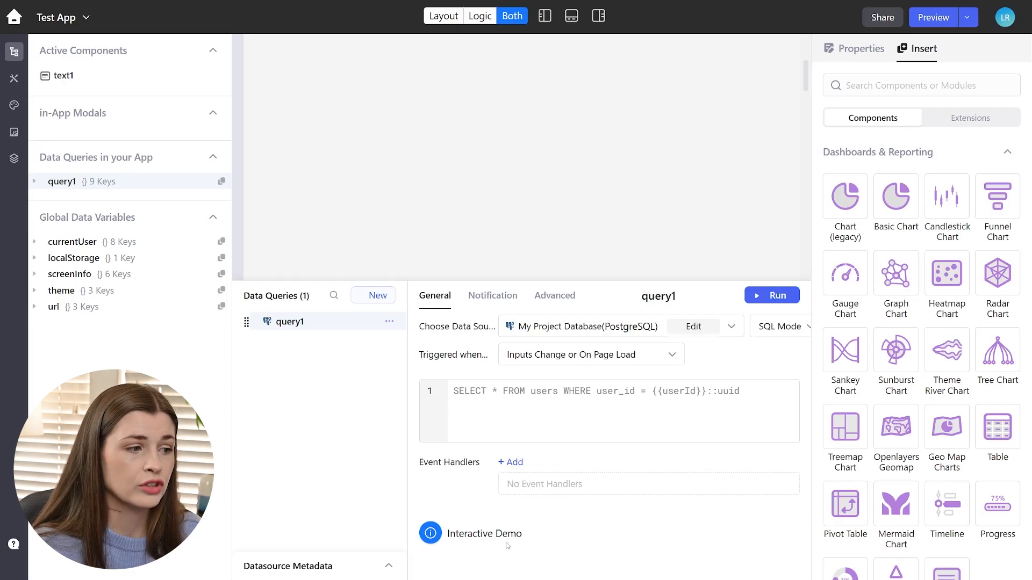
{"action": "left_click", "coordinate": [589, 354]}
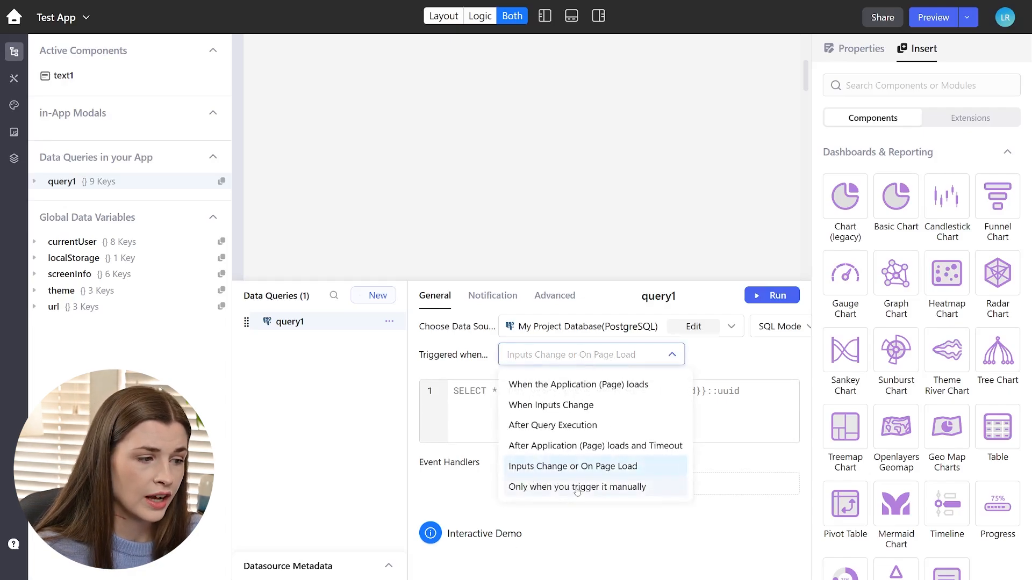
{"action": "left_click", "coordinate": [576, 487]}
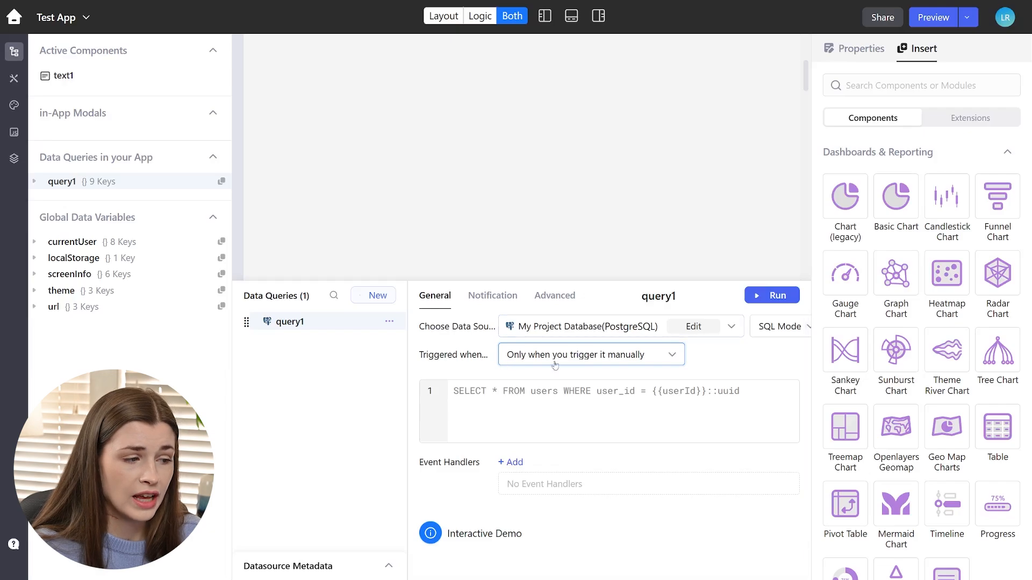
{"action": "left_click", "coordinate": [525, 396]}
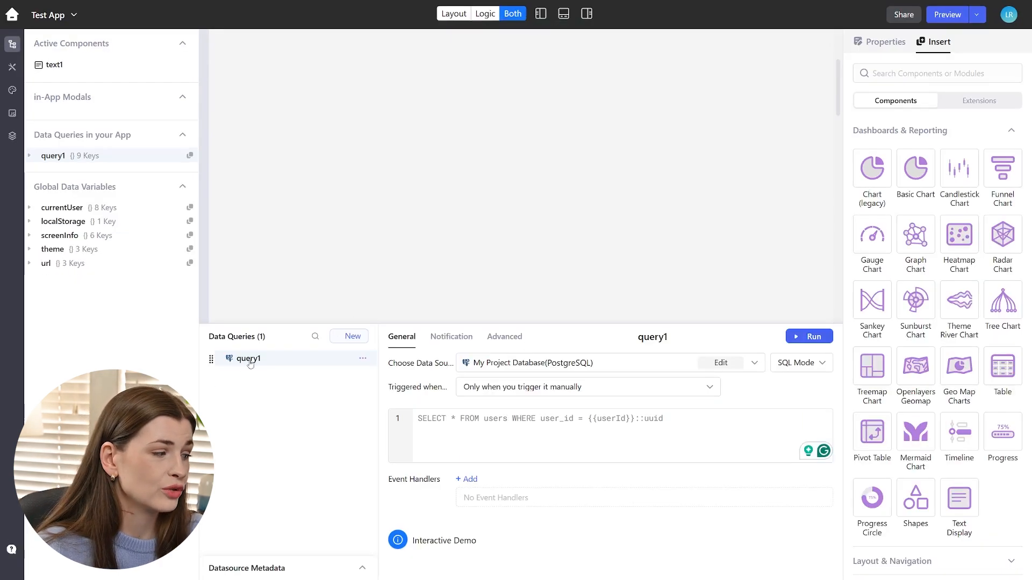
Step: Rename query1 to projectsquery
{"action": "double_click", "coordinate": [250, 358]}
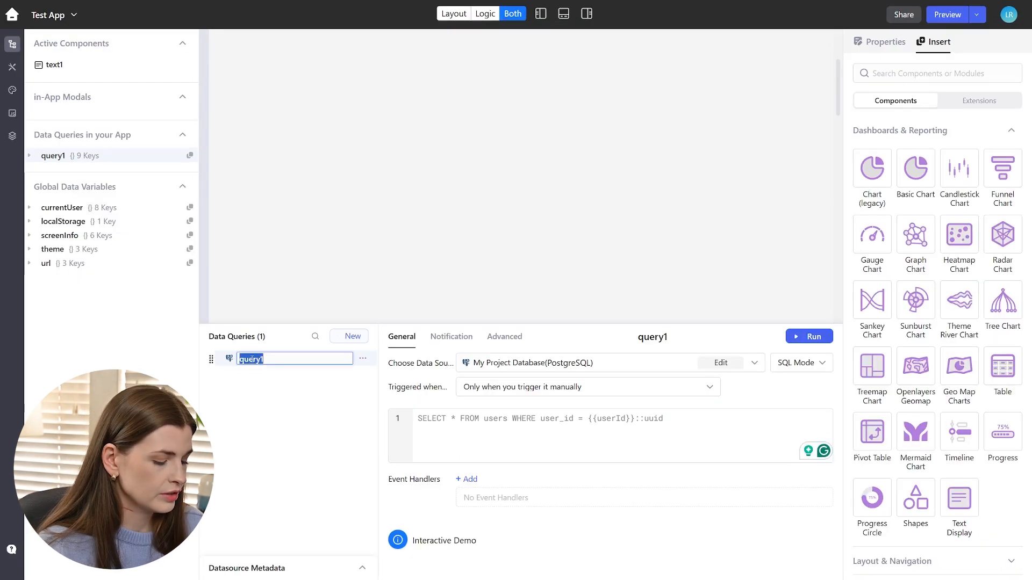
{"action": "type", "text": "projects"}
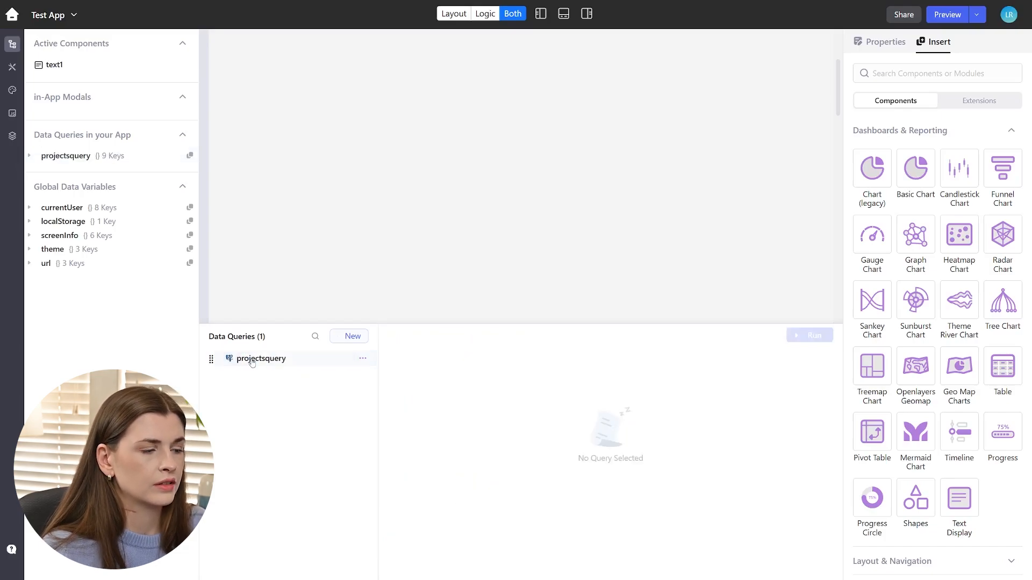
{"action": "left_click", "coordinate": [261, 358]}
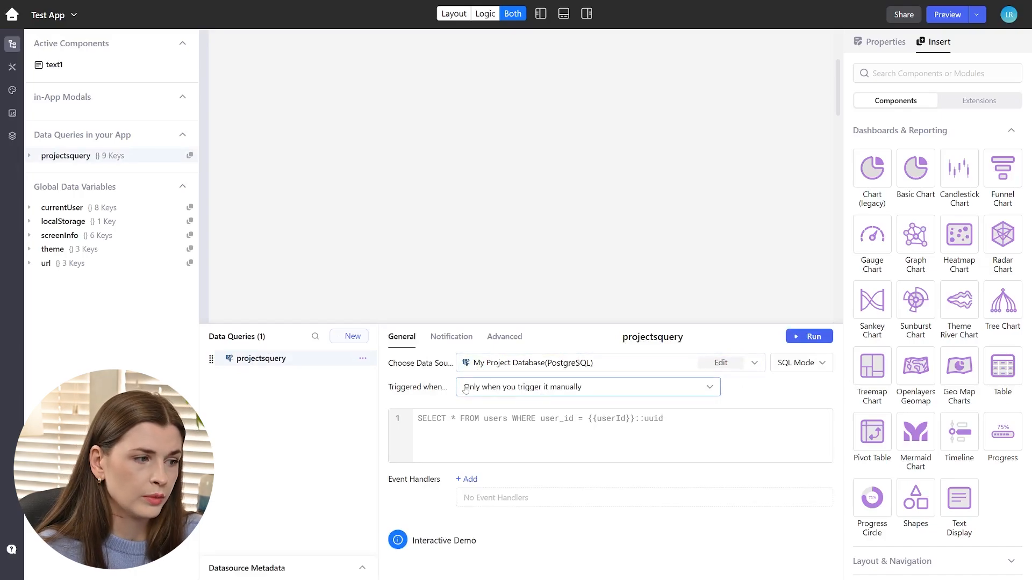
Step: Change the SQL to SELECT * FROM projects; and run it, returning five project rows
{"action": "left_click", "coordinate": [497, 426]}
{"action": "type", "text": "SELEC"}
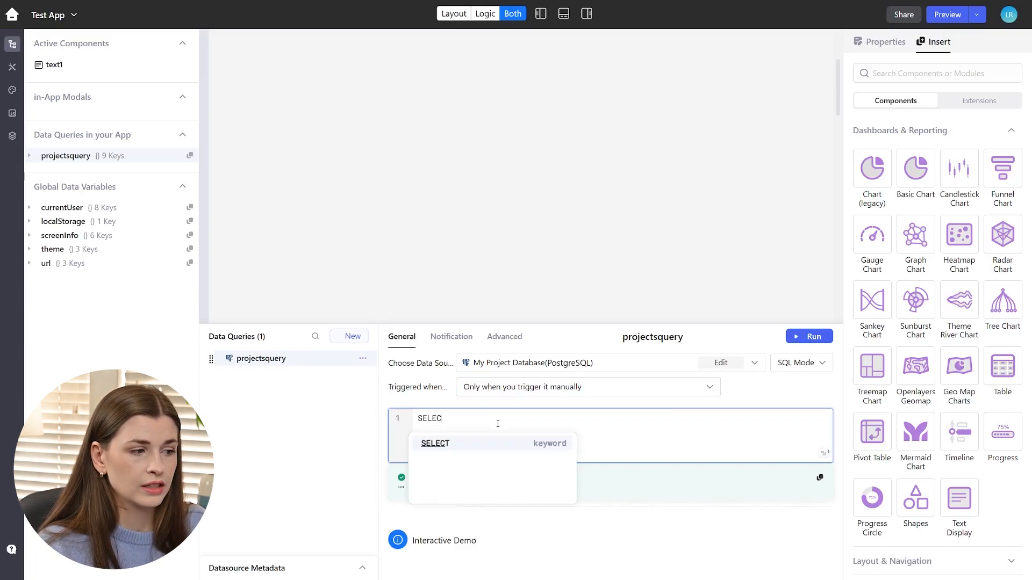
{"action": "type", "text": "* FROM projects;"}
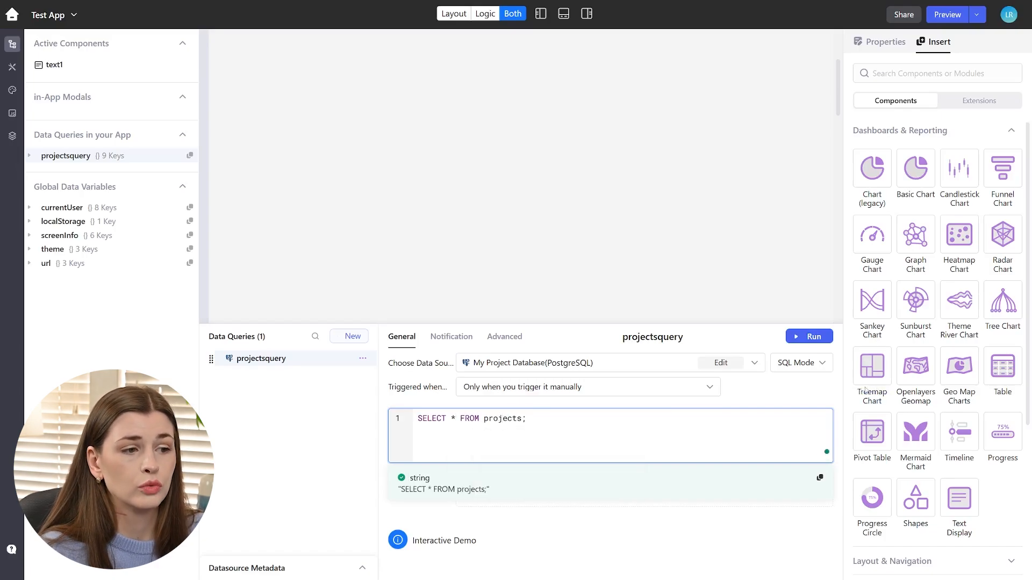
{"action": "left_click", "coordinate": [809, 336]}
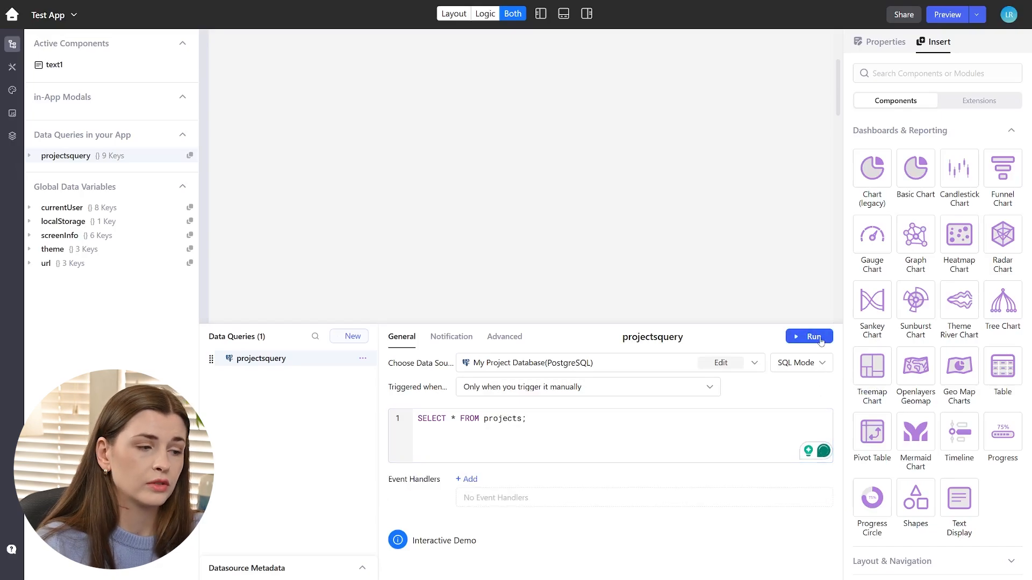
{"action": "left_click", "coordinate": [809, 337]}
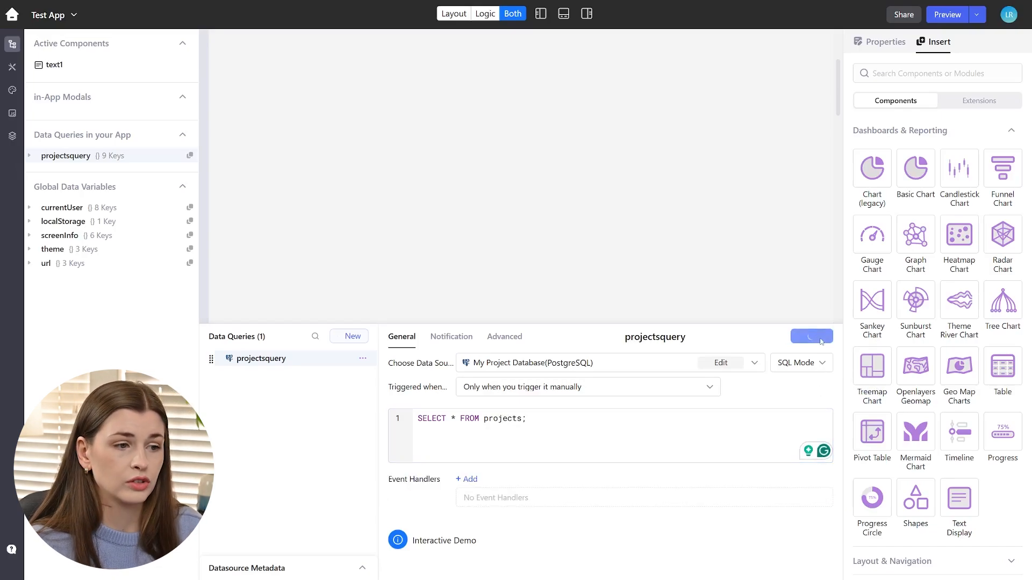
{"action": "left_click", "coordinate": [809, 336]}
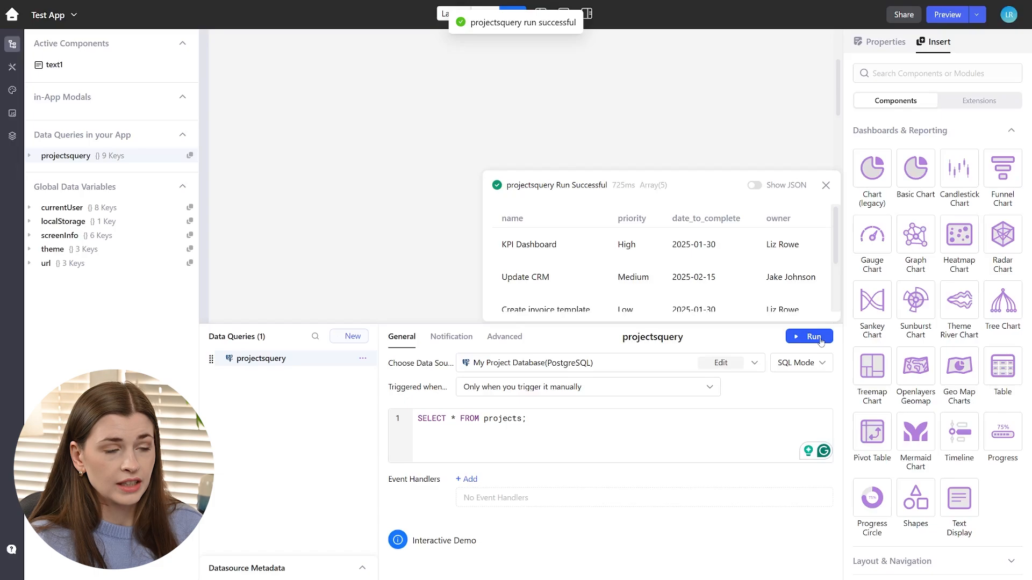
{"action": "left_click", "coordinate": [935, 73]}
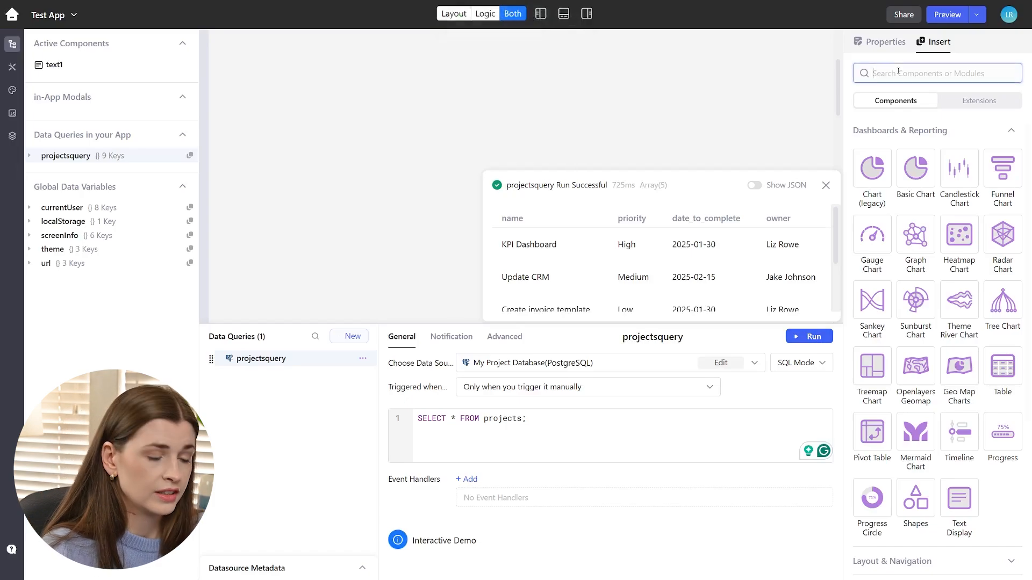
Step: Add a Table showing projectsquery's five projects, then add an empty Form component above it
{"action": "type", "text": "table"}
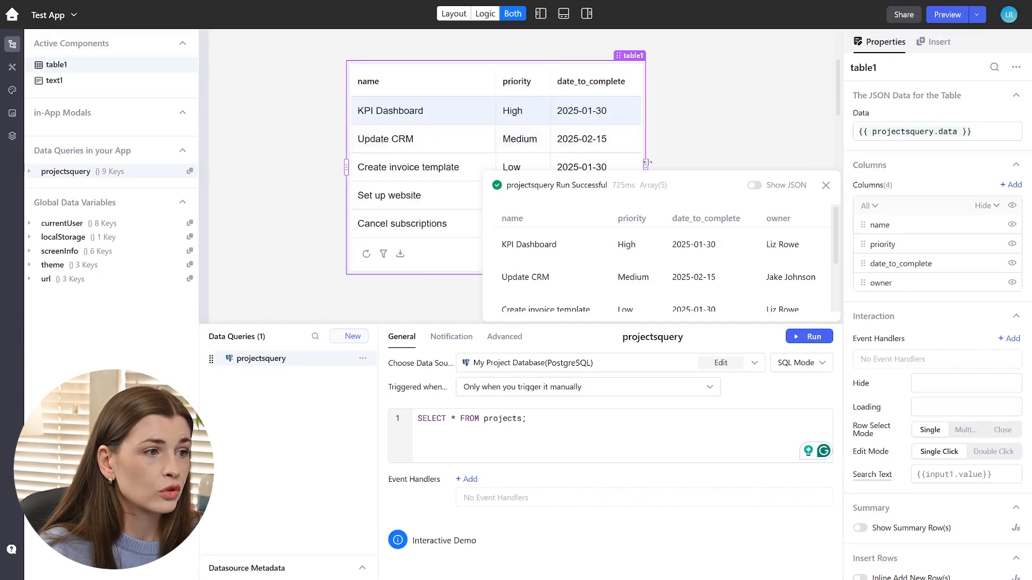
{"action": "left_click", "coordinate": [826, 185]}
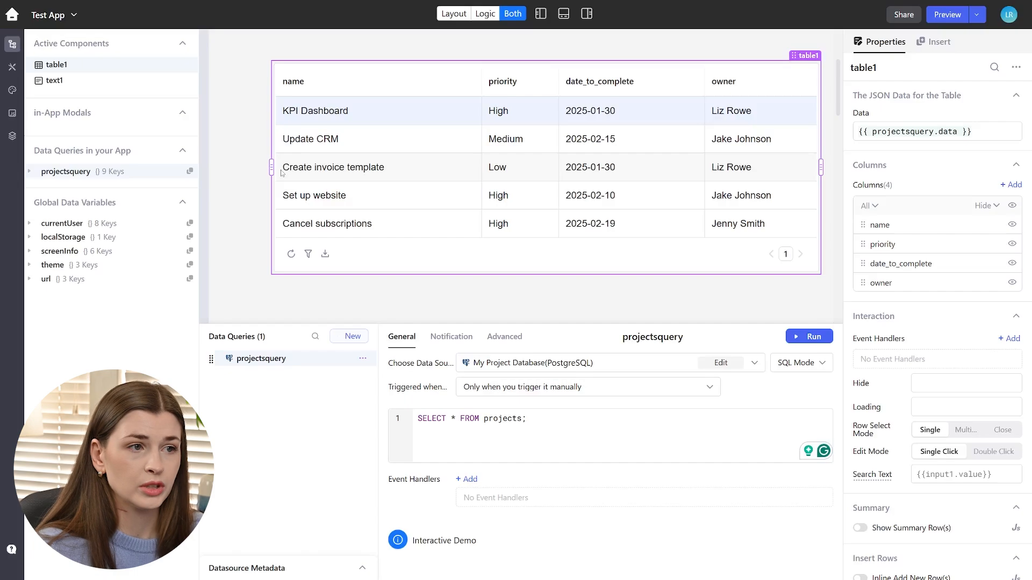
{"action": "left_click", "coordinate": [938, 42]}
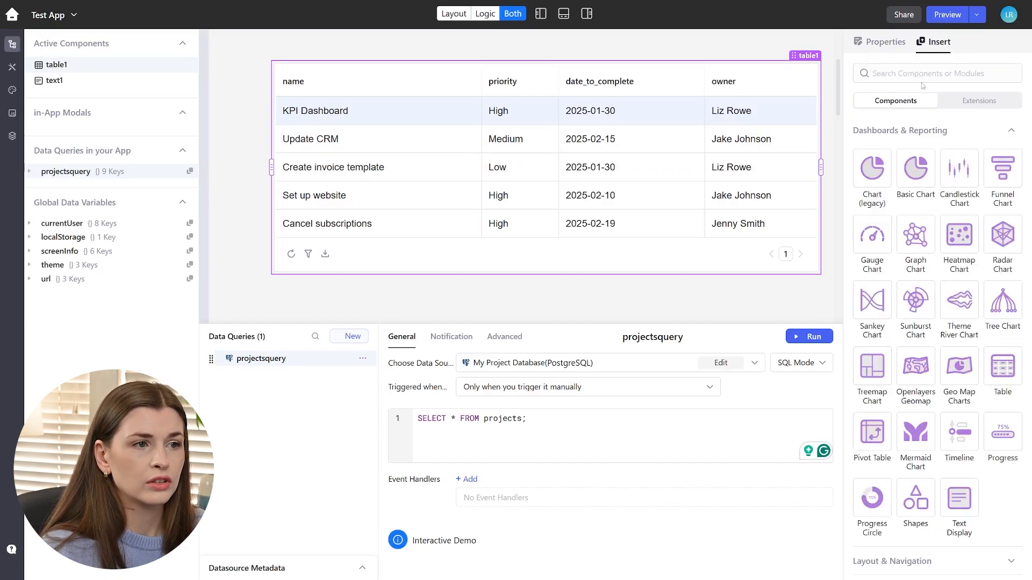
{"action": "type", "text": "forj"}
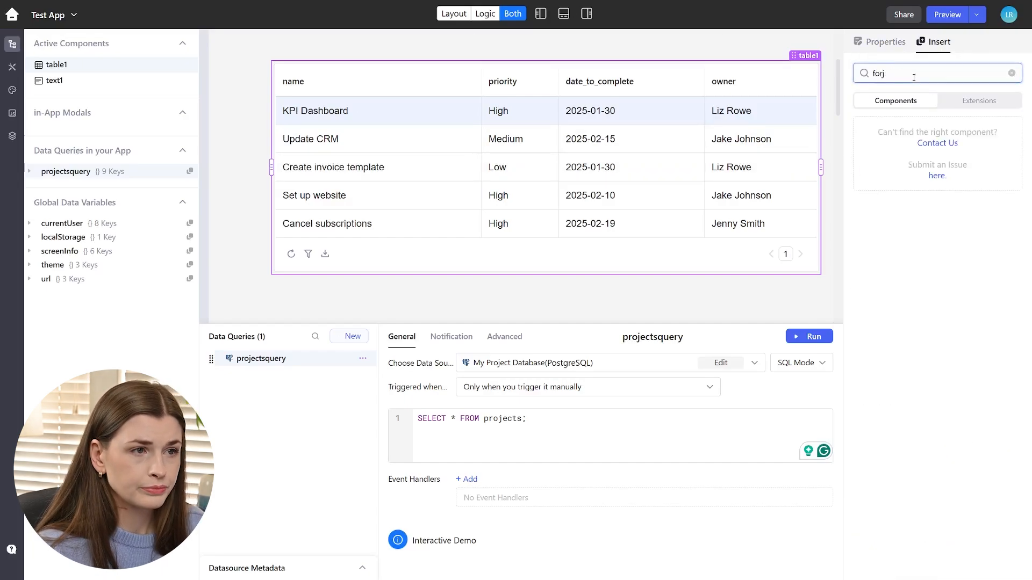
{"action": "type", "text": "orm"}
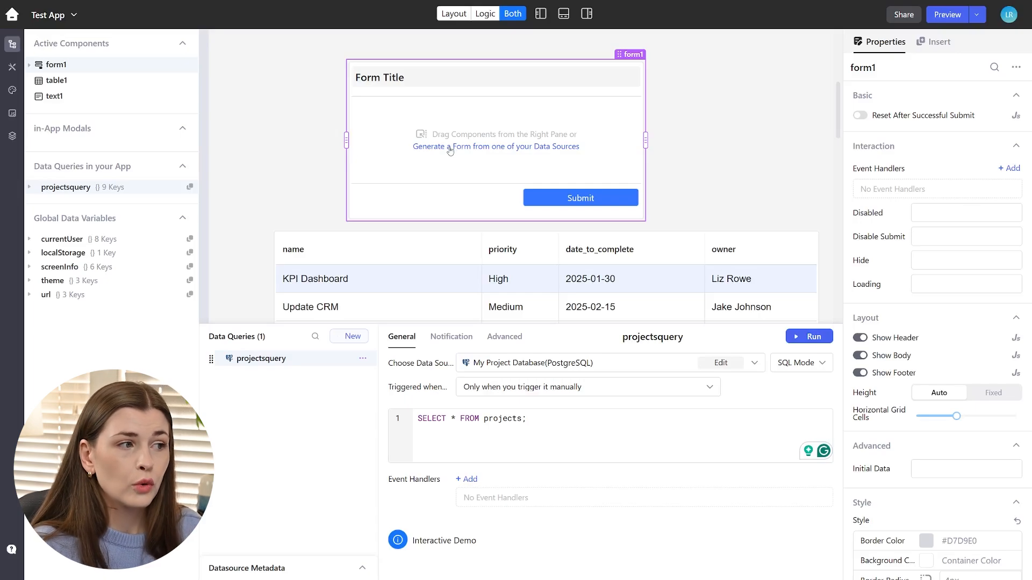
Step: Generate form1 from the public.projects columns, then inspect its Name field and title
{"action": "left_click", "coordinate": [495, 146]}
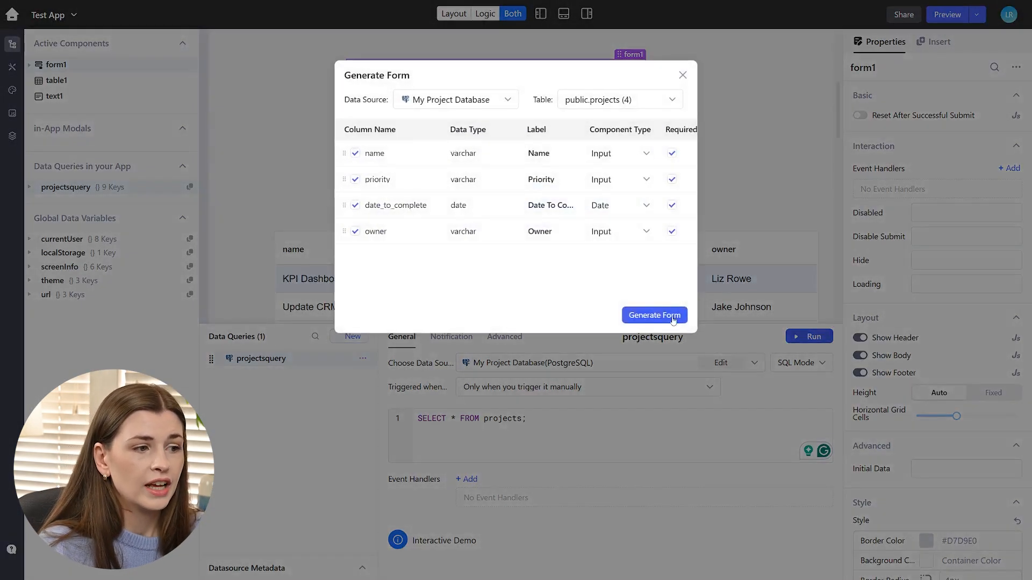
{"action": "left_click", "coordinate": [654, 314]}
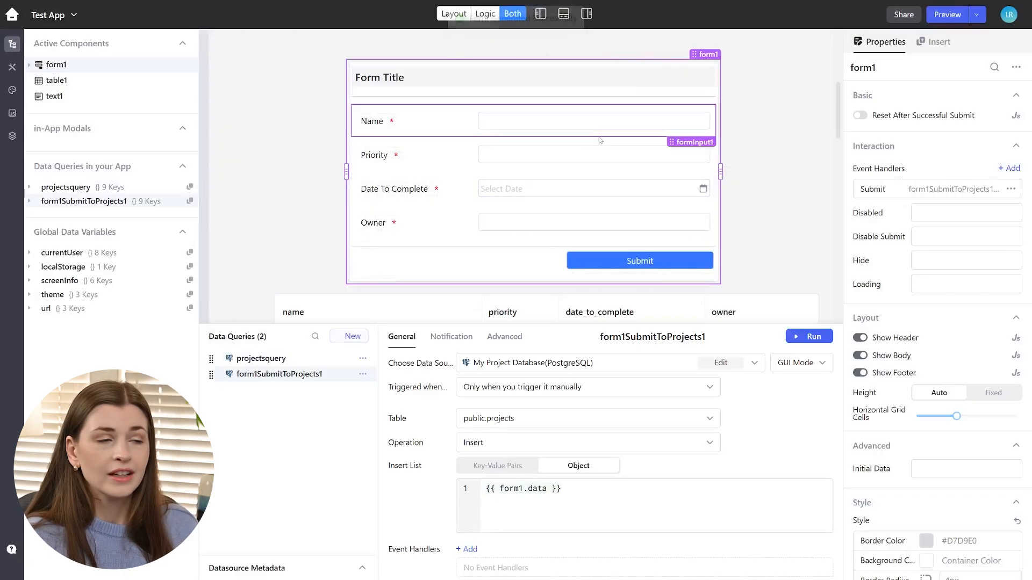
{"action": "left_click", "coordinate": [592, 120]}
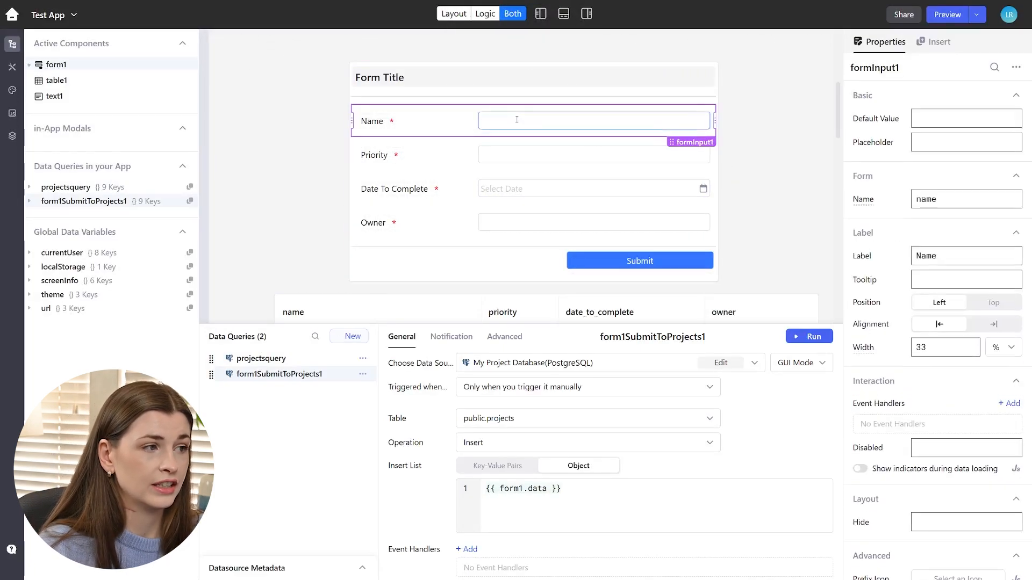
{"action": "left_click", "coordinate": [30, 64]}
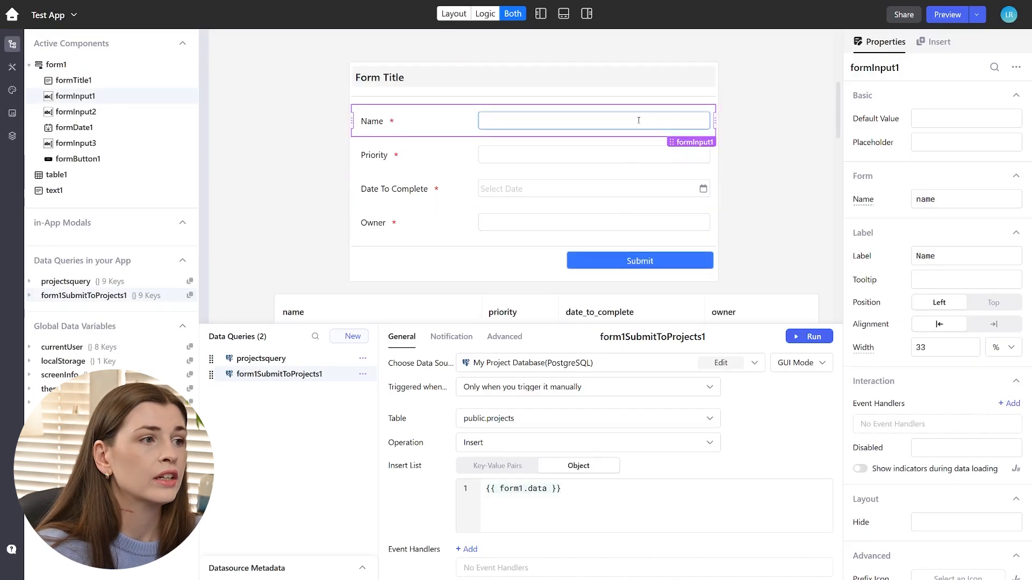
{"action": "left_click", "coordinate": [381, 77]}
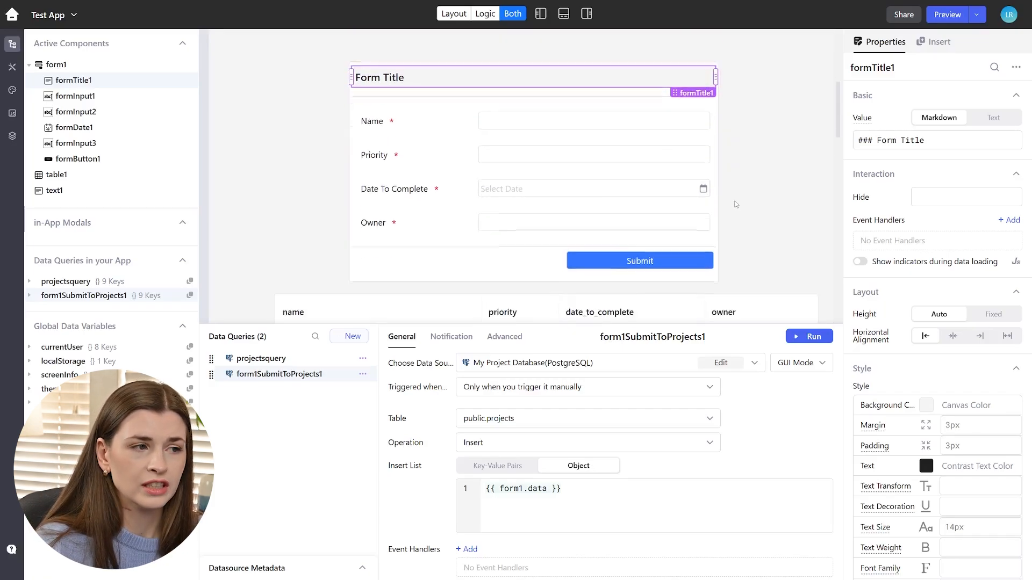
{"action": "left_click", "coordinate": [938, 41]}
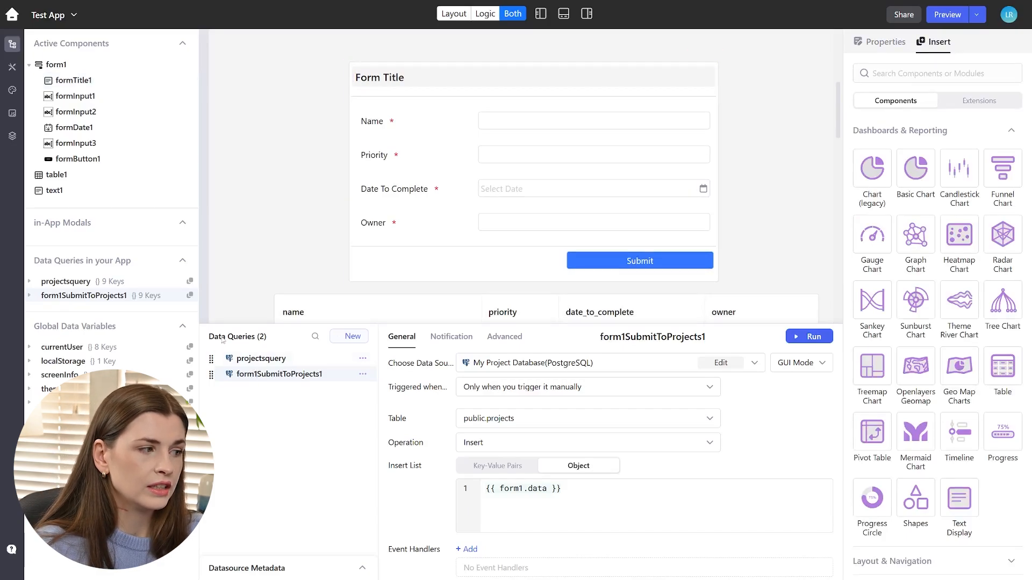
{"action": "mouse_move", "coordinate": [279, 374]}
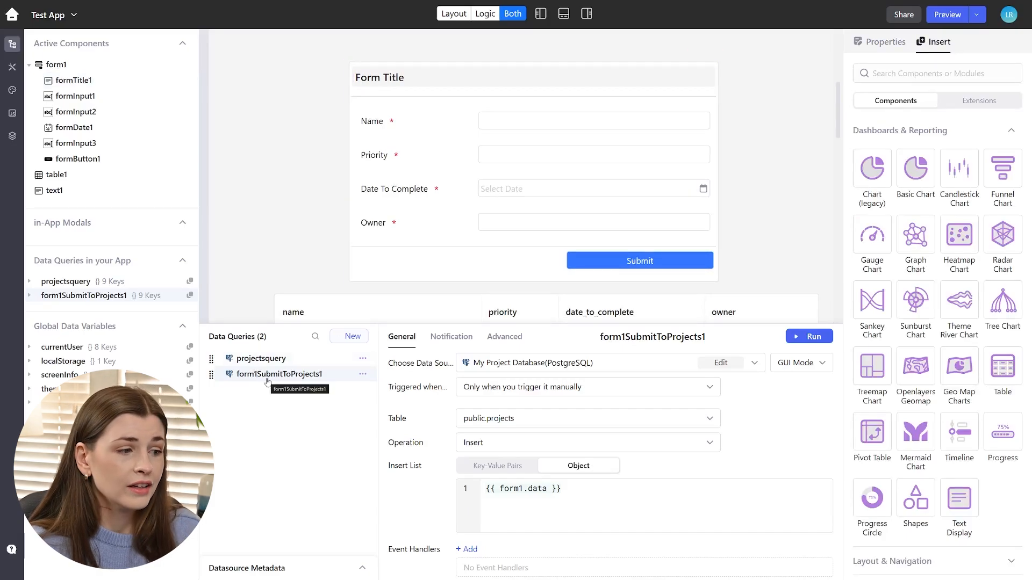
{"action": "mouse_move", "coordinate": [457, 312]}
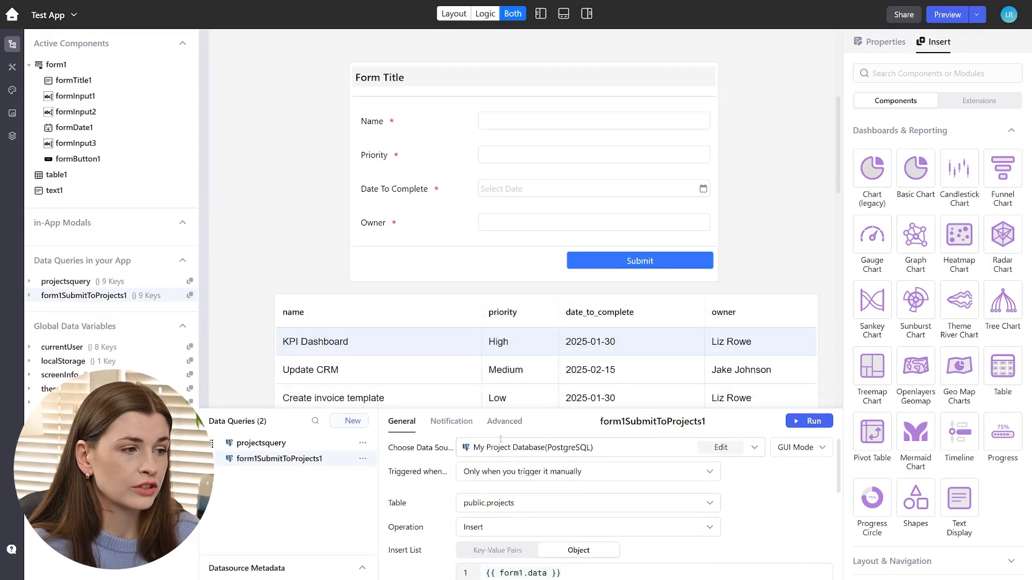
{"action": "mouse_move", "coordinate": [453, 13]}
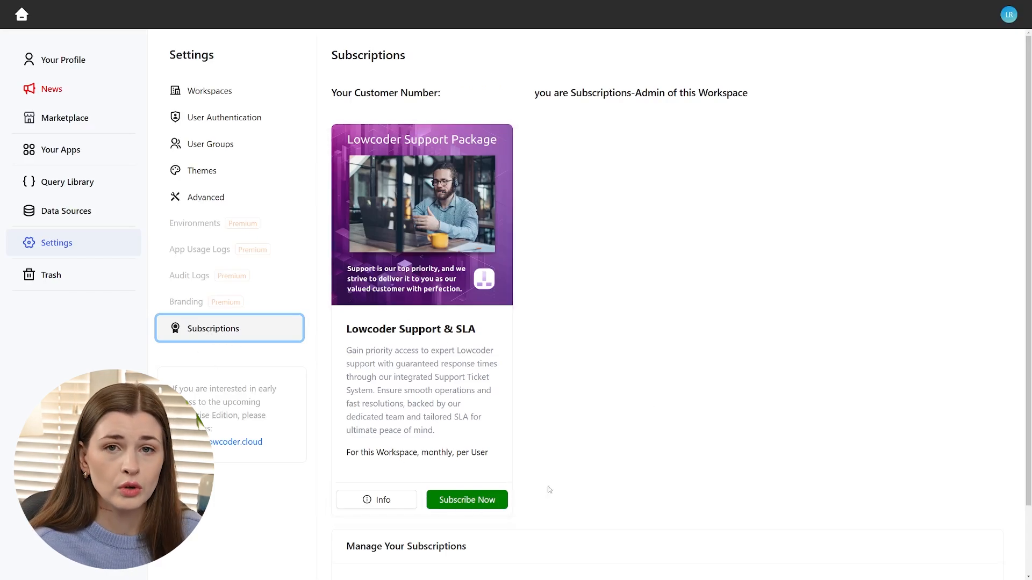
{"action": "mouse_move", "coordinate": [646, 417]}
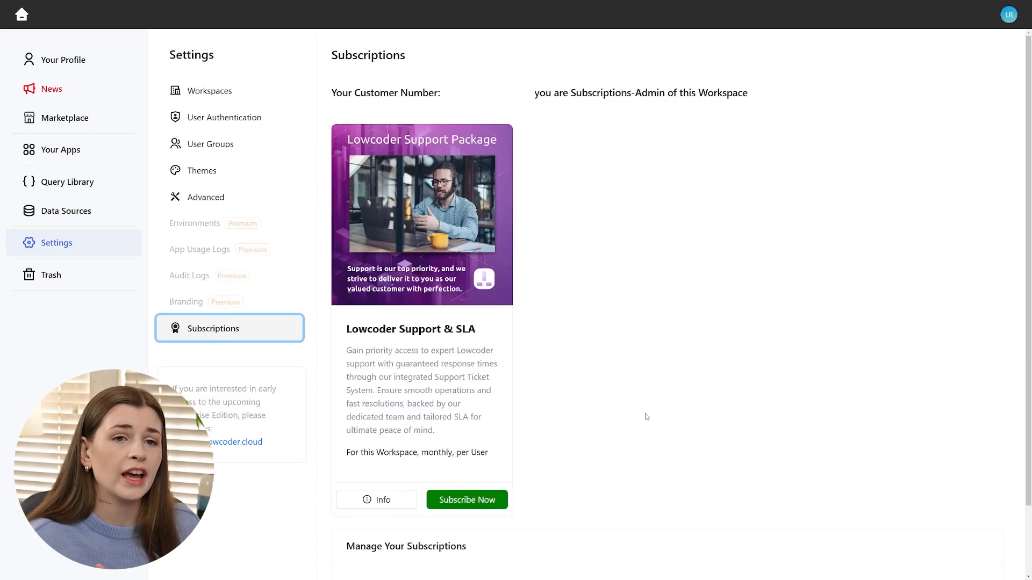